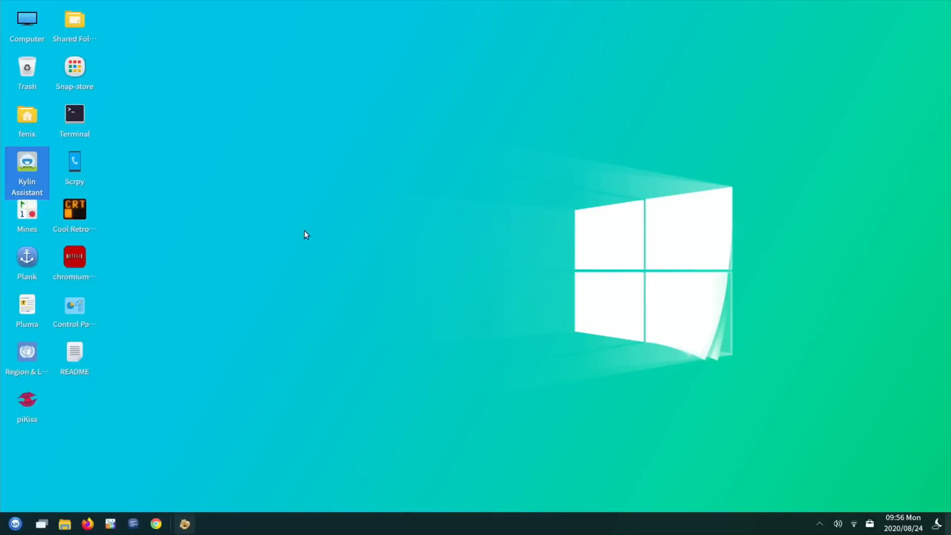
pyautogui.moveTo(310, 243)
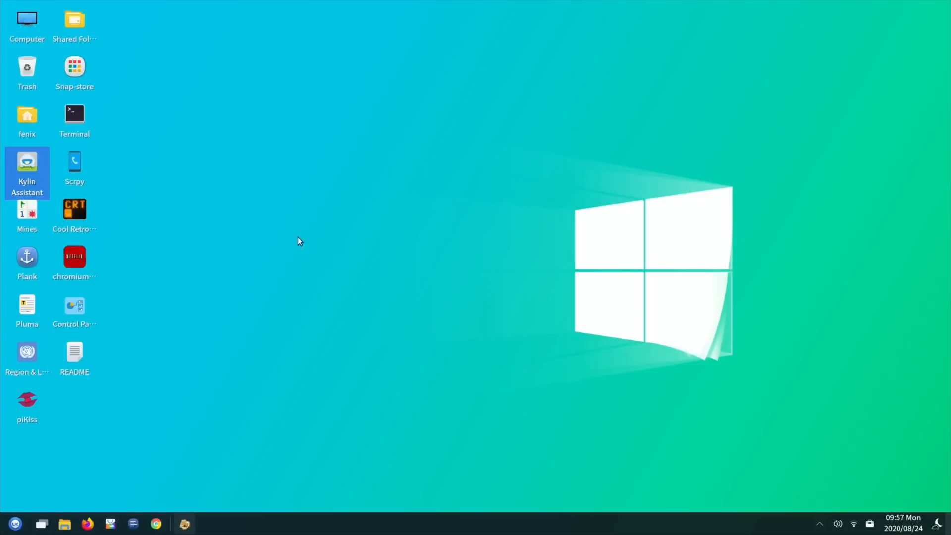
pyautogui.moveTo(287, 224)
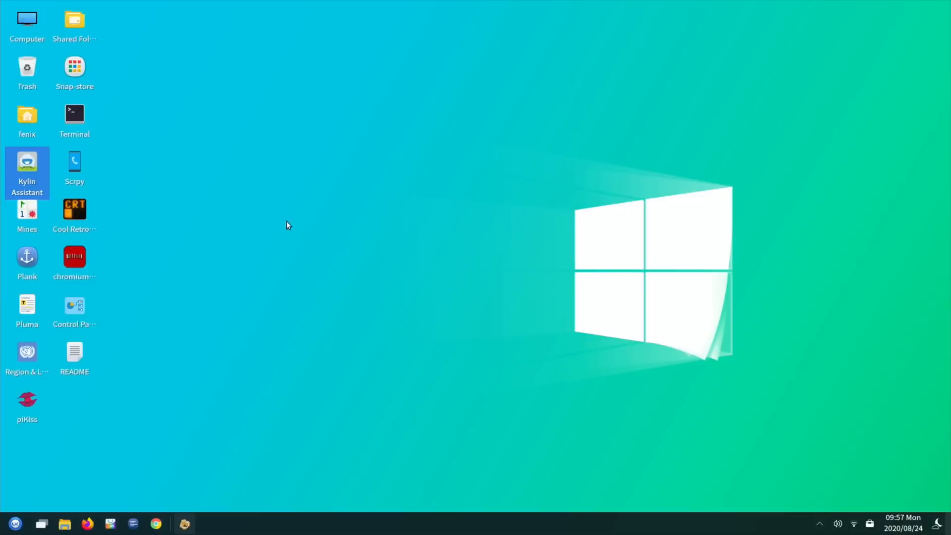
pyautogui.moveTo(315, 218)
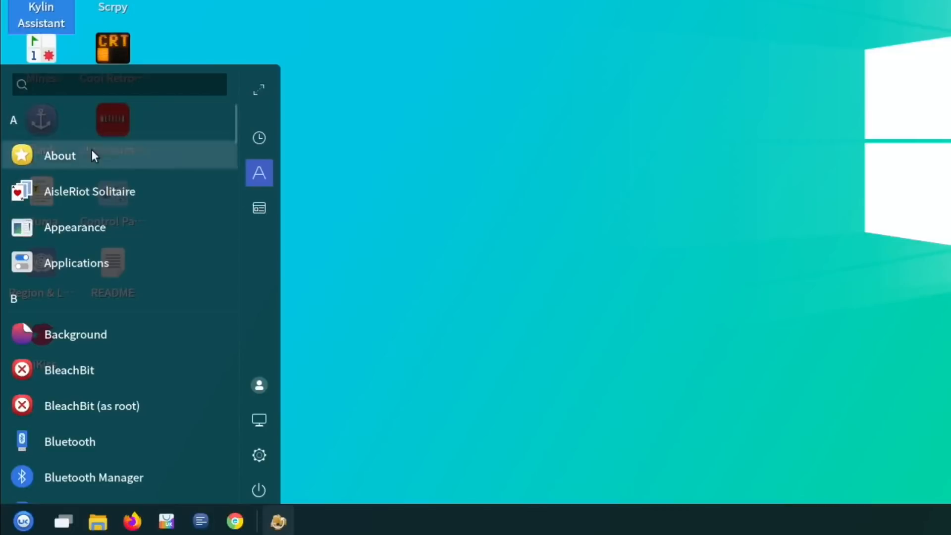
# Try a quick app search, then open the desktop README listing over_voltage=8, arm_freq=2147, gpu_freq=750
pyautogui.click(119, 84)
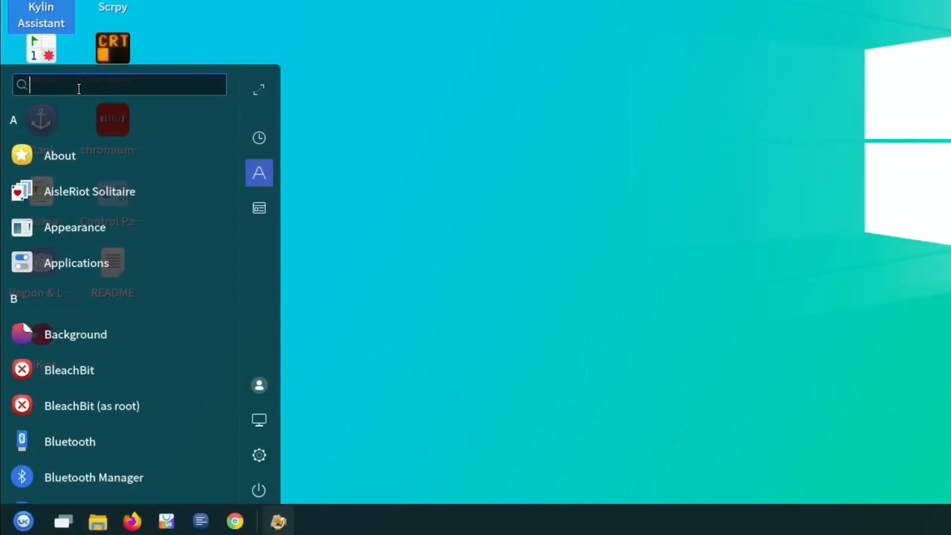
pyautogui.write('a')
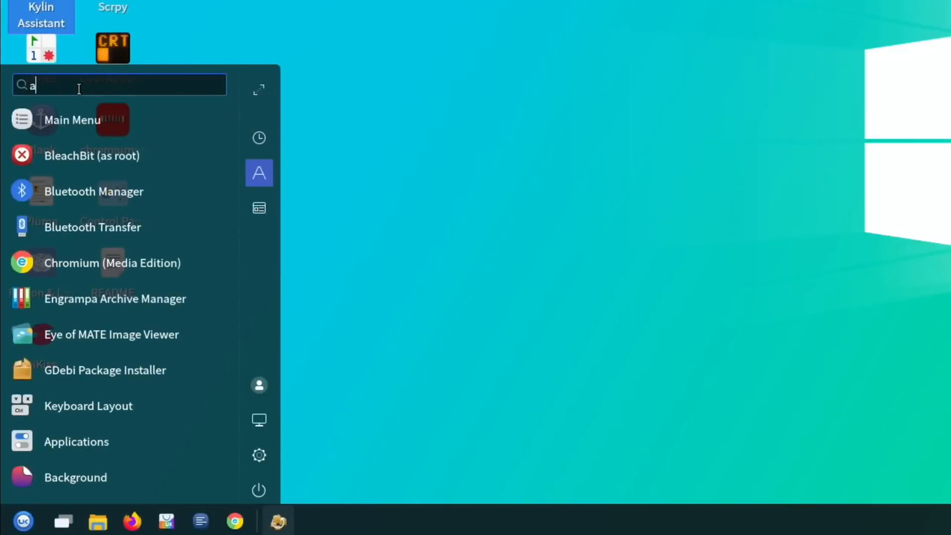
pyautogui.press('Backspace')
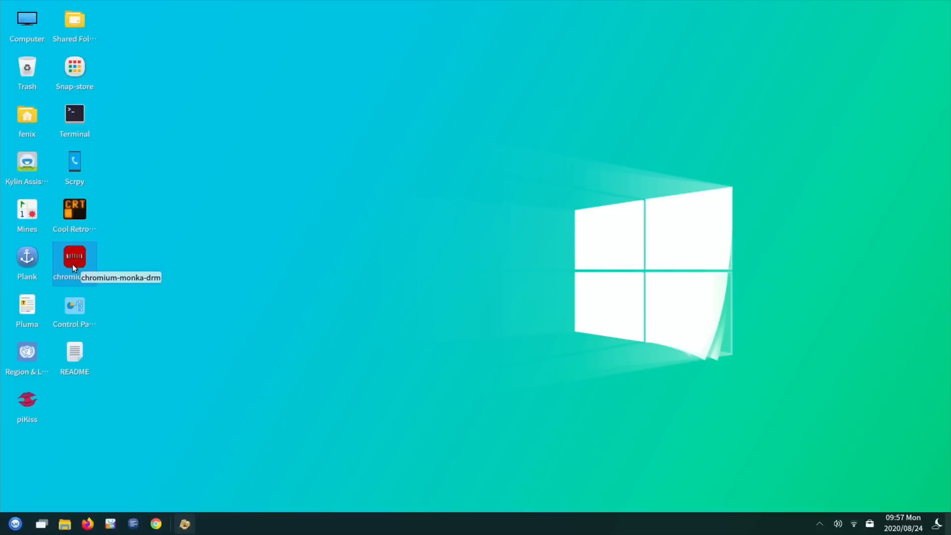
pyautogui.moveTo(73, 216)
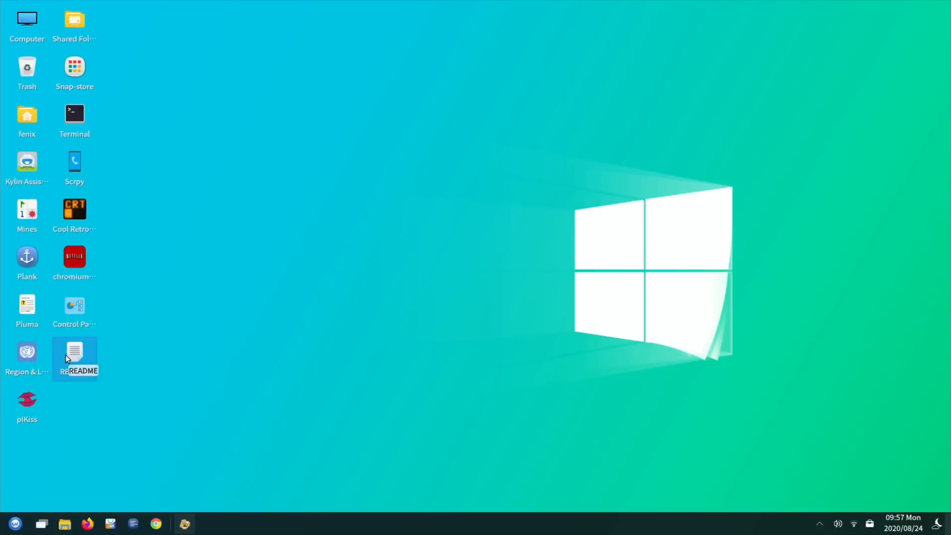
pyautogui.doubleClick(76, 358)
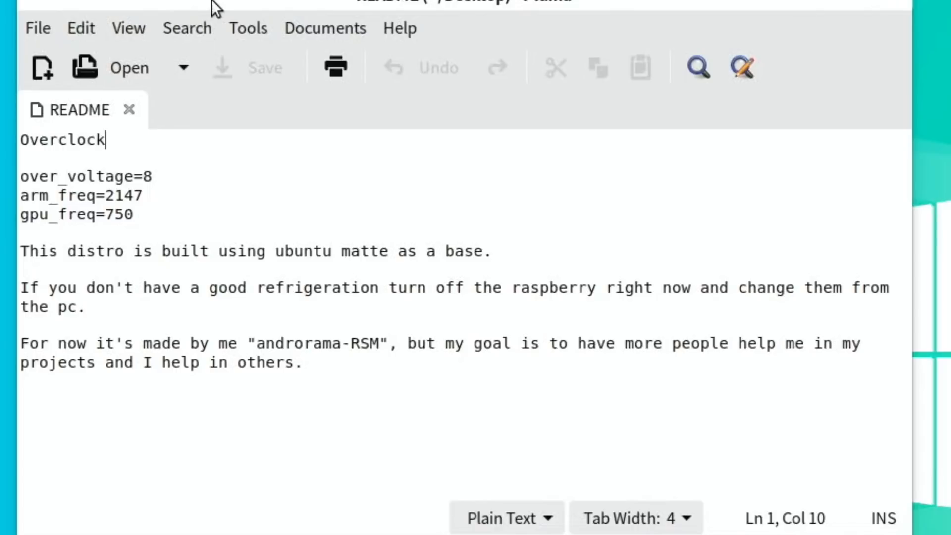
pyautogui.moveTo(219, 112)
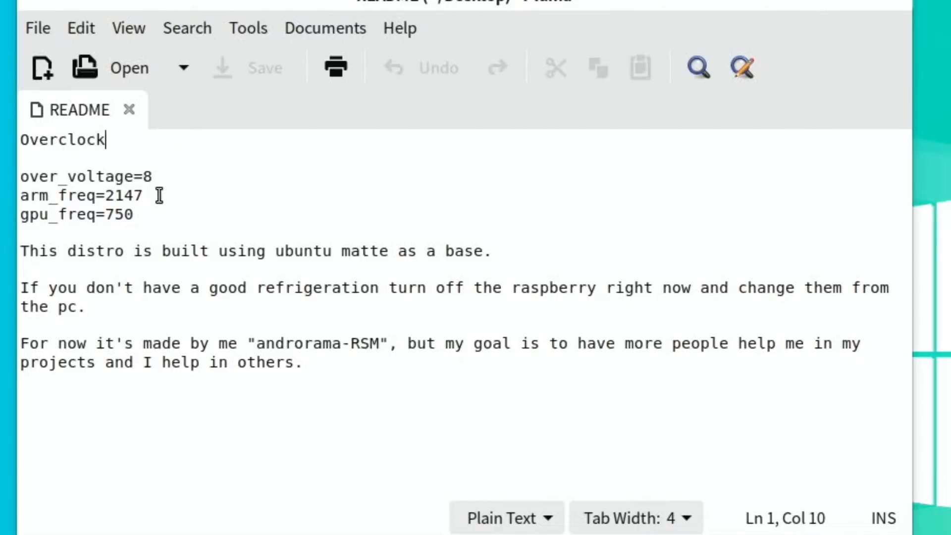
pyautogui.moveTo(173, 187)
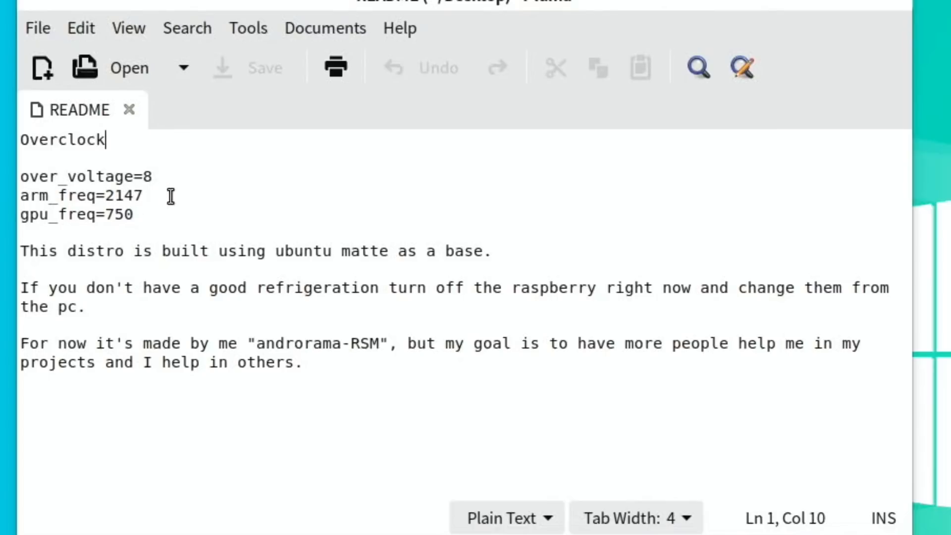
pyautogui.moveTo(160, 224)
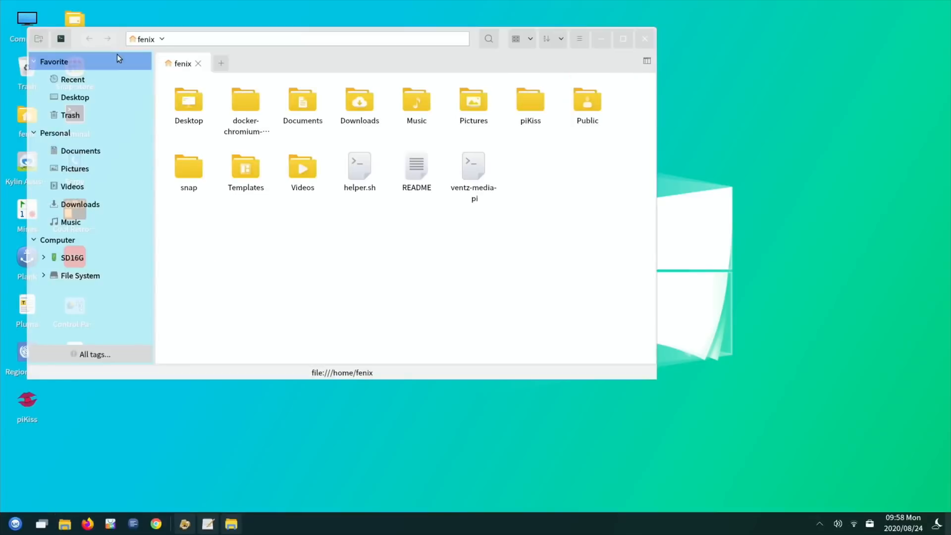
# Browse from File System into /boot, then into the firmware folder holding config.txt
pyautogui.click(80, 275)
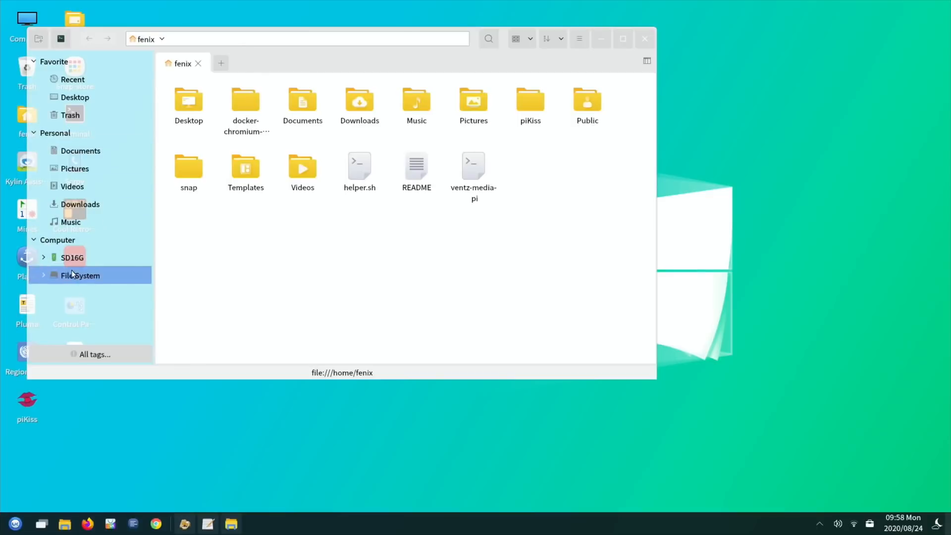
pyautogui.click(79, 275)
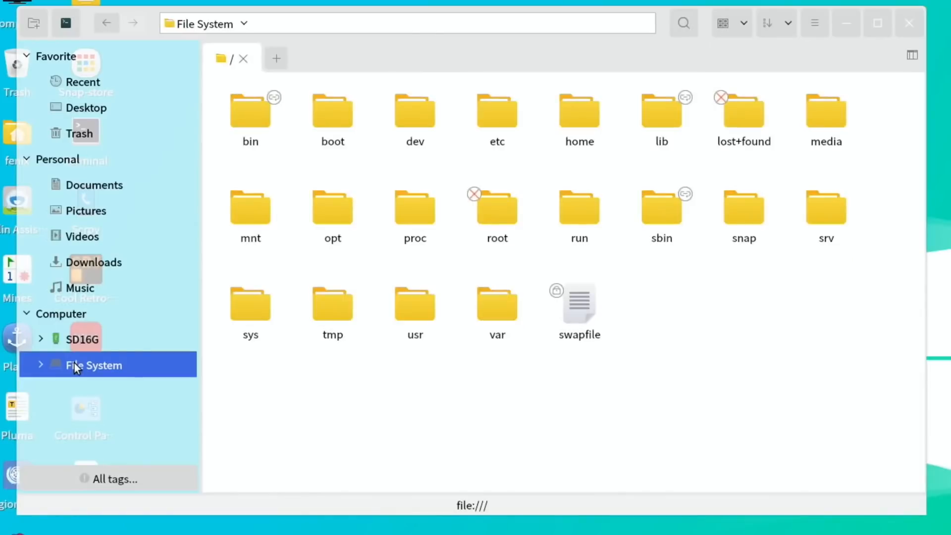
pyautogui.click(333, 112)
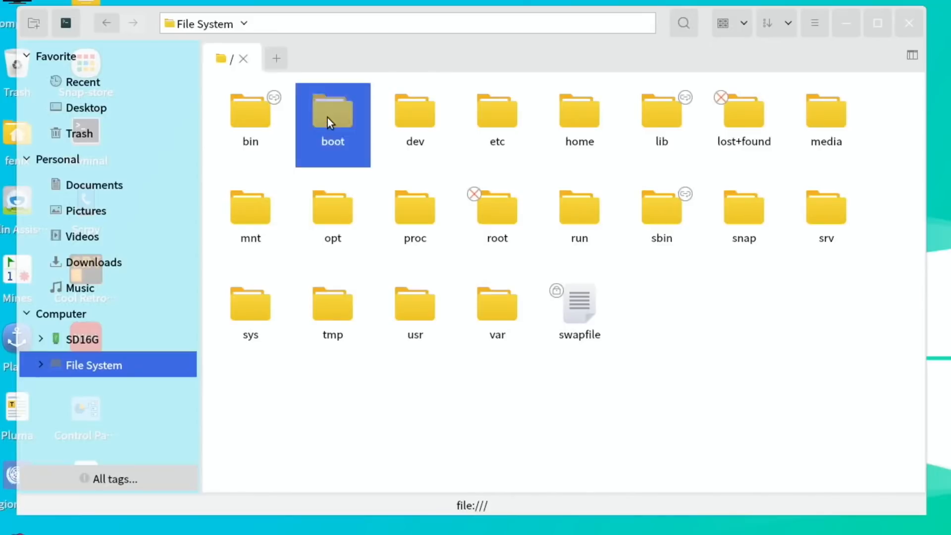
pyautogui.doubleClick(333, 109)
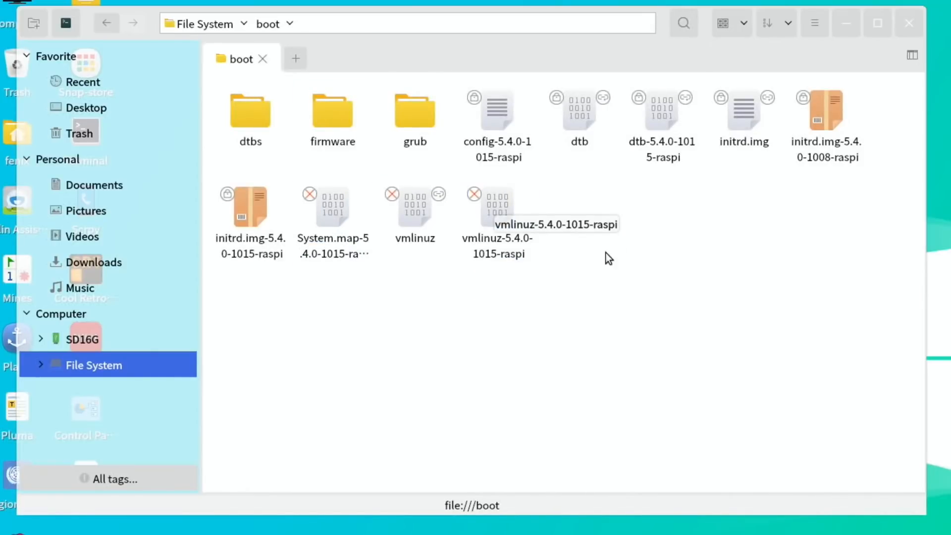
pyautogui.click(415, 206)
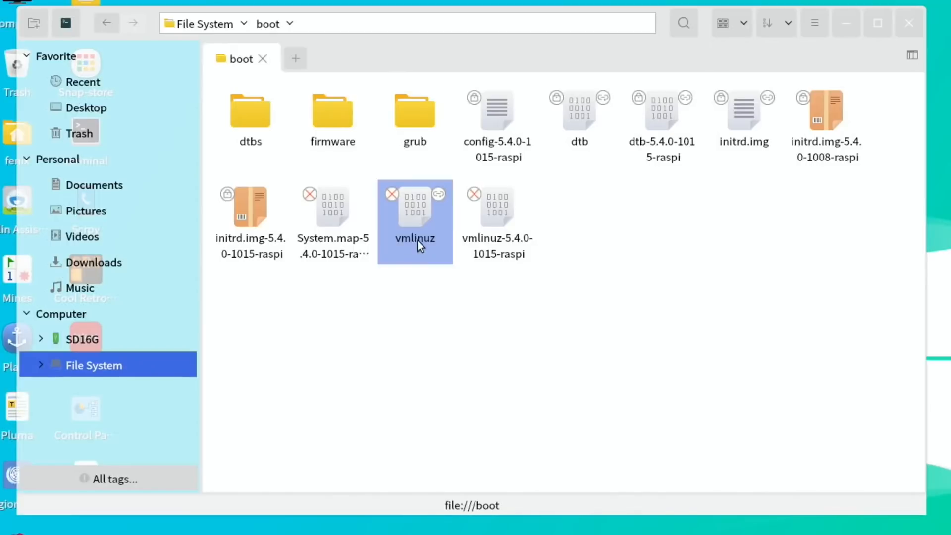
pyautogui.doubleClick(332, 110)
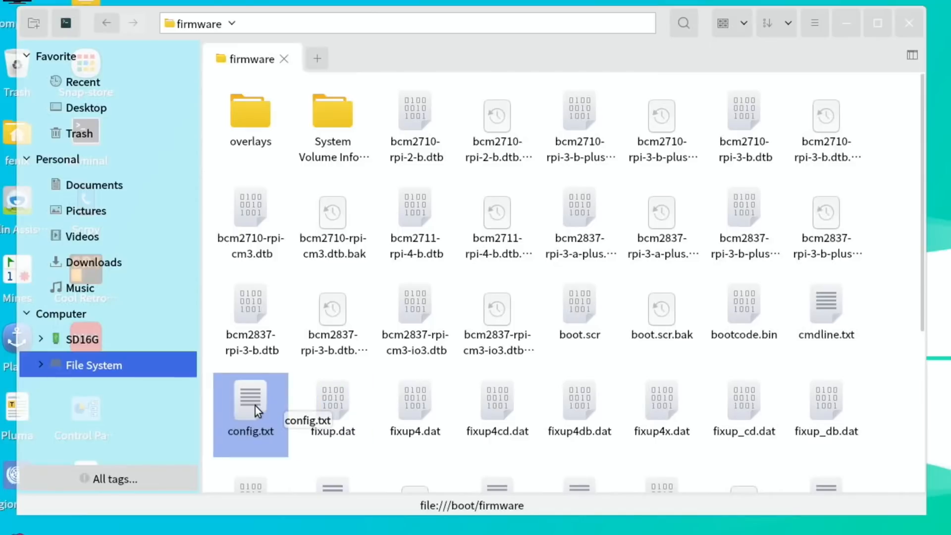
# Open /boot/firmware/config.txt in Pluma and scroll through its boot settings
pyautogui.doubleClick(250, 412)
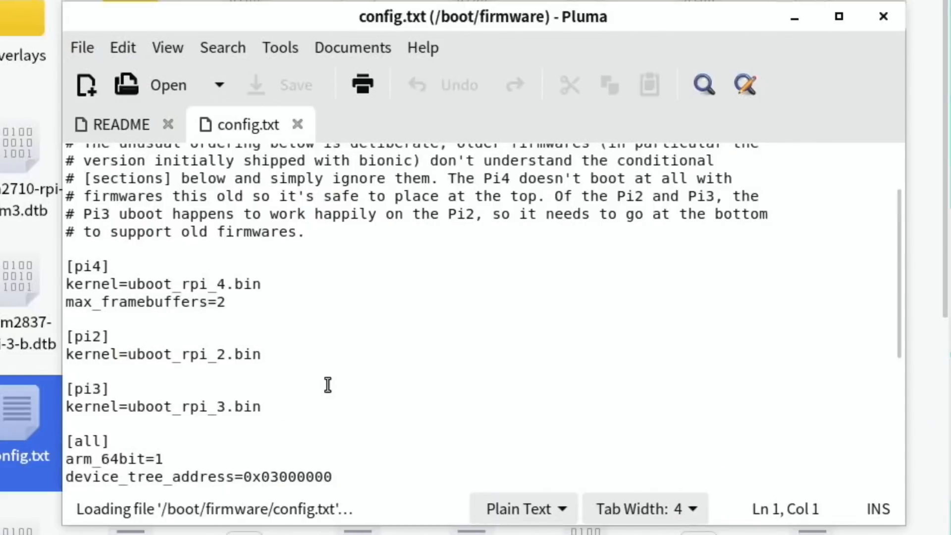
pyautogui.scroll(-3)
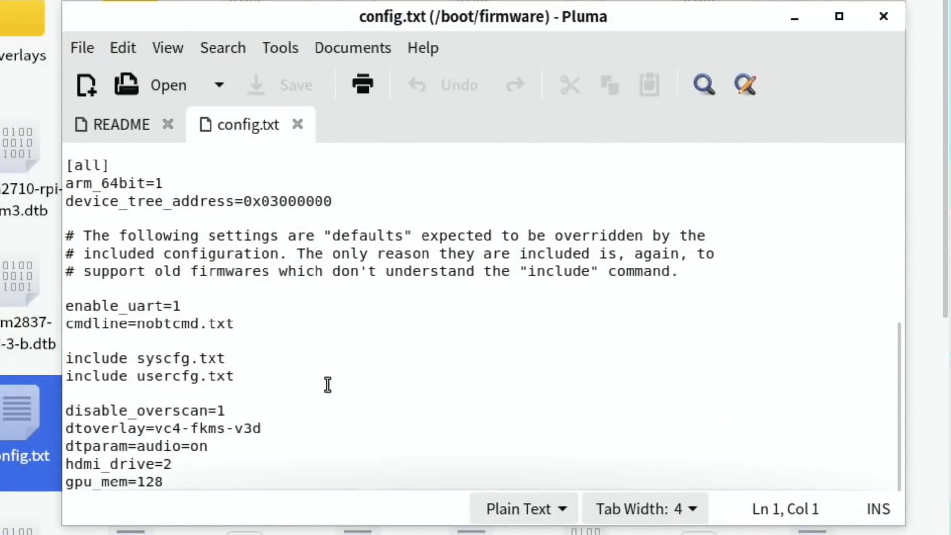
pyautogui.scroll(3)
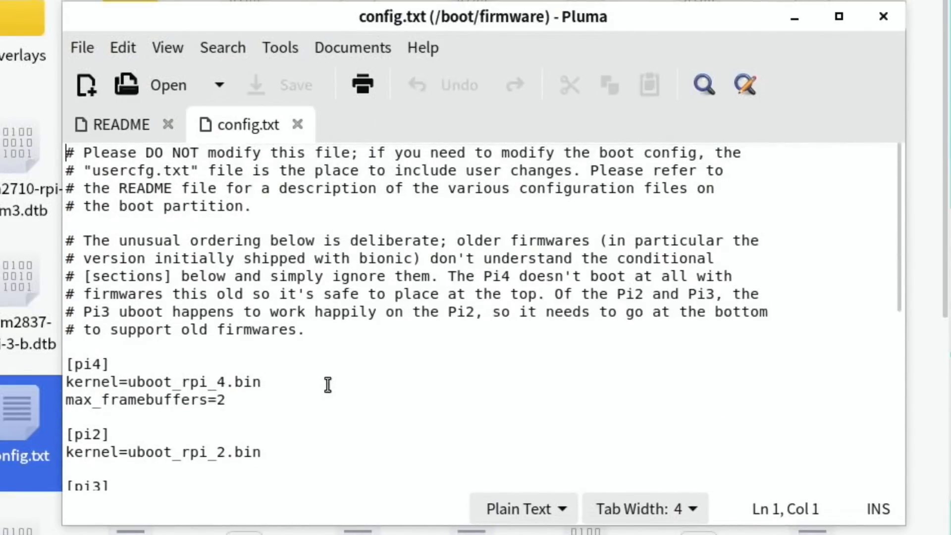
pyautogui.moveTo(646, 152)
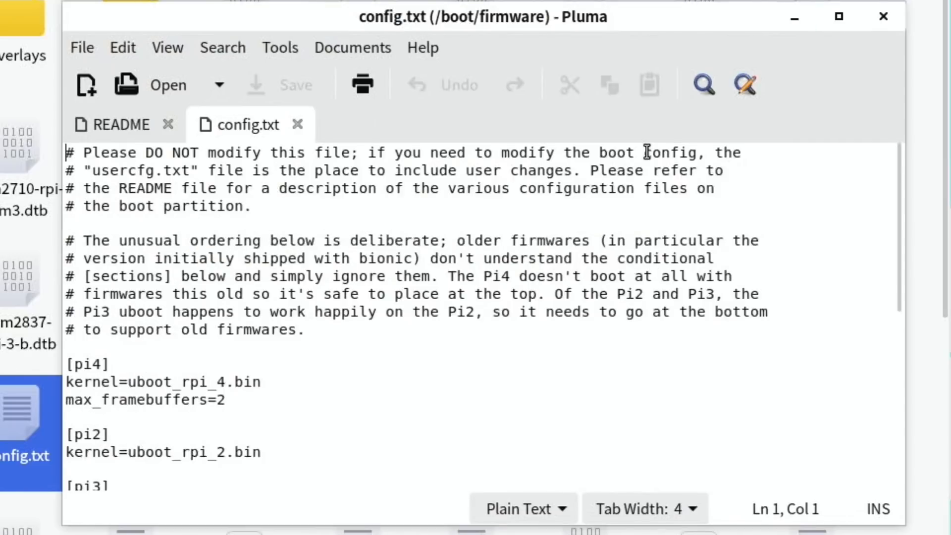
pyautogui.scroll(-3)
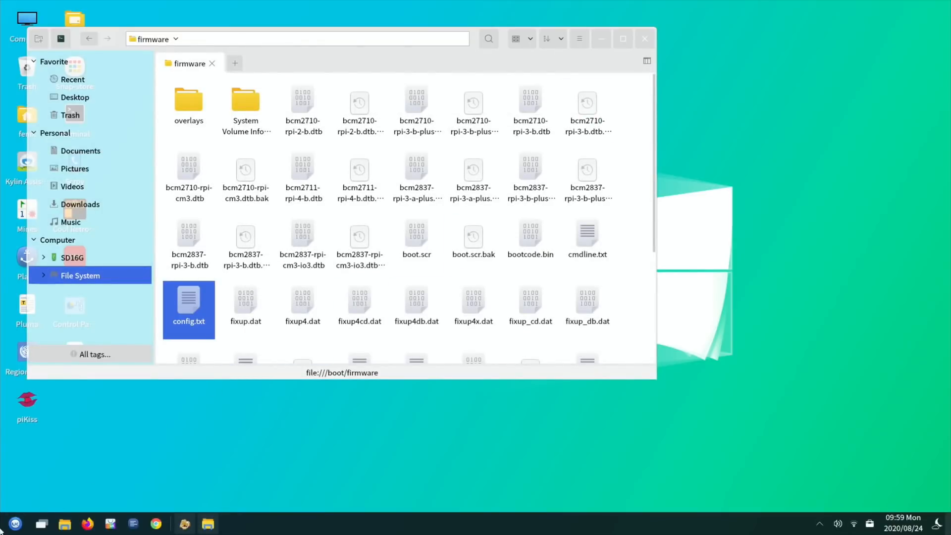
# Launch Cool Retro Term from the start menu search
pyautogui.click(14, 523)
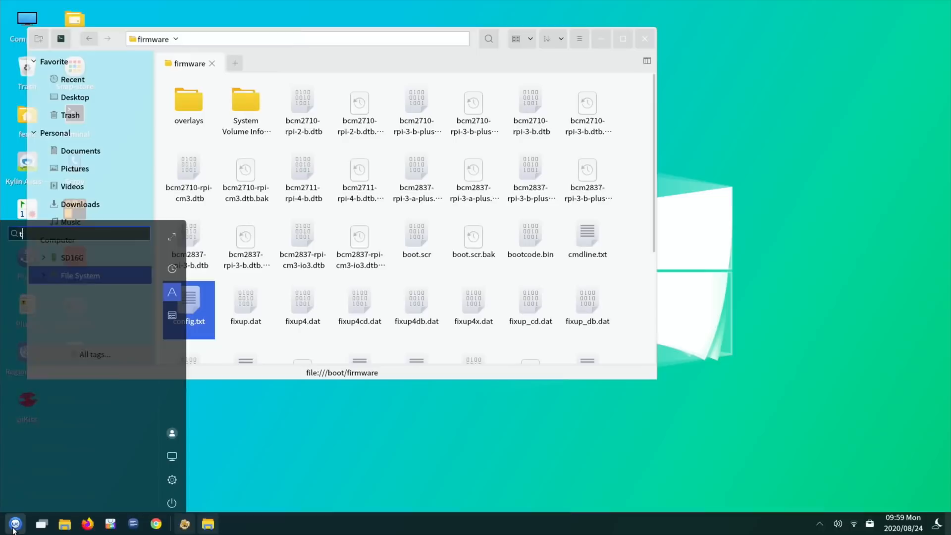
pyautogui.write('er')
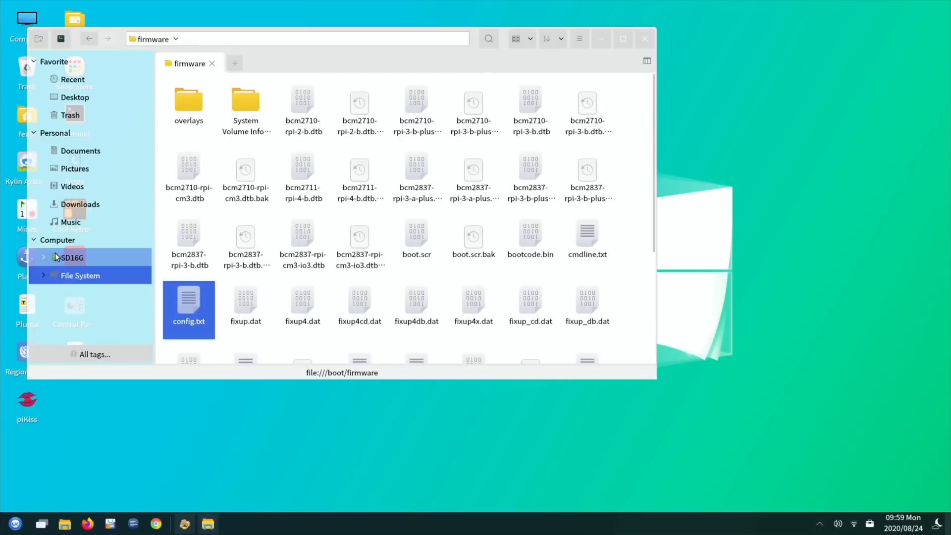
pyautogui.click(230, 523)
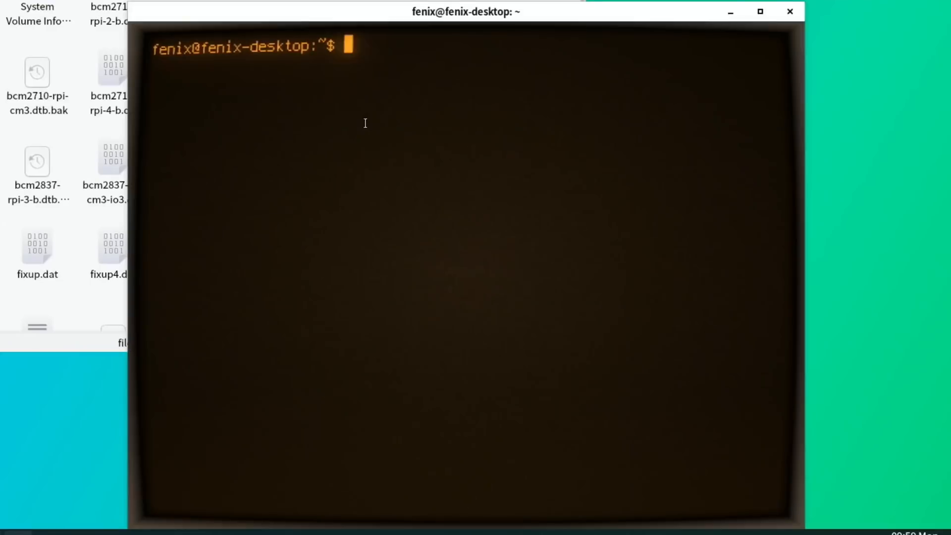
# Run 'sudo apt install neofetch' and submit the sudo password
pyautogui.write('sudo')
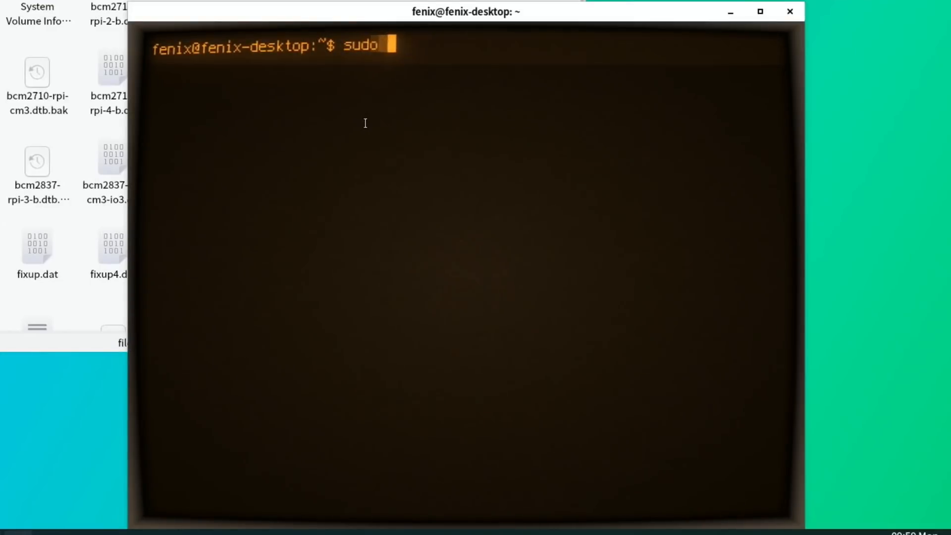
pyautogui.write('apt insta')
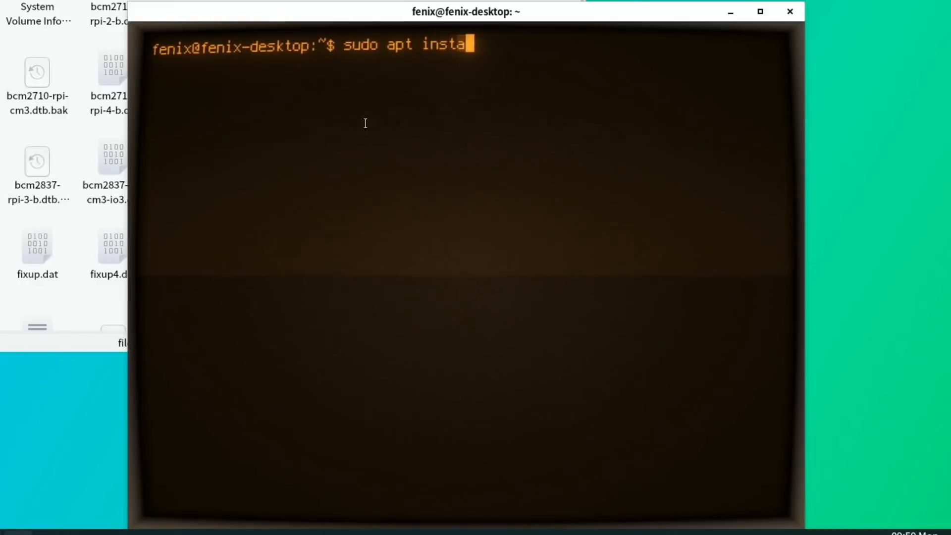
pyautogui.write('ll neofetch')
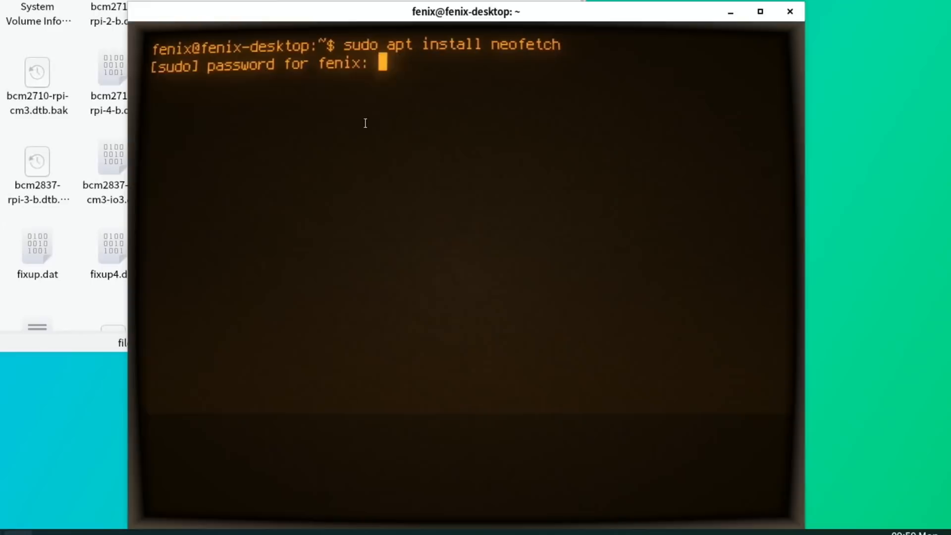
pyautogui.press('Enter')
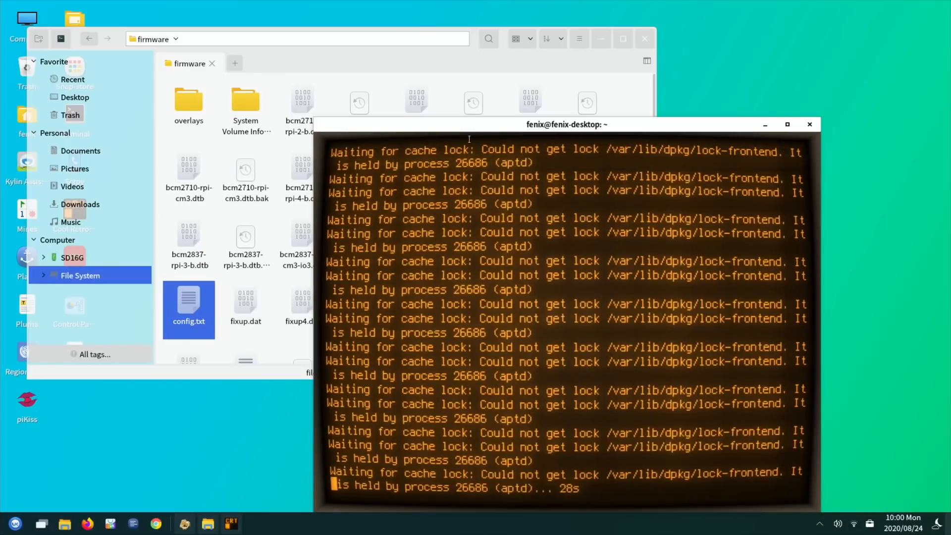
# Move the terminal aside, view usercfg.txt from /boot/firmware in Pluma, then close it
pyautogui.moveTo(567, 125); pyautogui.dragTo(716, 86)
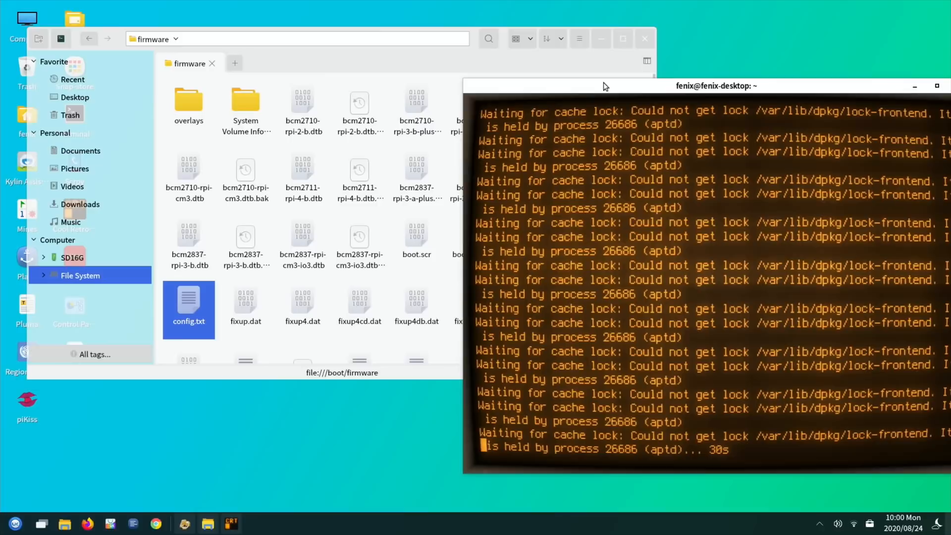
pyautogui.click(246, 169)
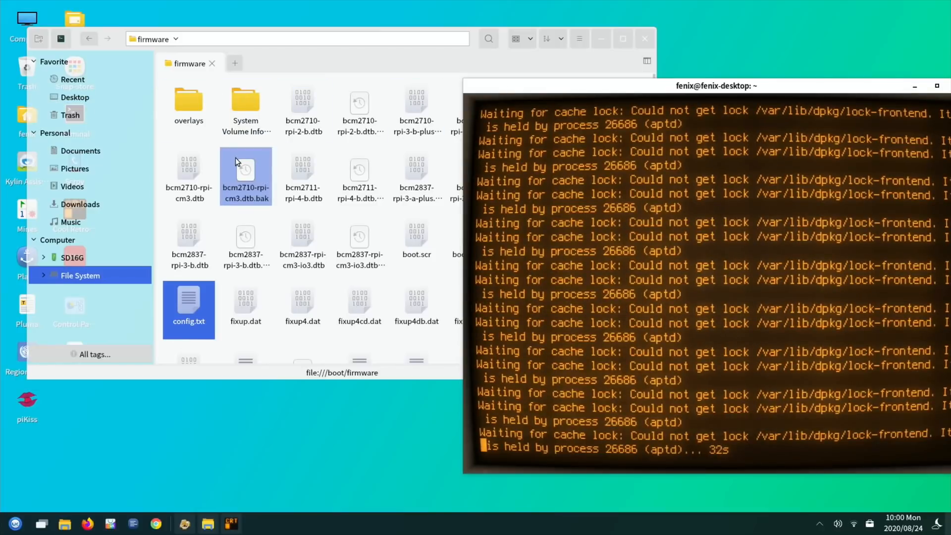
pyautogui.scroll(-3)
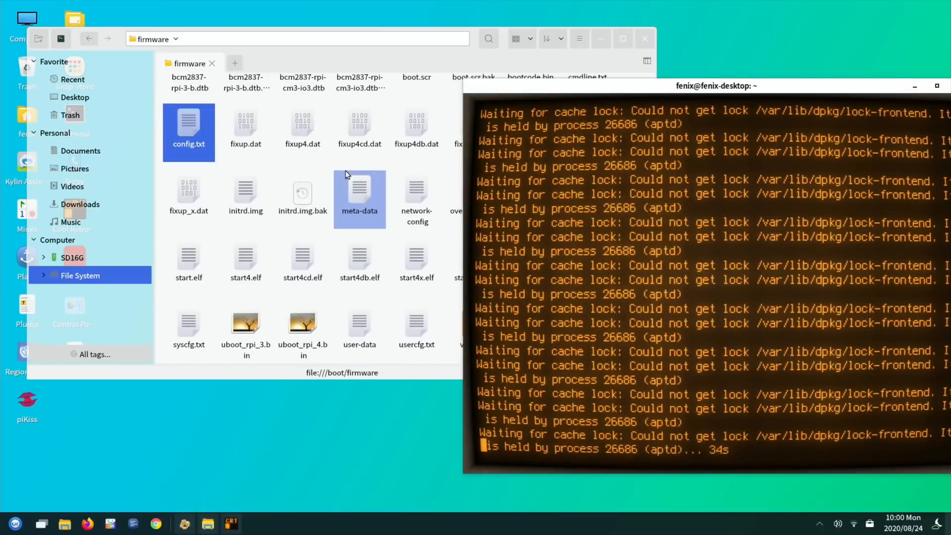
pyautogui.click(416, 321)
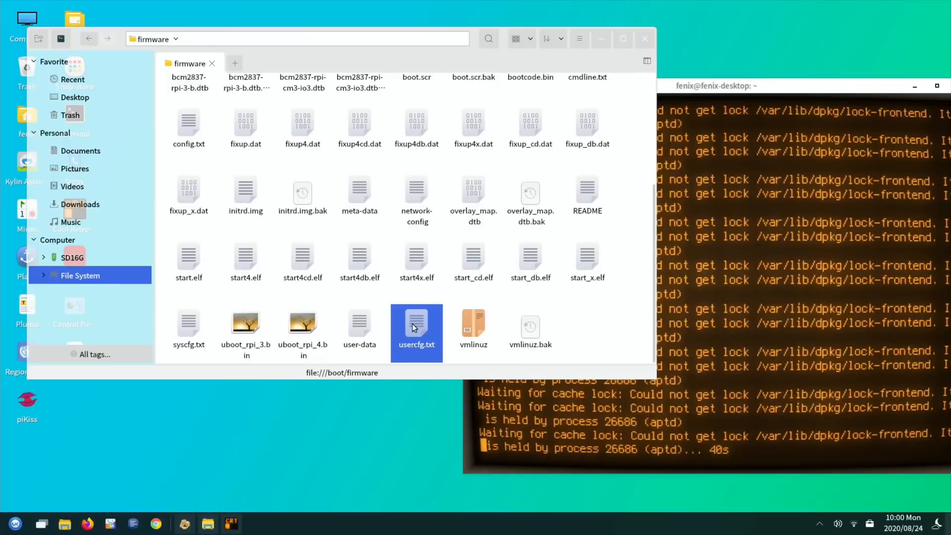
pyautogui.doubleClick(416, 316)
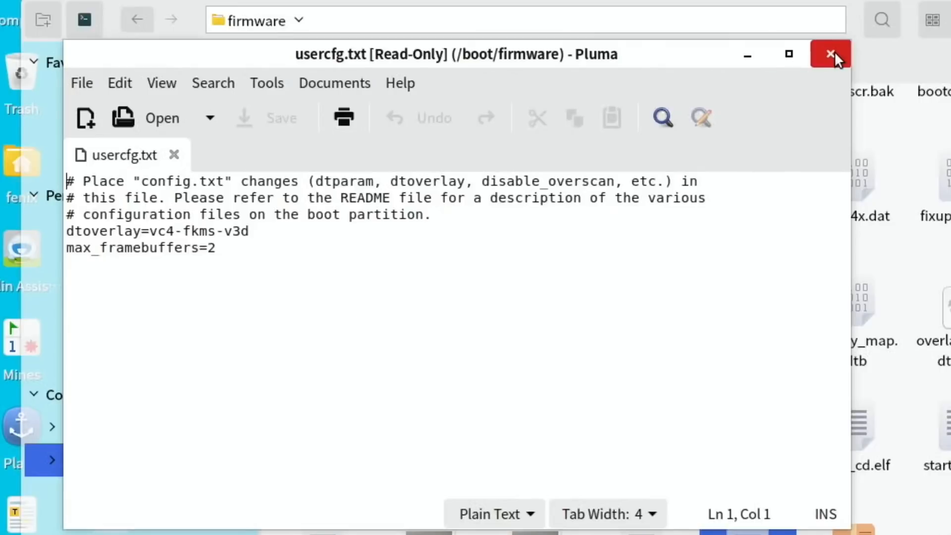
pyautogui.click(830, 54)
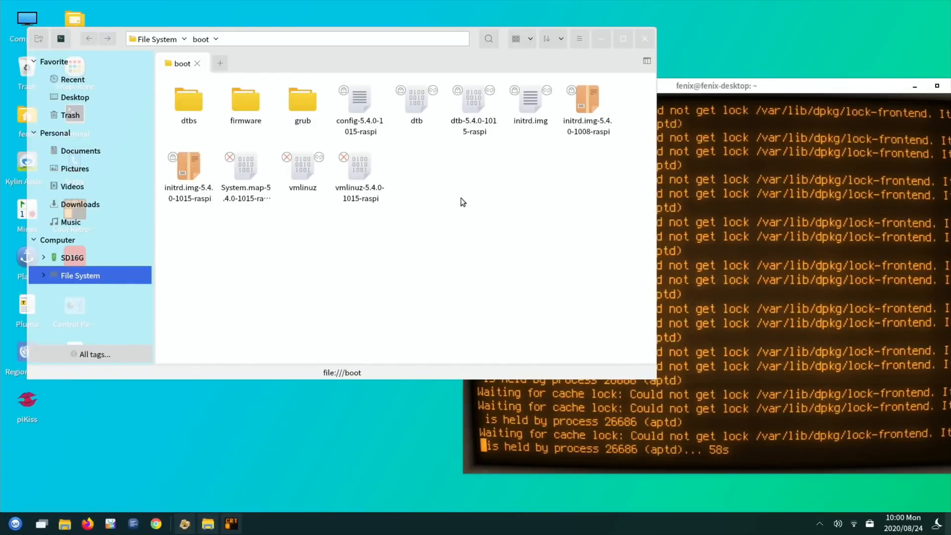
# Close the file manager and reopen the desktop README in Pluma
pyautogui.click(644, 38)
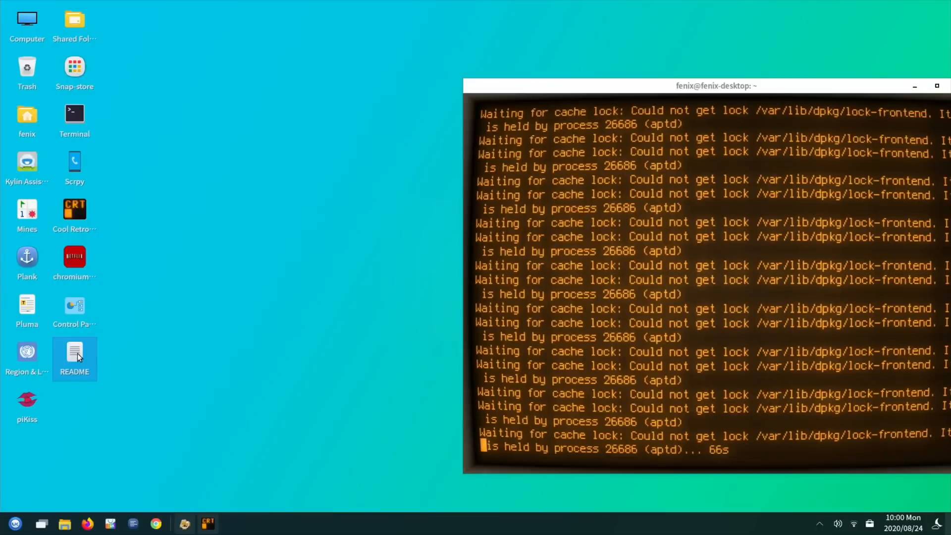
pyautogui.doubleClick(74, 354)
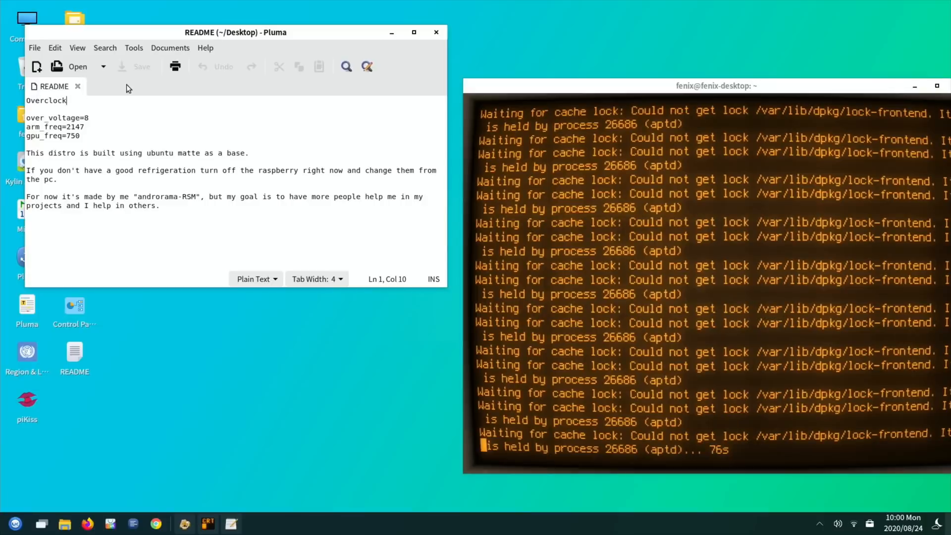
pyautogui.moveTo(235, 32); pyautogui.dragTo(292, 126)
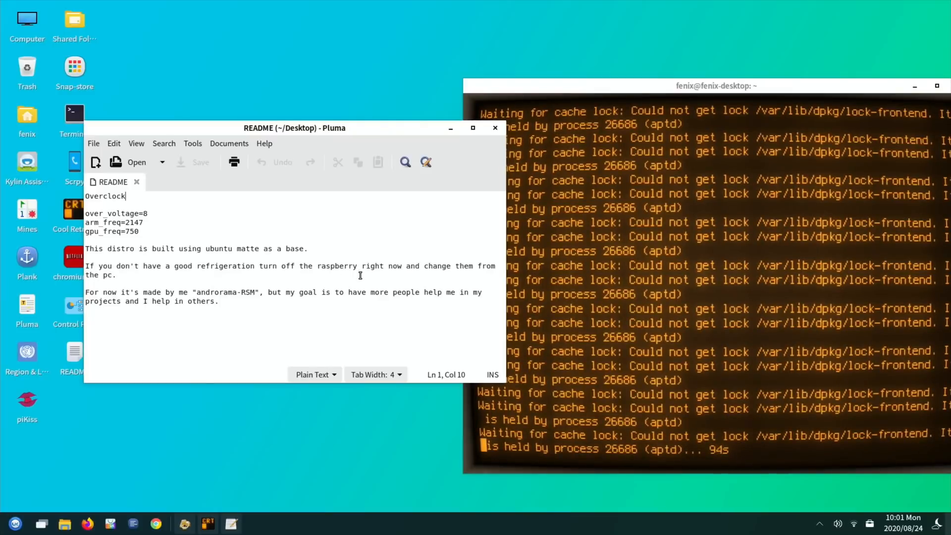
pyautogui.moveTo(183, 291)
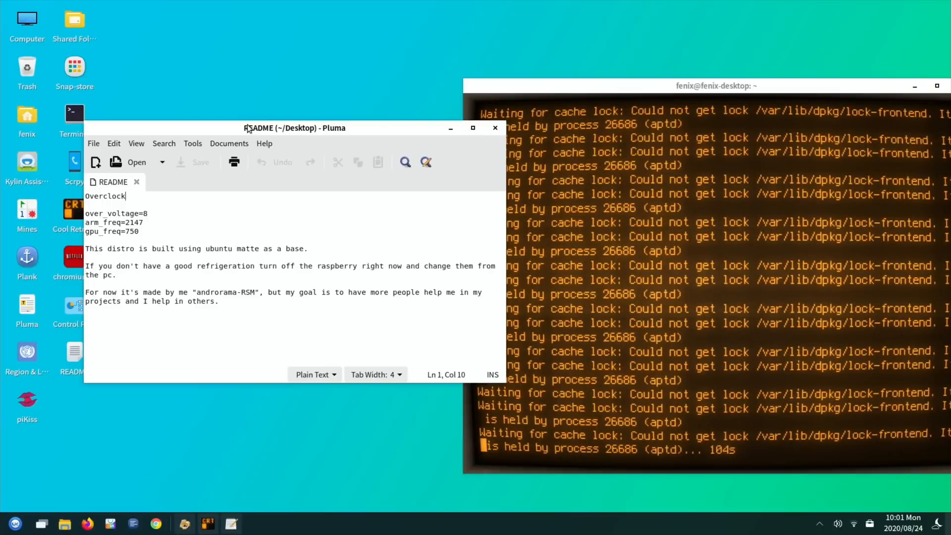
# Reposition the README window several times, then close Cool Retro Term
pyautogui.moveTo(295, 127); pyautogui.dragTo(227, 245)
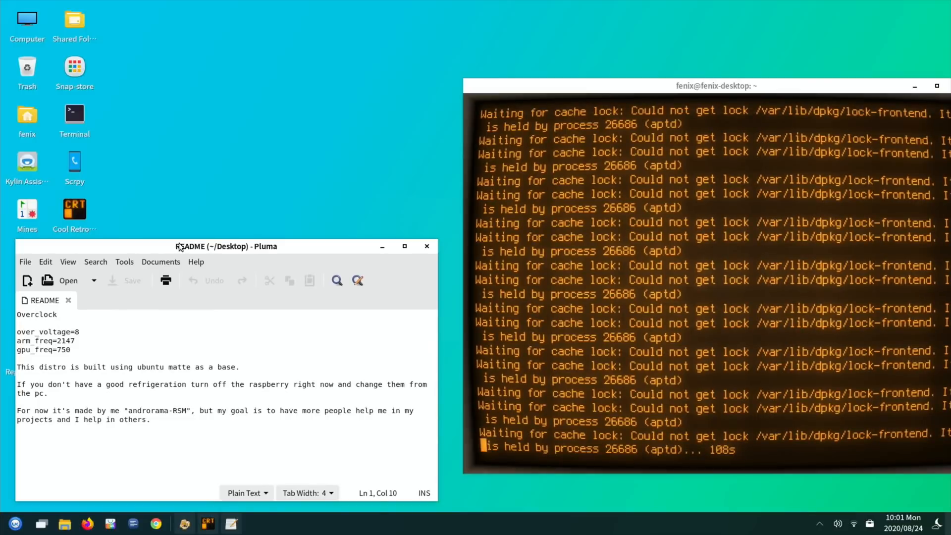
pyautogui.moveTo(226, 246); pyautogui.dragTo(314, 257)
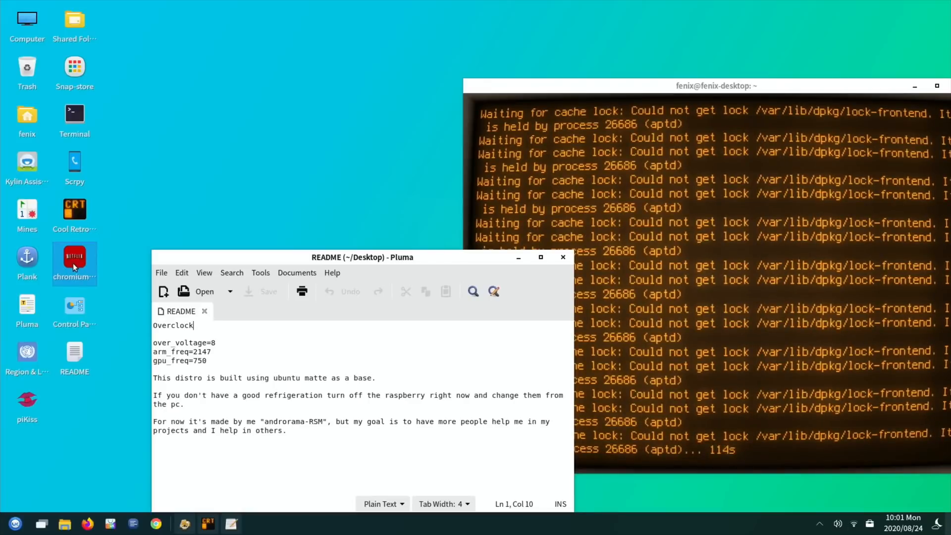
pyautogui.moveTo(362, 257); pyautogui.dragTo(340, 236)
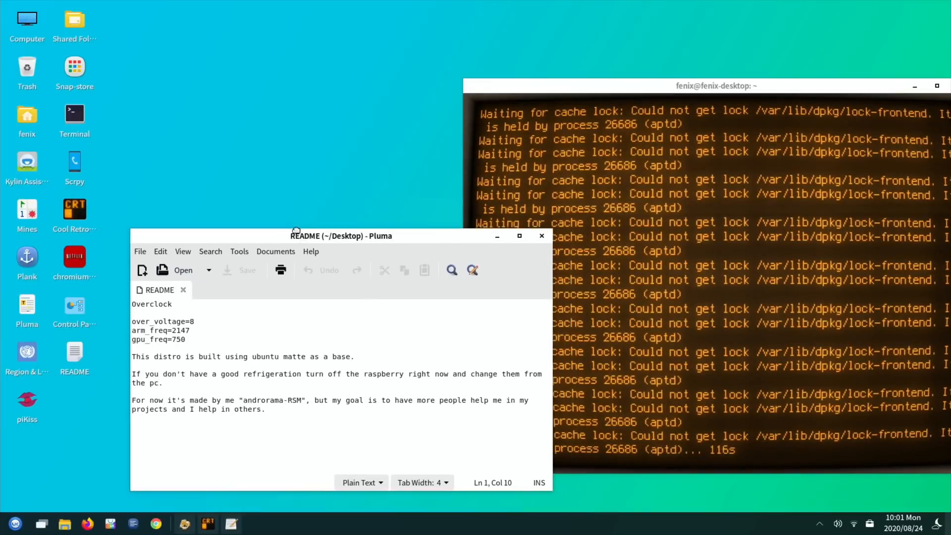
pyautogui.moveTo(340, 236); pyautogui.dragTo(247, 162)
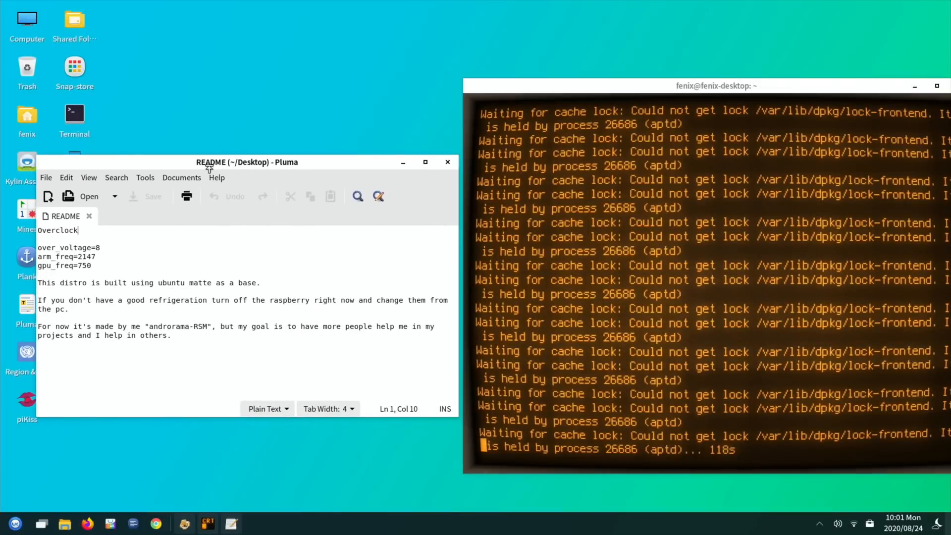
pyautogui.moveTo(716, 85); pyautogui.dragTo(579, 75)
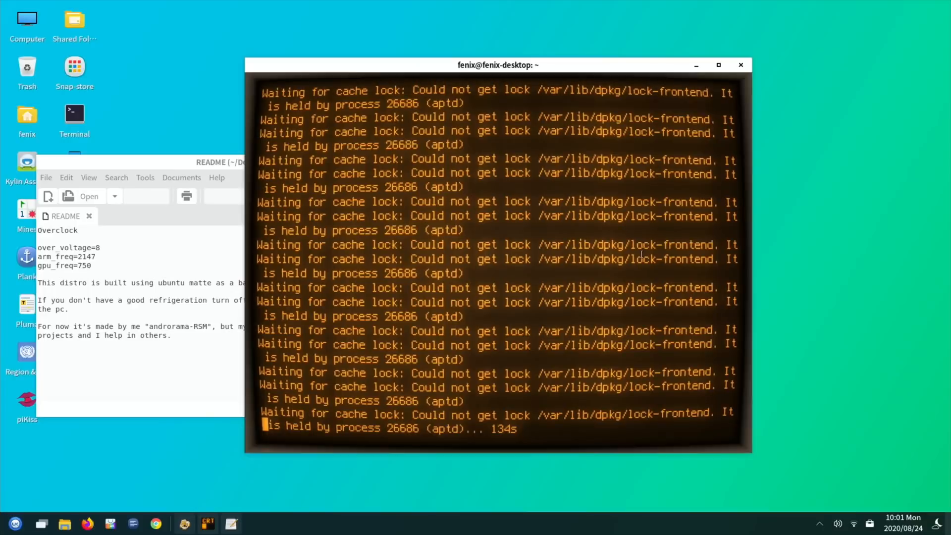
pyautogui.click(740, 65)
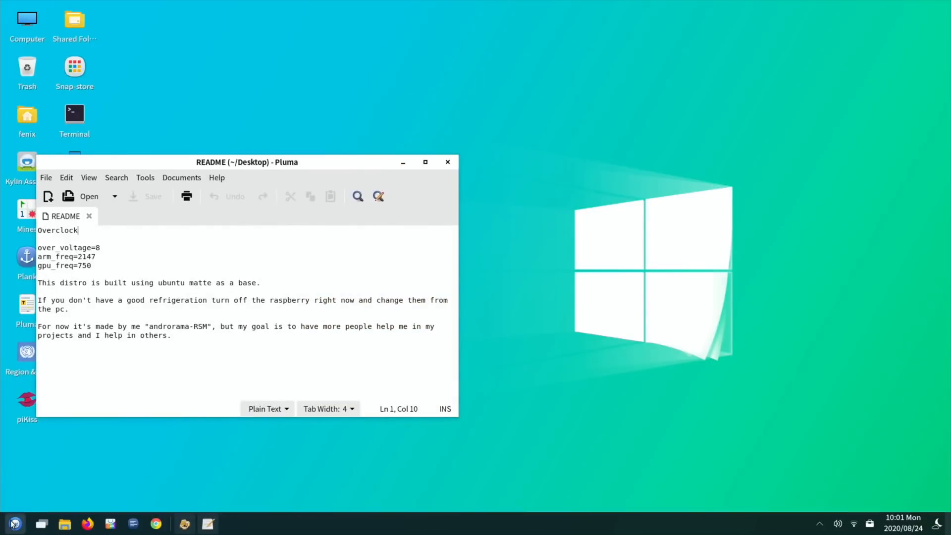
# Launch MATE Terminal via 'te' search, run 'sudo apt install neofetch', then type neofetch
pyautogui.click(14, 523)
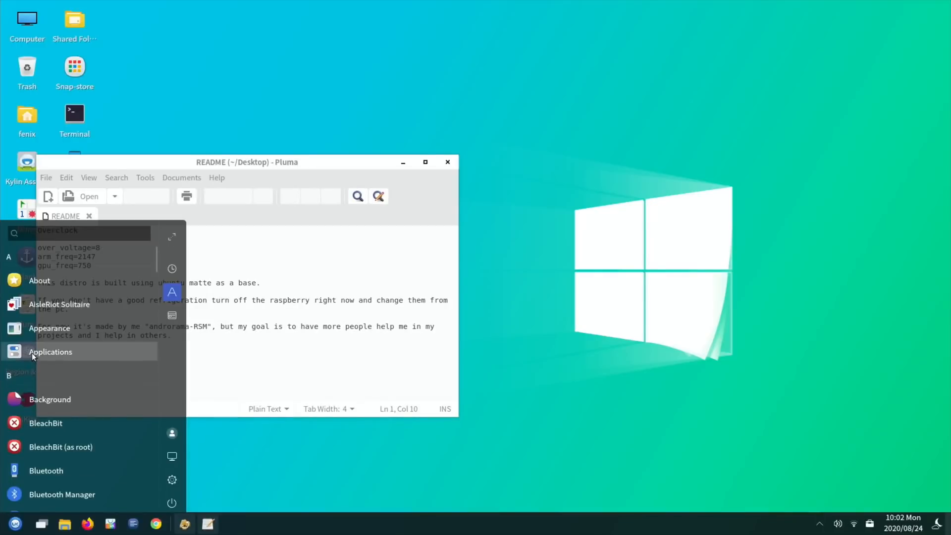
pyautogui.write('te')
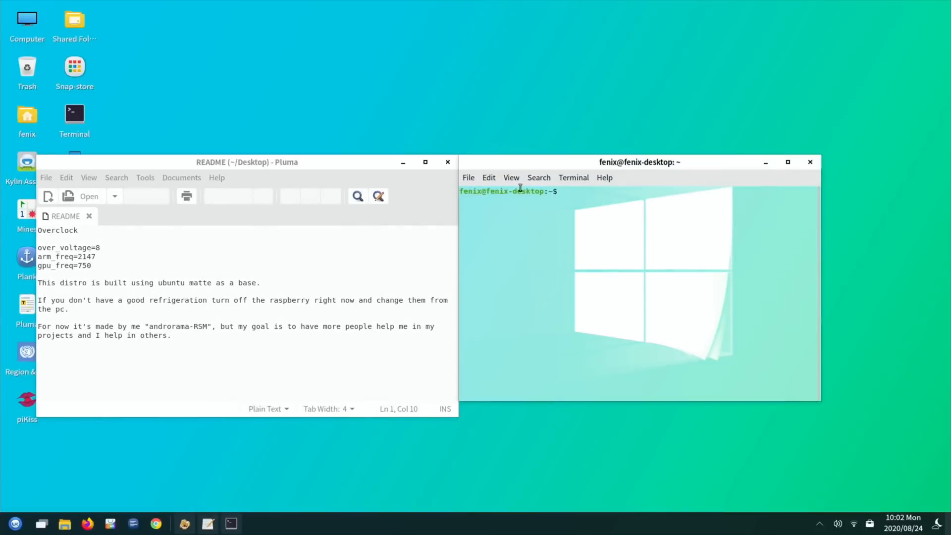
pyautogui.write('sudo apt install neofetch')
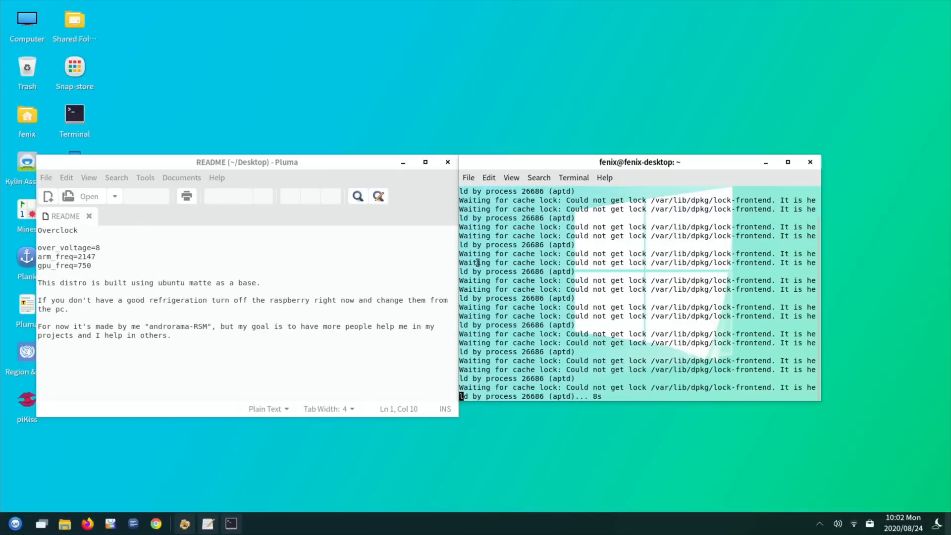
pyautogui.moveTo(184, 523)
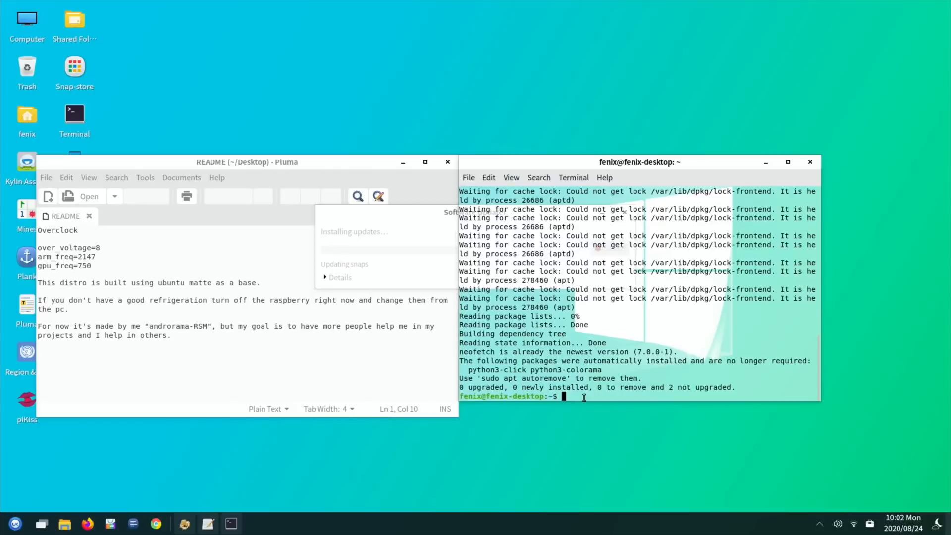
pyautogui.write('neofe')
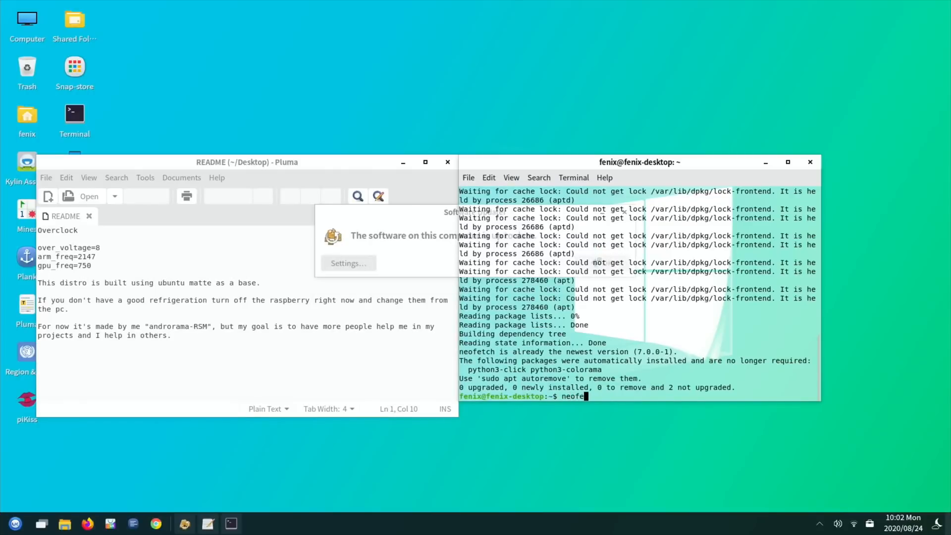
pyautogui.write('tch')
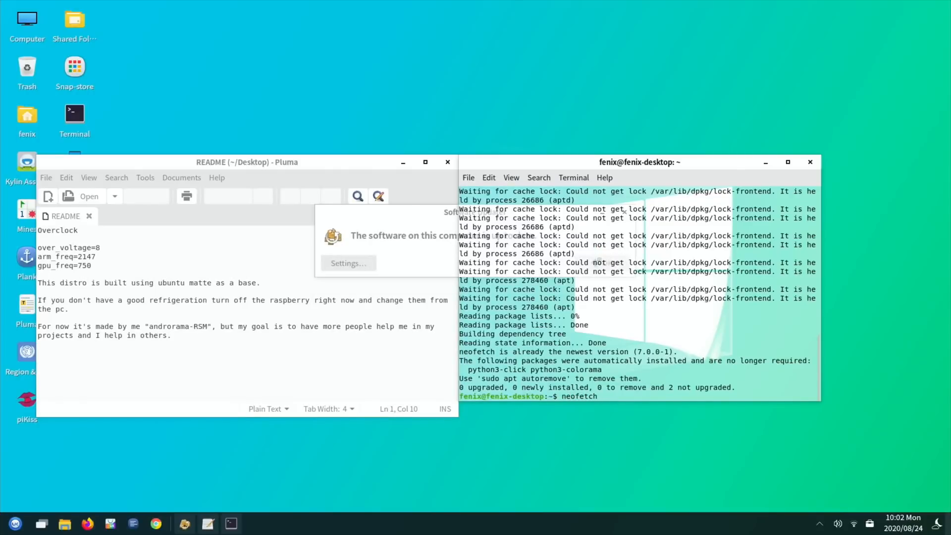
pyautogui.moveTo(810, 162)
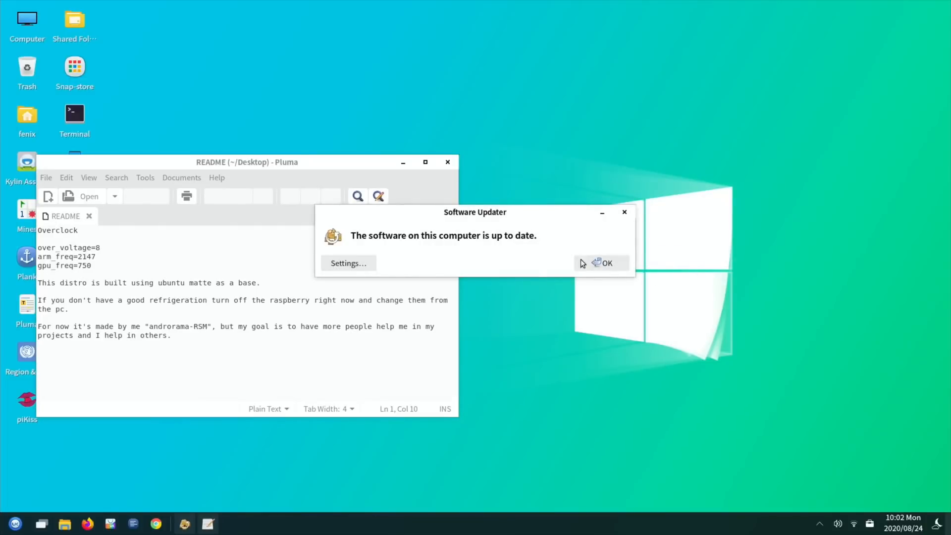
# Dismiss the Software Updater up-to-date notice and type 'of' while getting neofetch running
pyautogui.click(605, 263)
pyautogui.write('ne')
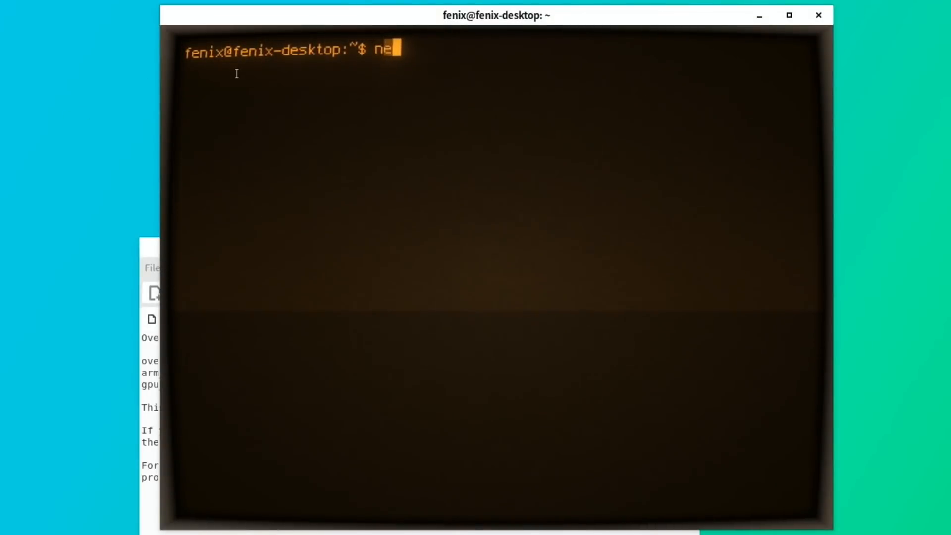
pyautogui.write('ofetch')
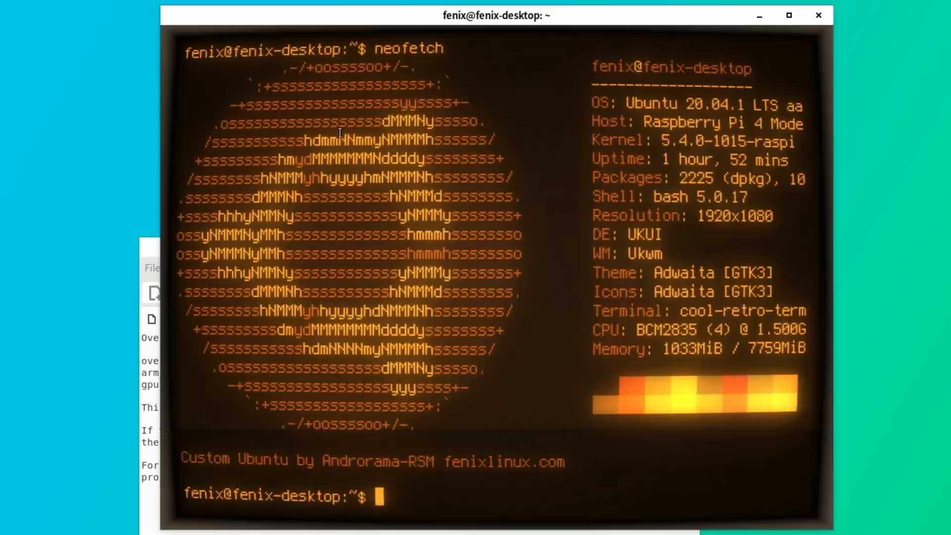
pyautogui.moveTo(49, 303)
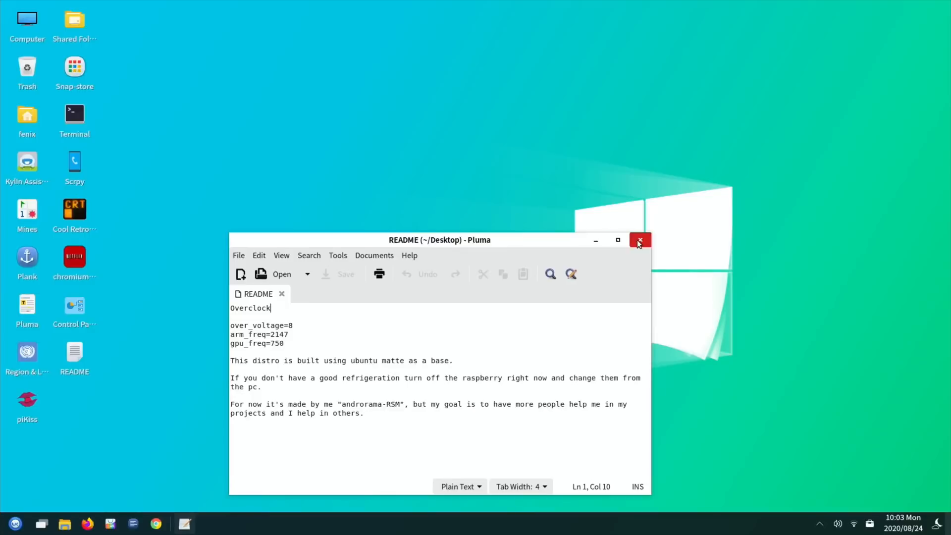
pyautogui.click(639, 240)
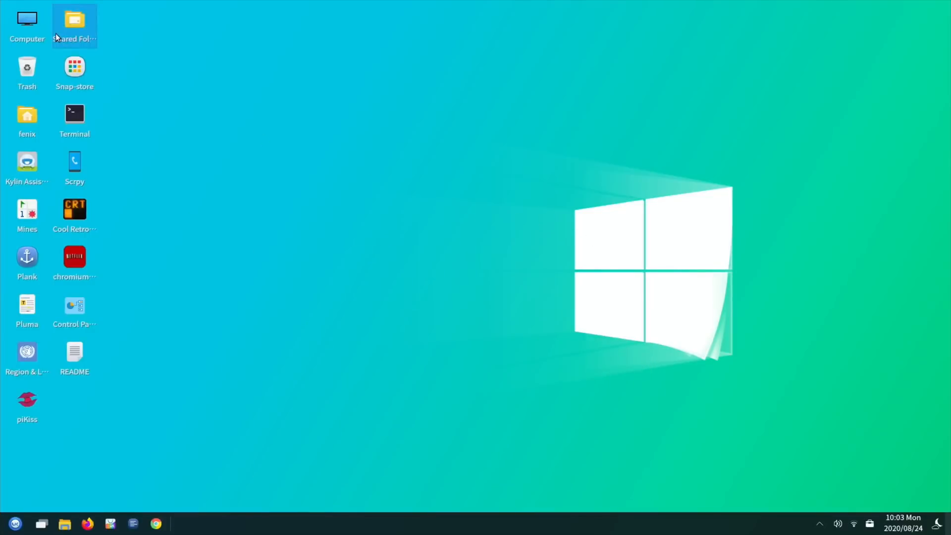
pyautogui.click(26, 24)
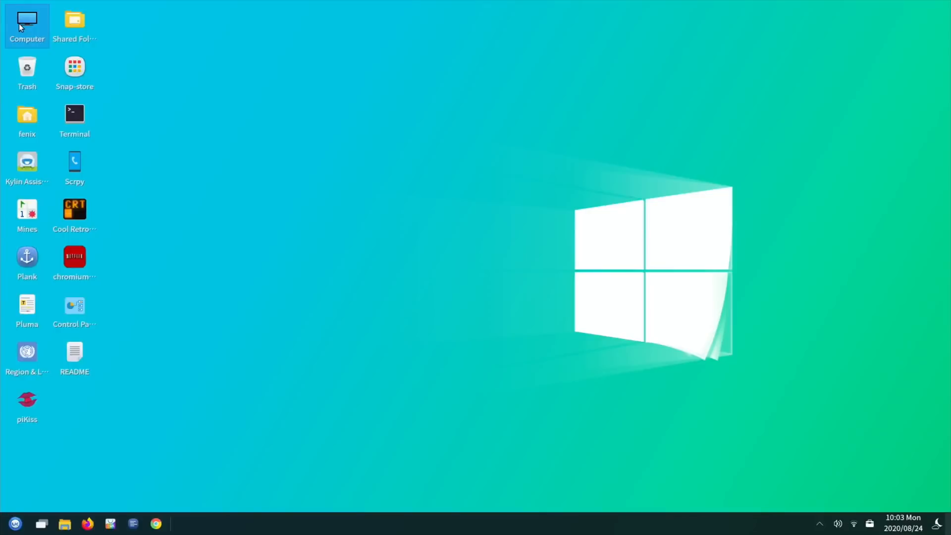
pyautogui.doubleClick(27, 24)
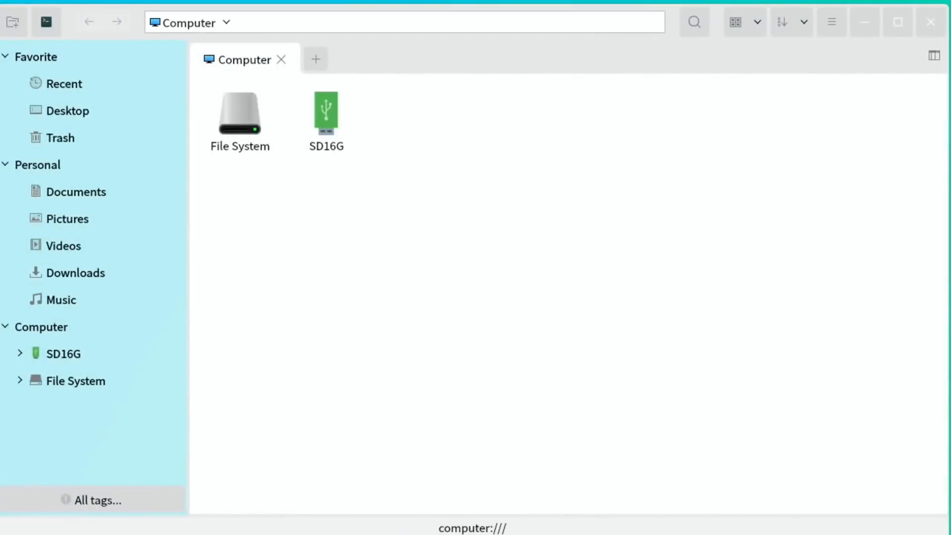
pyautogui.moveTo(272, 170)
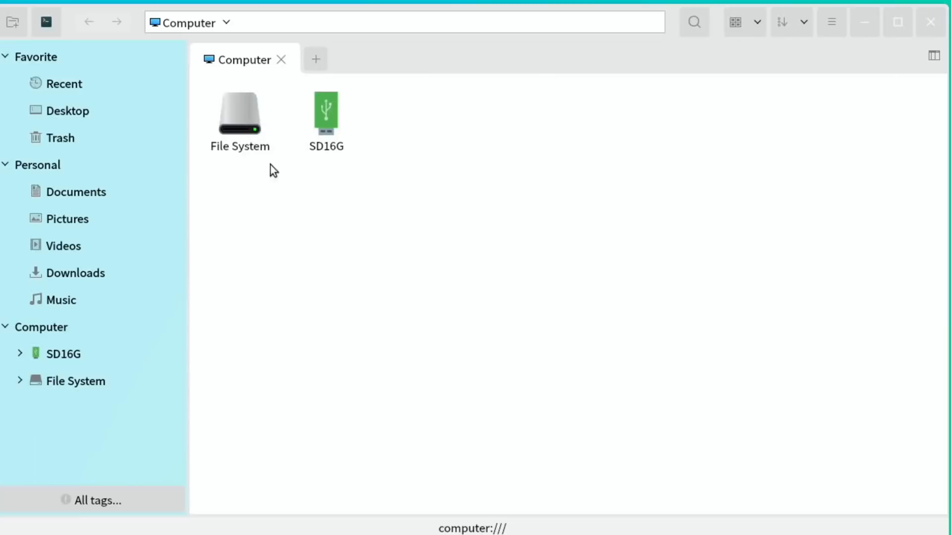
pyautogui.moveTo(383, 156)
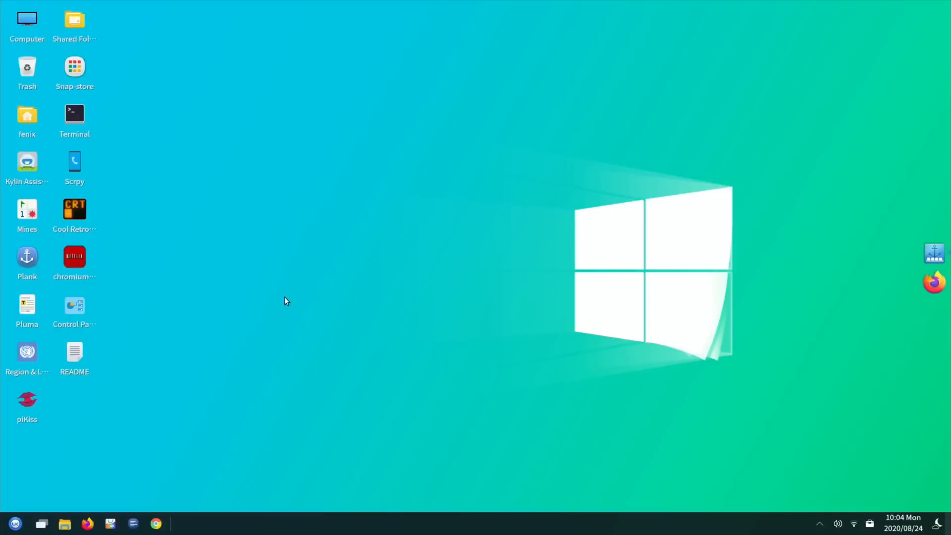
pyautogui.moveTo(373, 406)
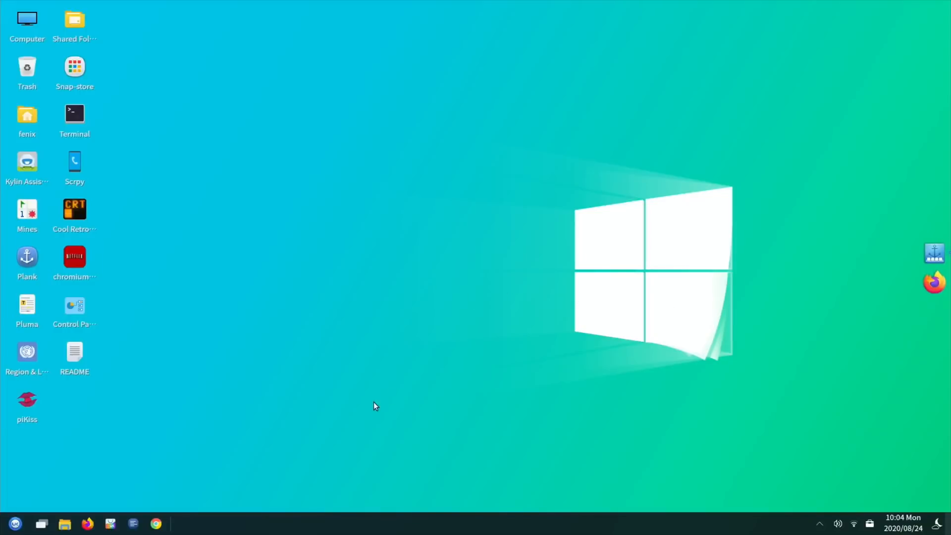
pyautogui.moveTo(159, 531)
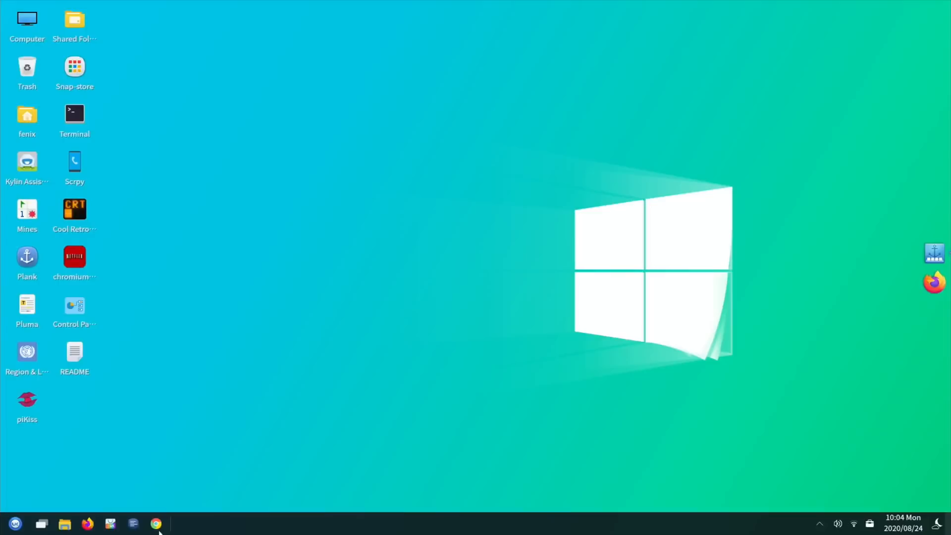
pyautogui.moveTo(156, 524)
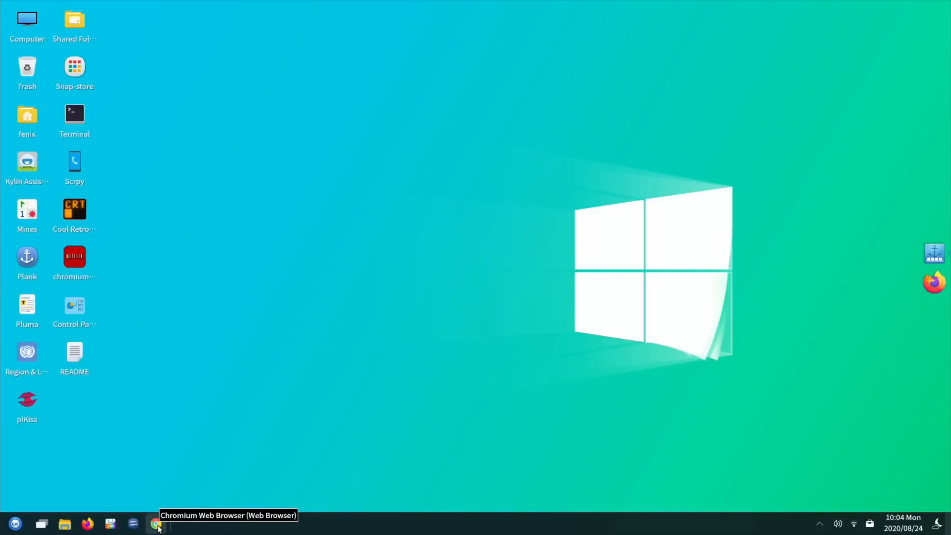
pyautogui.moveTo(110, 523)
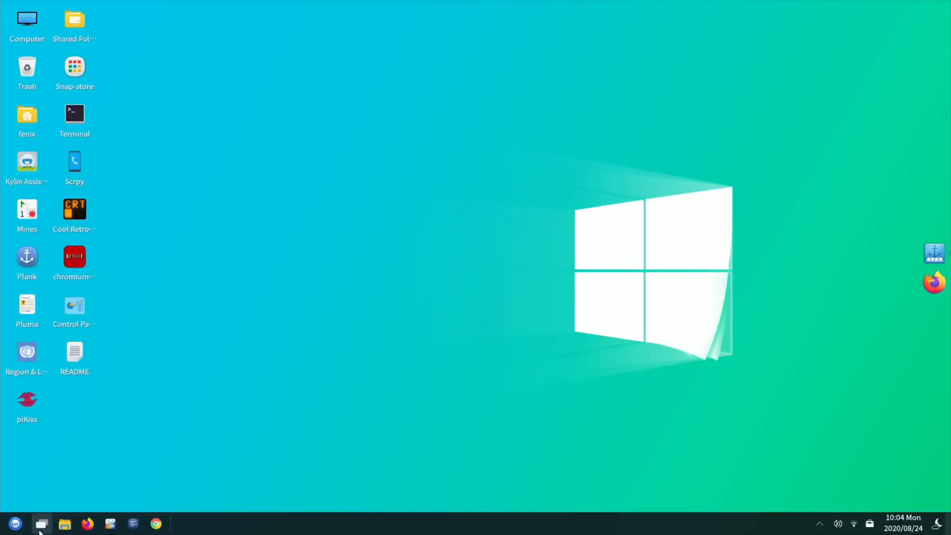
pyautogui.moveTo(110, 523)
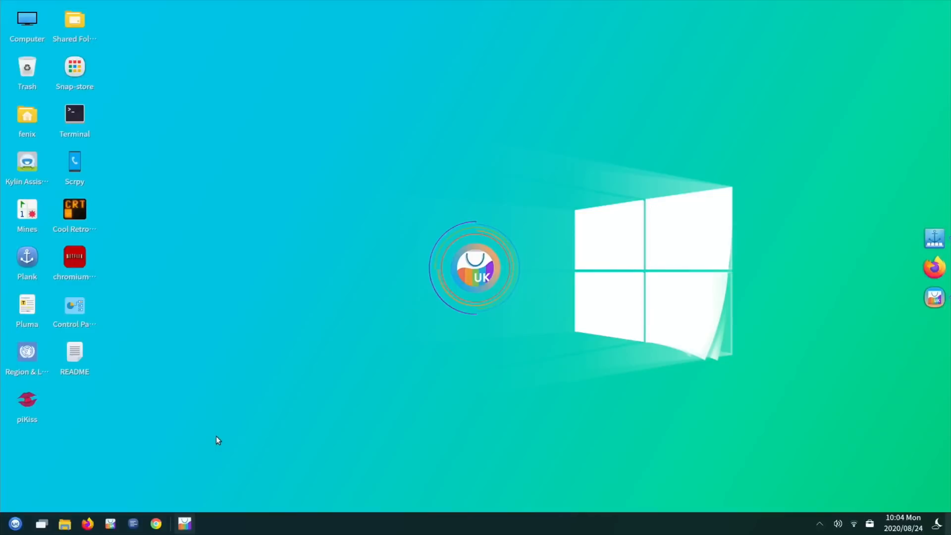
pyautogui.moveTo(316, 326)
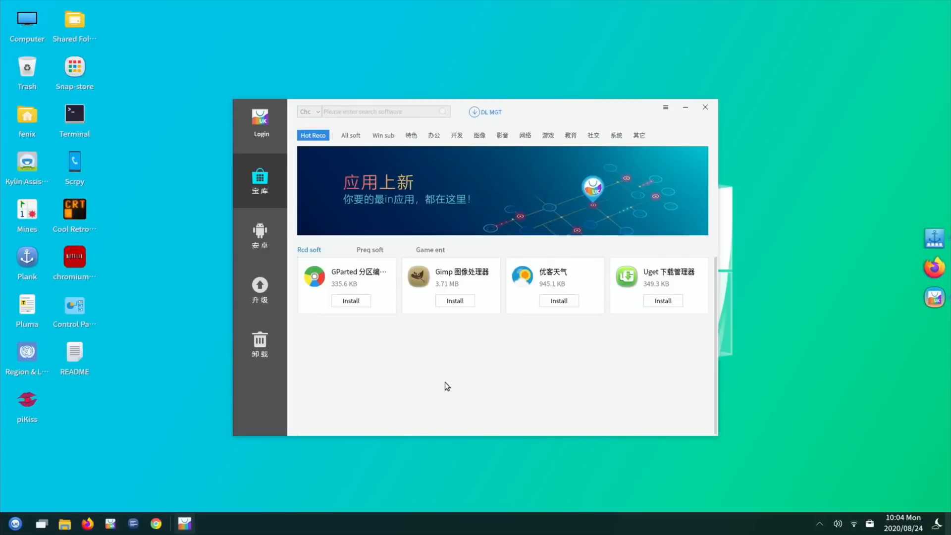
pyautogui.moveTo(220, 493)
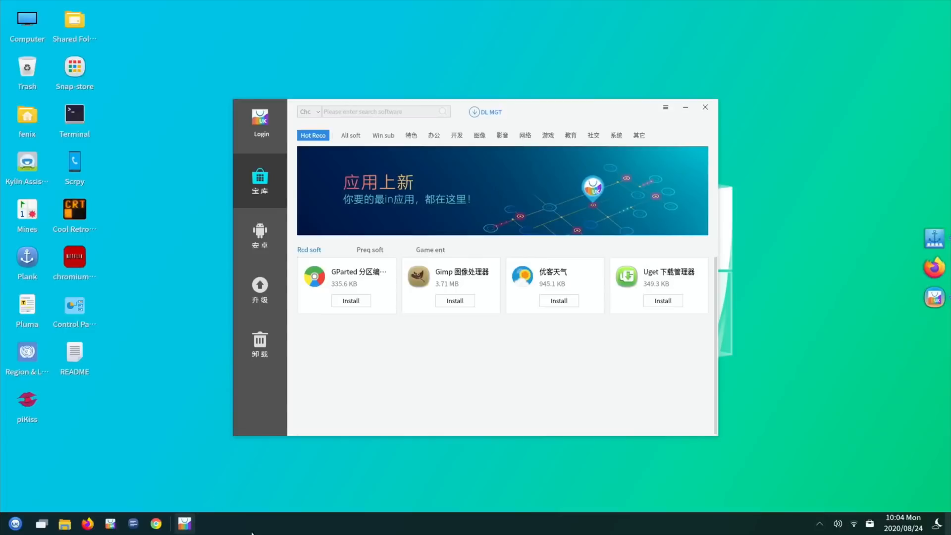
pyautogui.moveTo(371, 376)
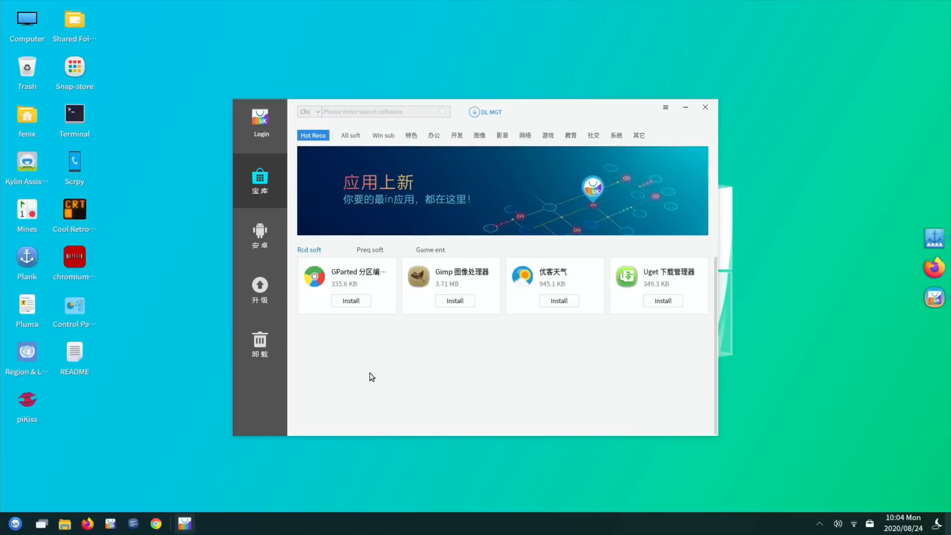
pyautogui.moveTo(405, 253)
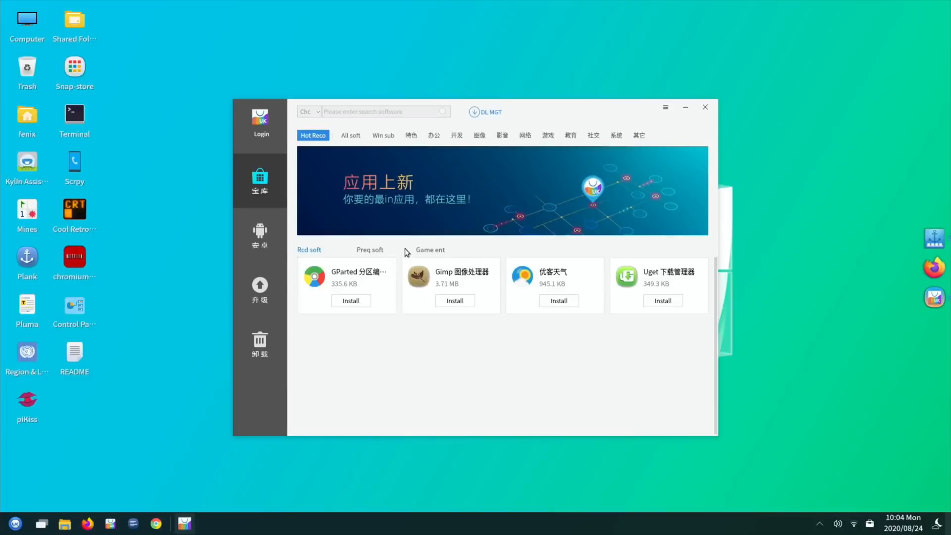
# Bring up Kylin Software Center's recommended apps page, then open and close the start menu
pyautogui.click(350, 301)
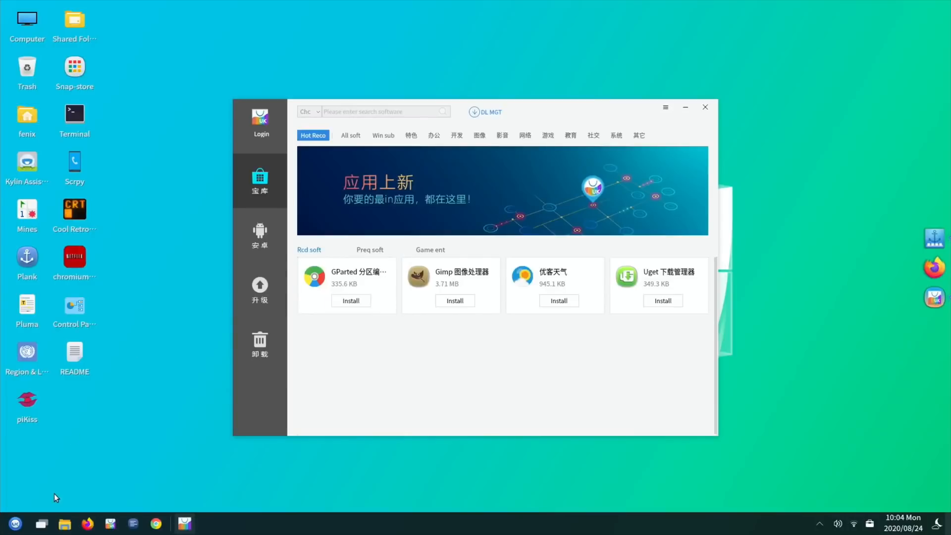
pyautogui.click(14, 523)
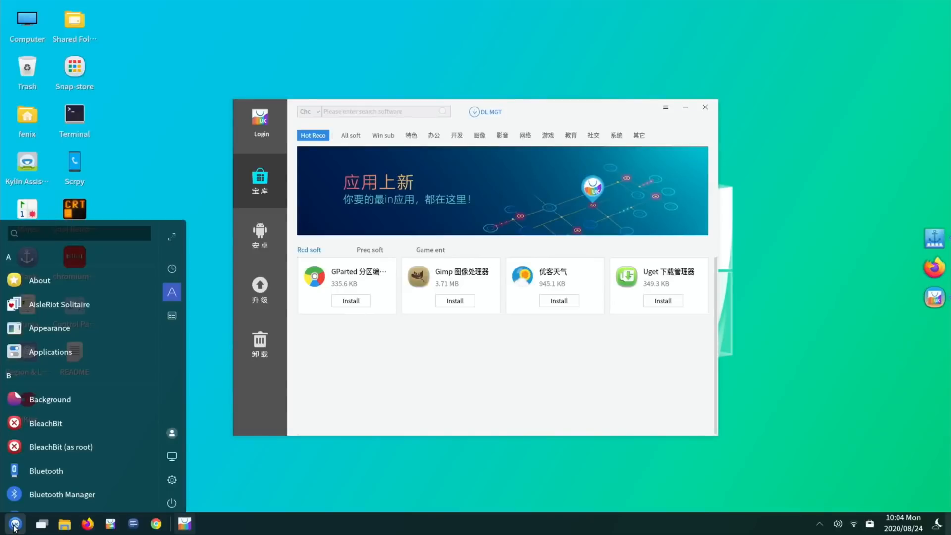
pyautogui.click(79, 232)
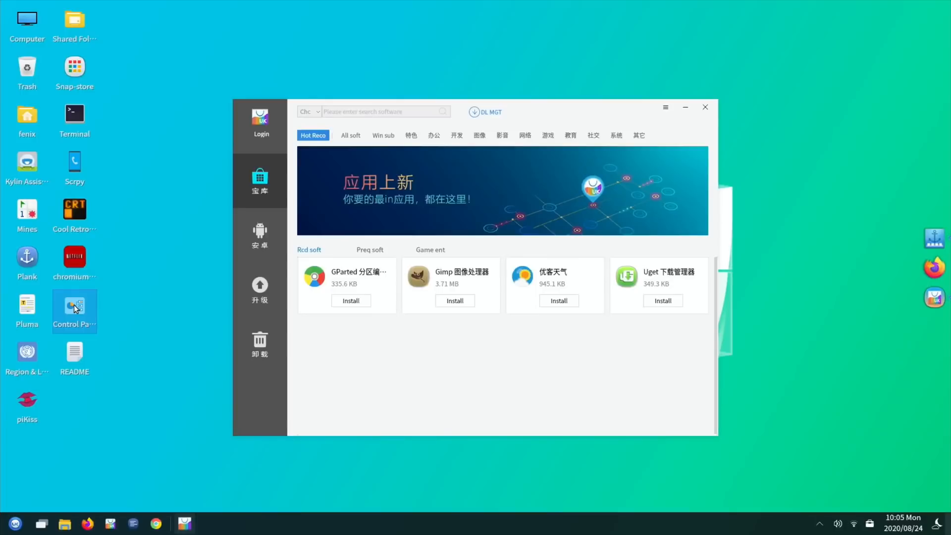
pyautogui.doubleClick(74, 306)
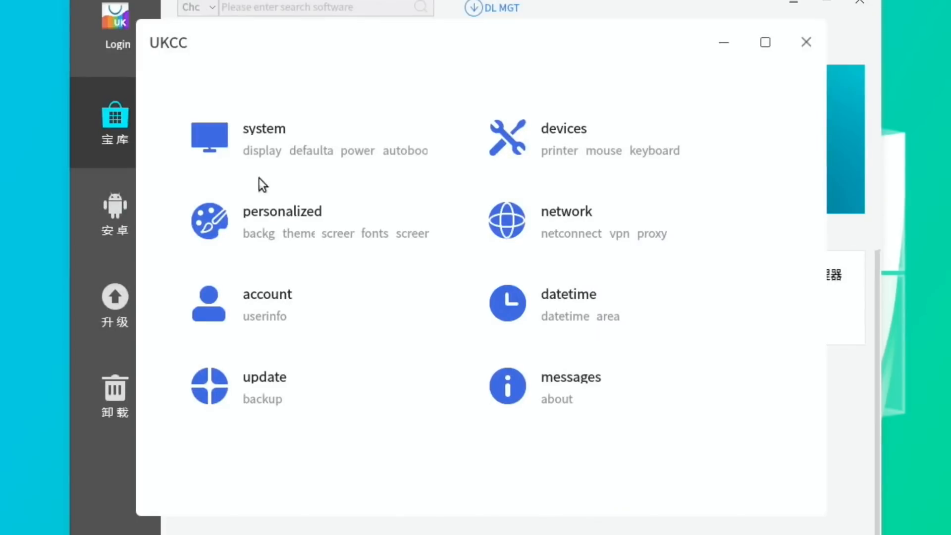
pyautogui.moveTo(485, 292)
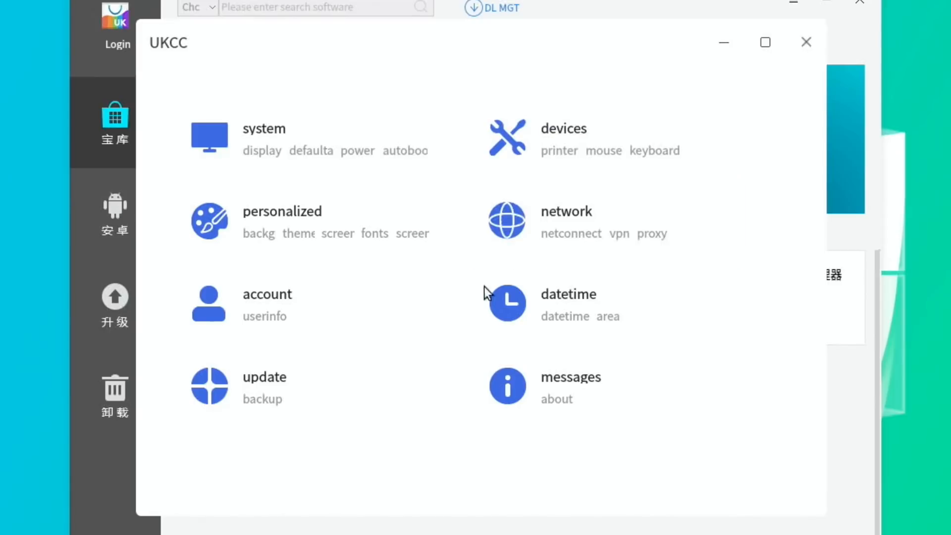
pyautogui.click(281, 210)
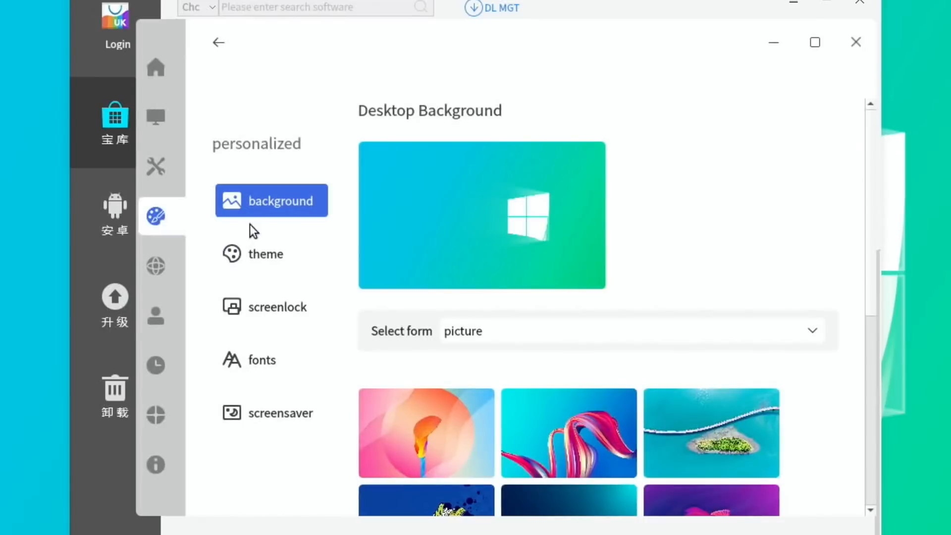
pyautogui.scroll(-3)
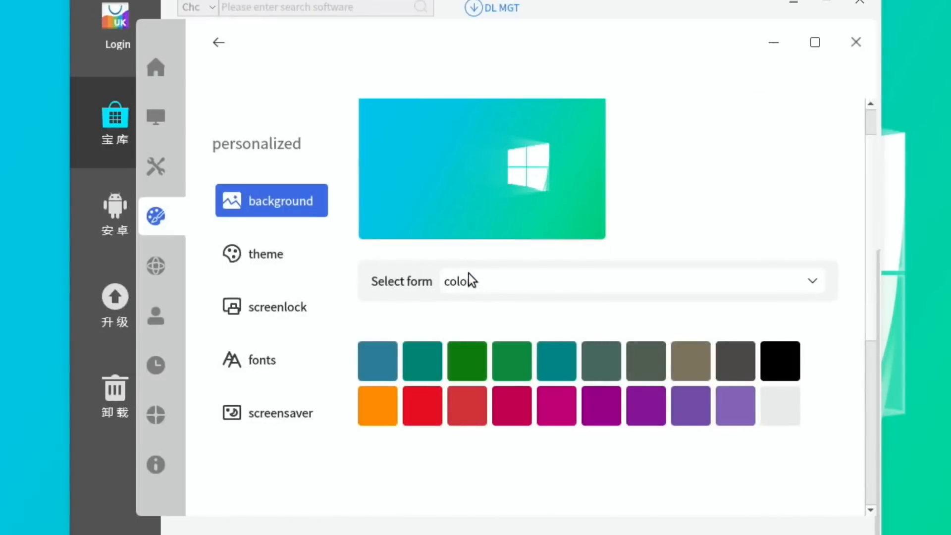
pyautogui.click(271, 254)
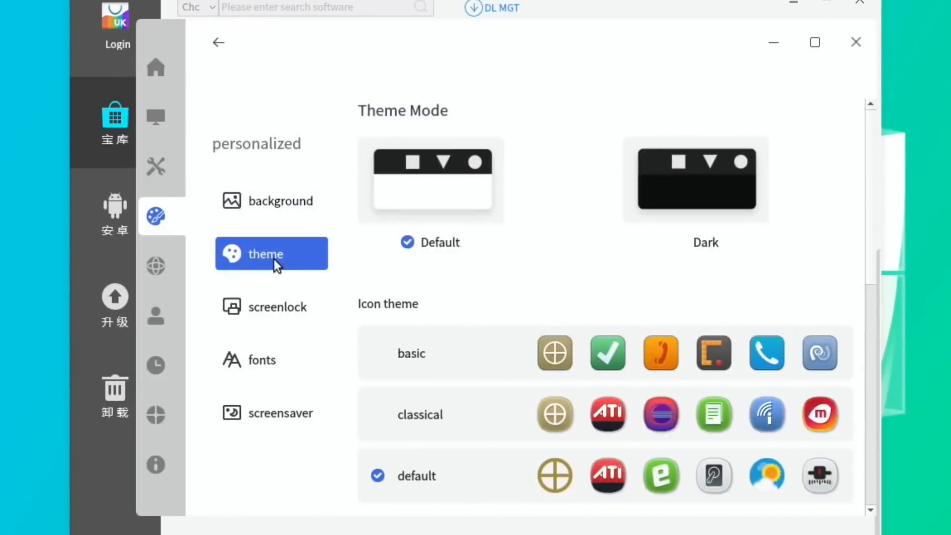
pyautogui.scroll(-3)
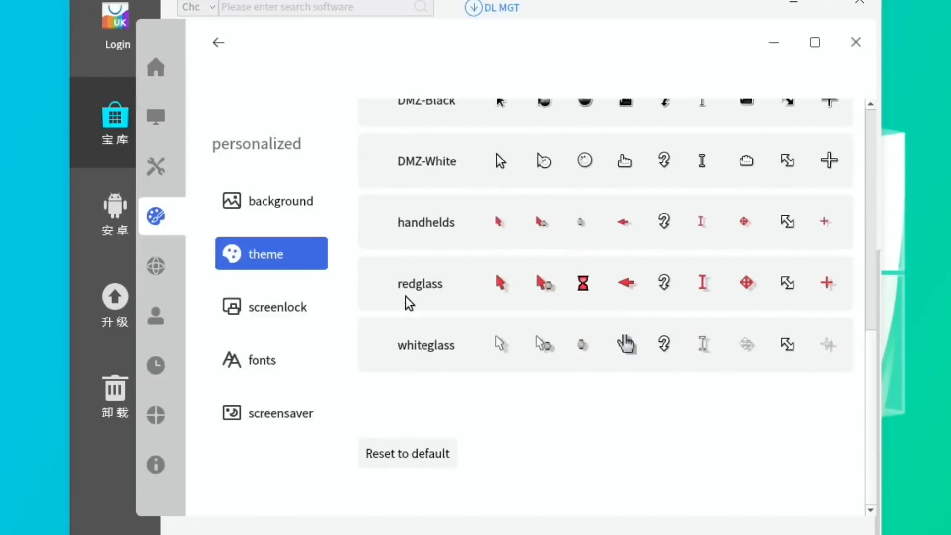
pyautogui.click(271, 306)
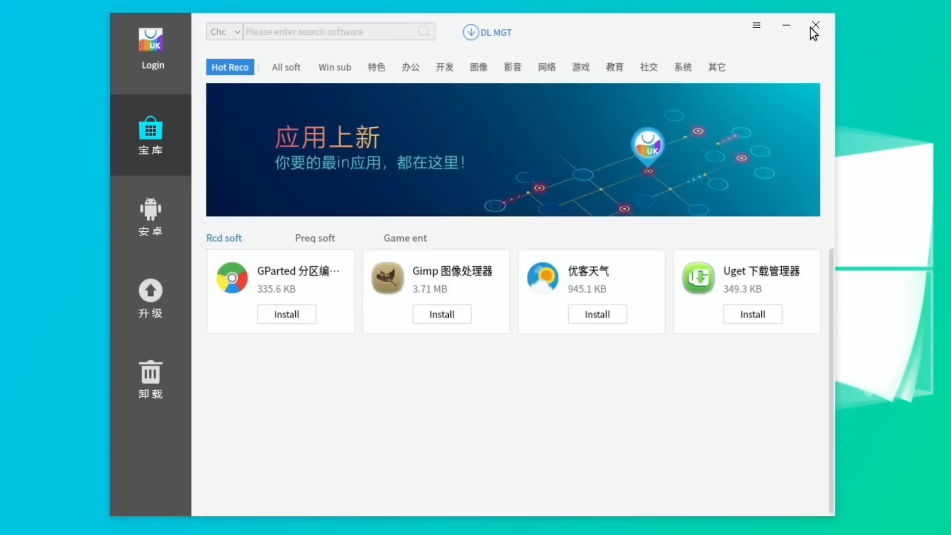
pyautogui.moveTo(286, 72)
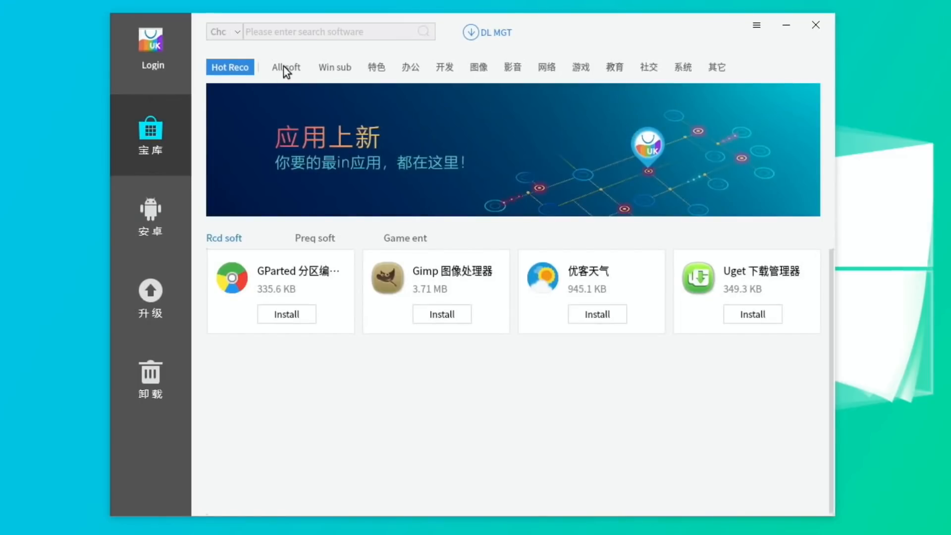
# Search the store for 'image', then 'gparted' to find GParted, and close it
pyautogui.write('imager')
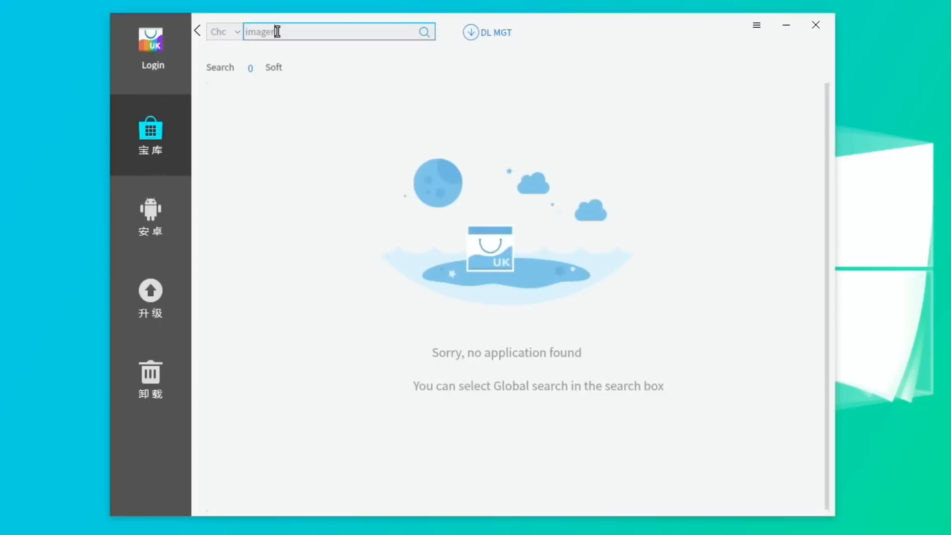
pyautogui.press('Backspace')
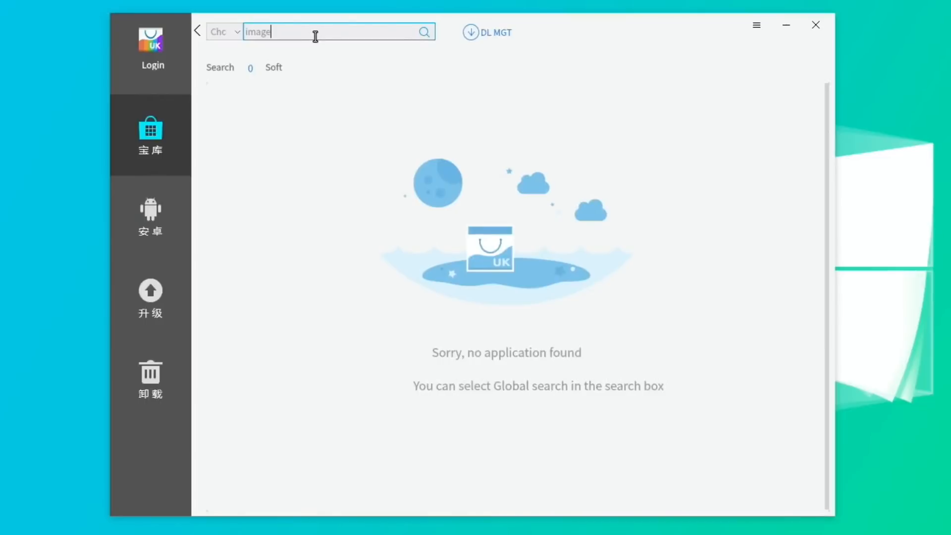
pyautogui.write('ba')
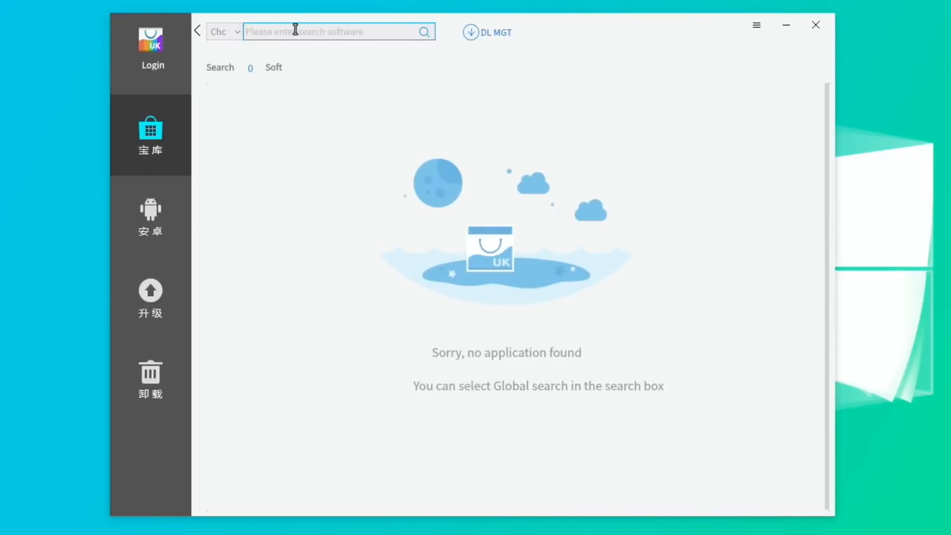
pyautogui.write('gpart')
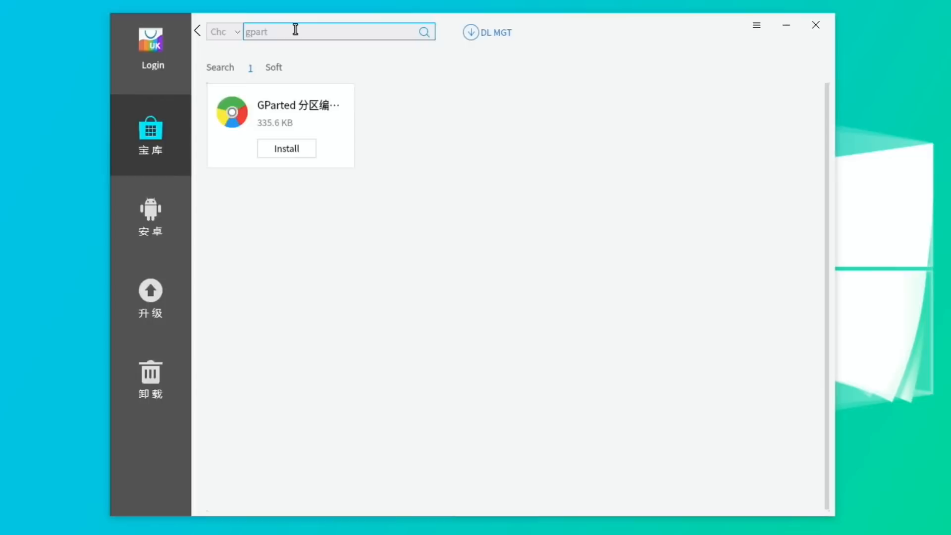
pyautogui.write('ed')
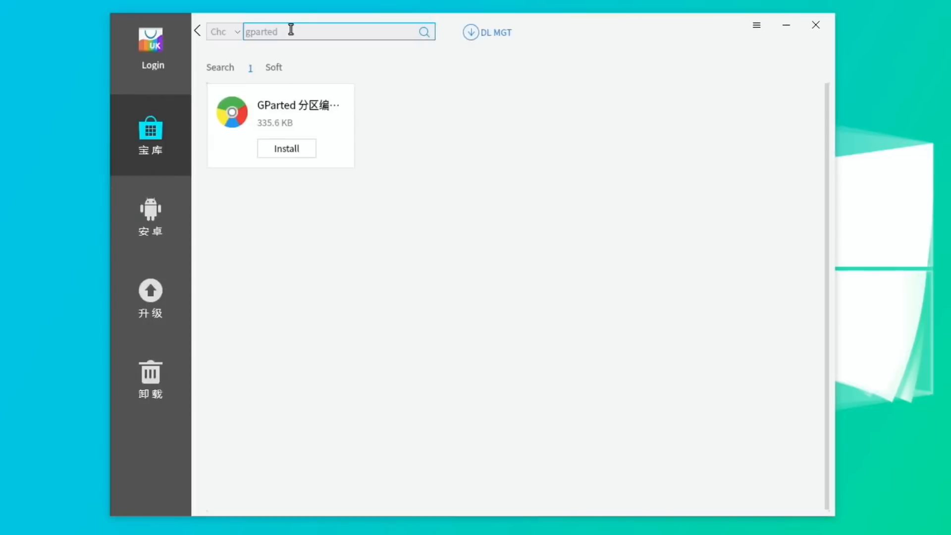
pyautogui.click(815, 25)
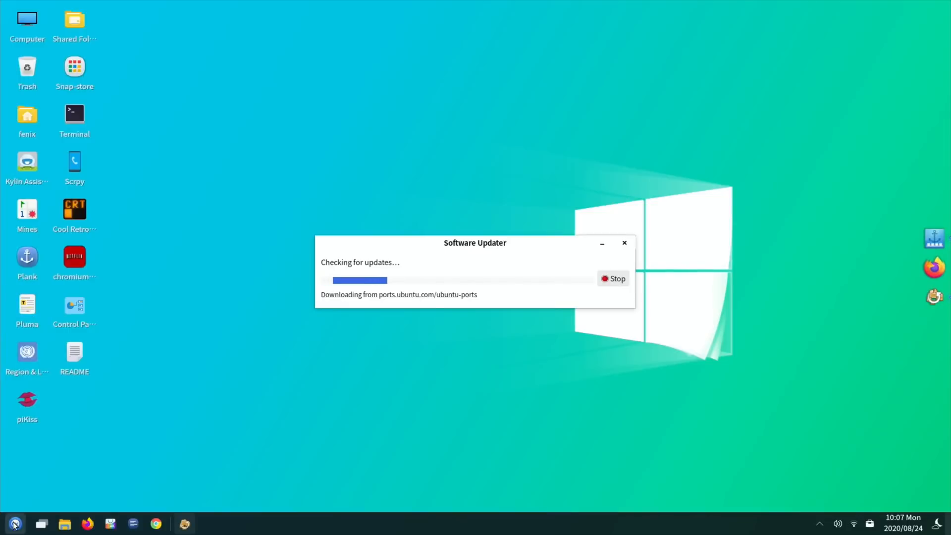
# Open GNOME Settings on About, then browse the Sound, Power, Displays and Mouse & Touchpad pages
pyautogui.click(14, 524)
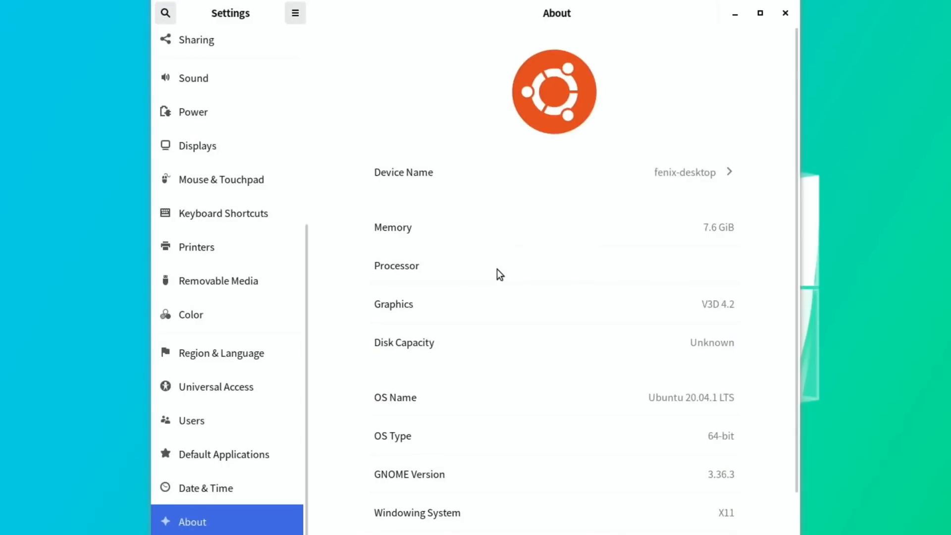
pyautogui.scroll(-3)
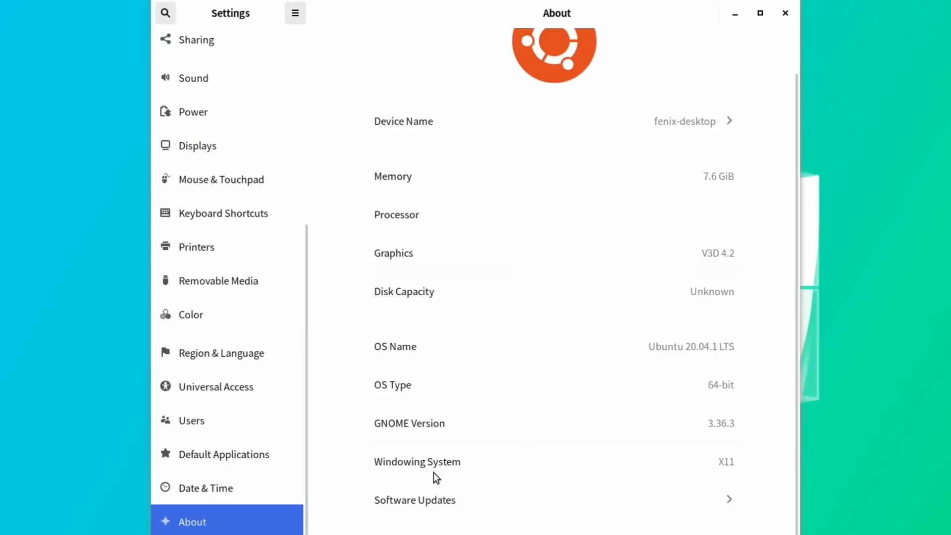
pyautogui.click(193, 77)
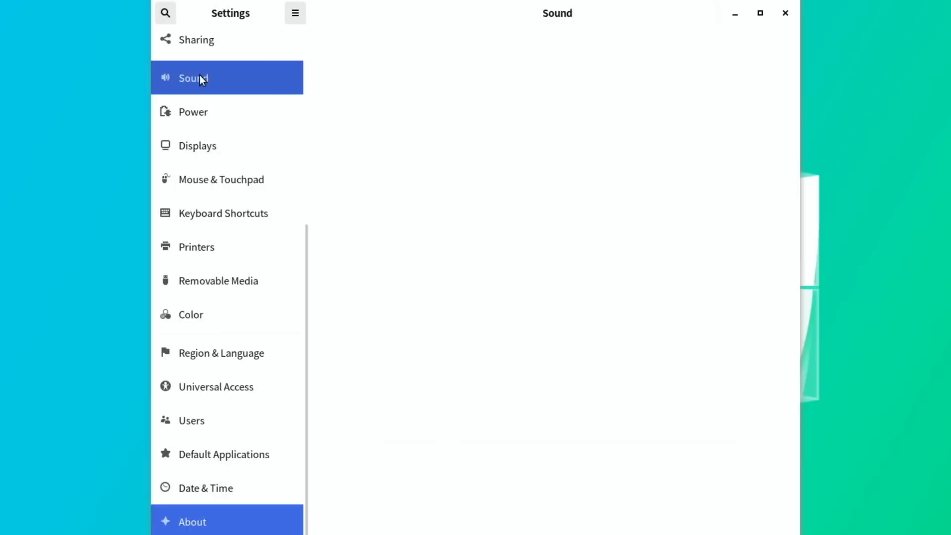
pyautogui.click(193, 111)
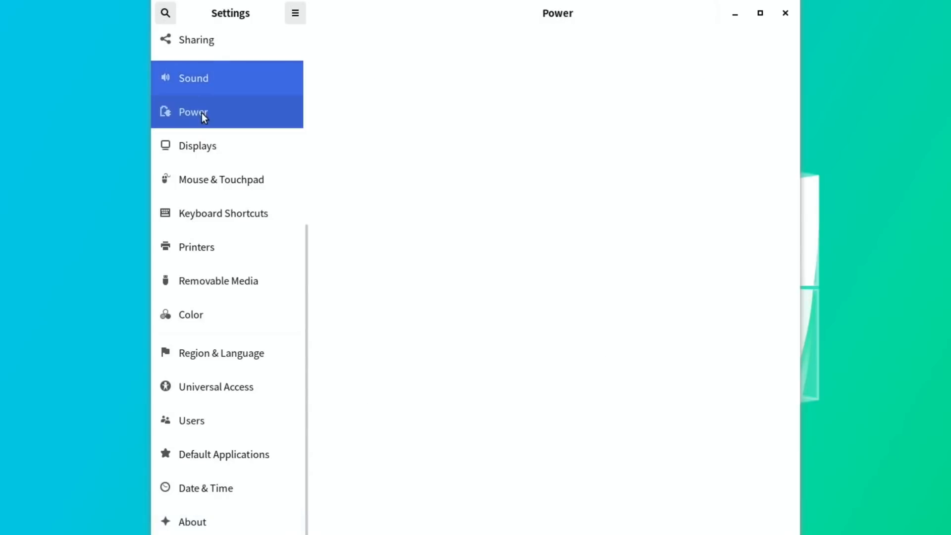
pyautogui.click(196, 145)
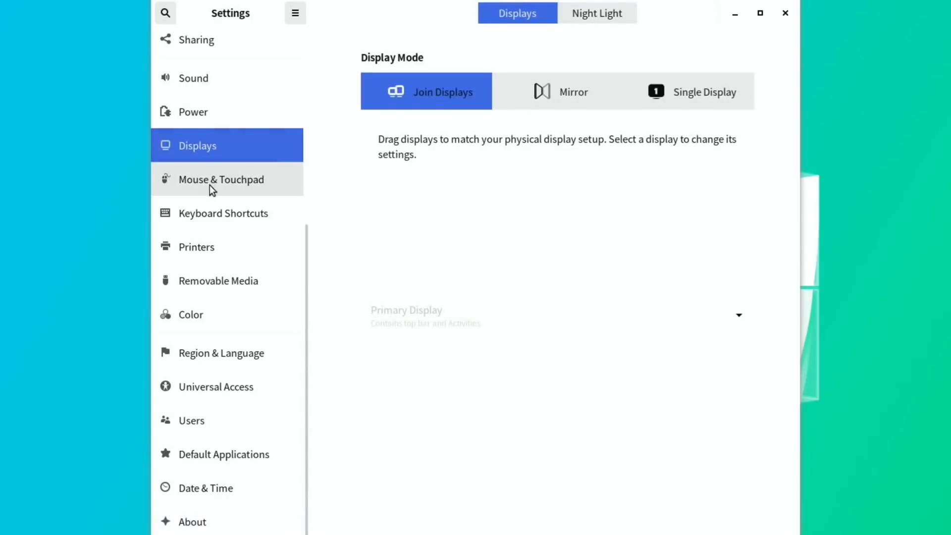
pyautogui.click(220, 179)
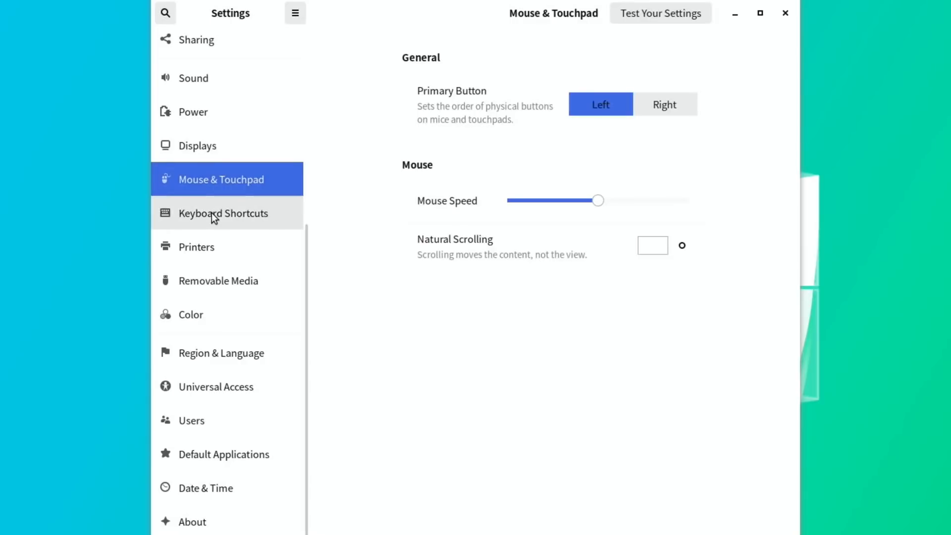
# View the Keyboard Shortcuts list, then close the Settings window
pyautogui.click(223, 213)
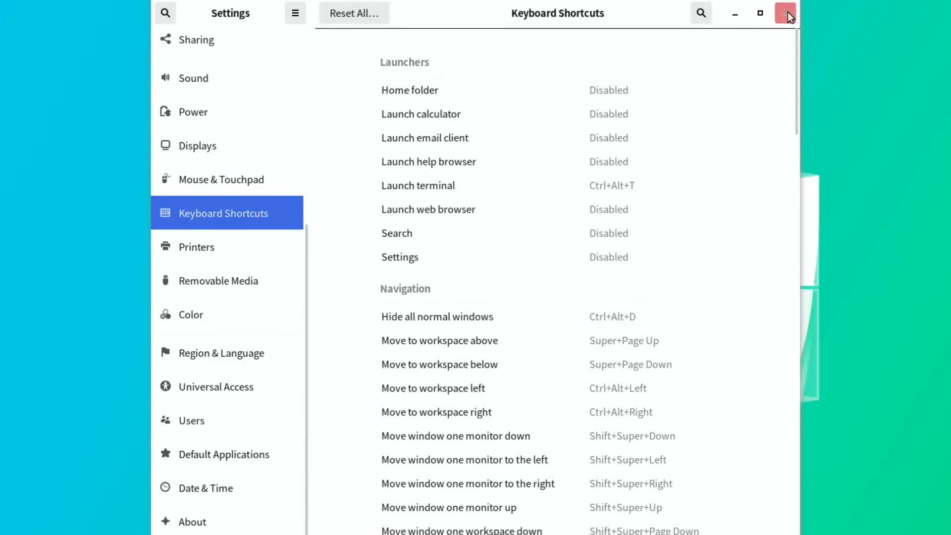
pyautogui.click(785, 13)
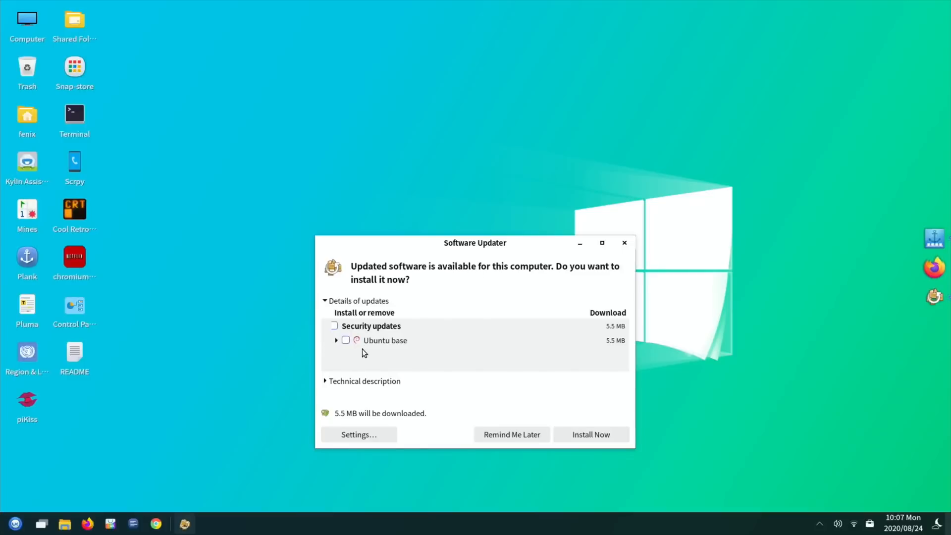
pyautogui.moveTo(566, 297)
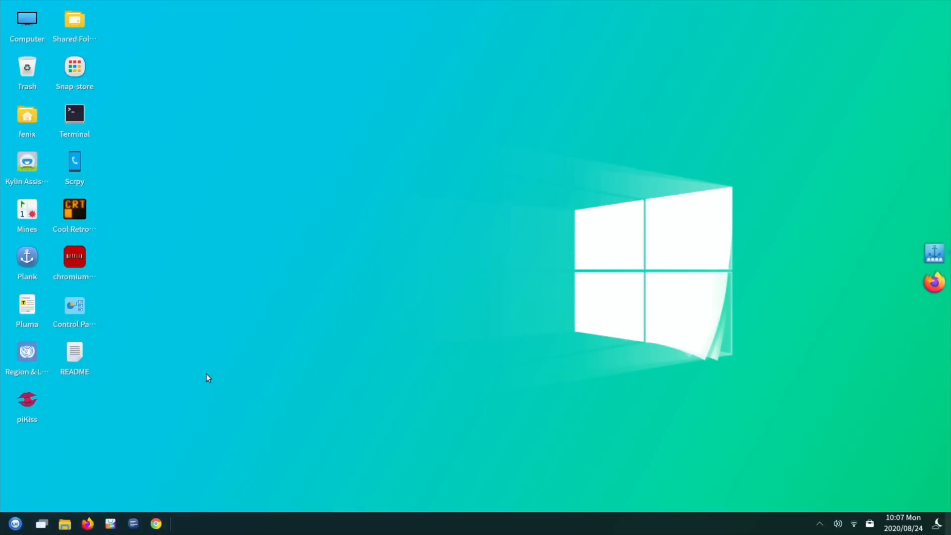
pyautogui.moveTo(33, 383)
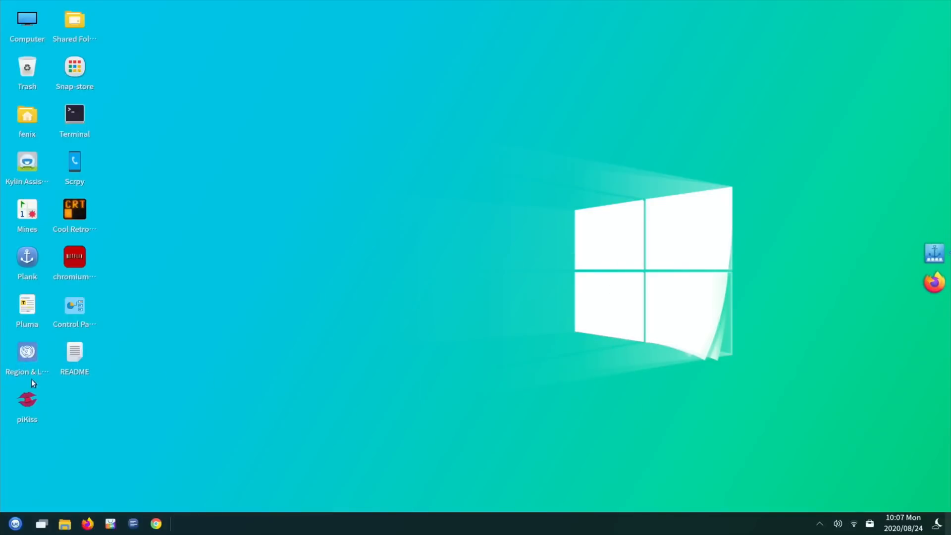
# Browse the Start menu's installed app list and search it for 'ch'
pyautogui.click(27, 164)
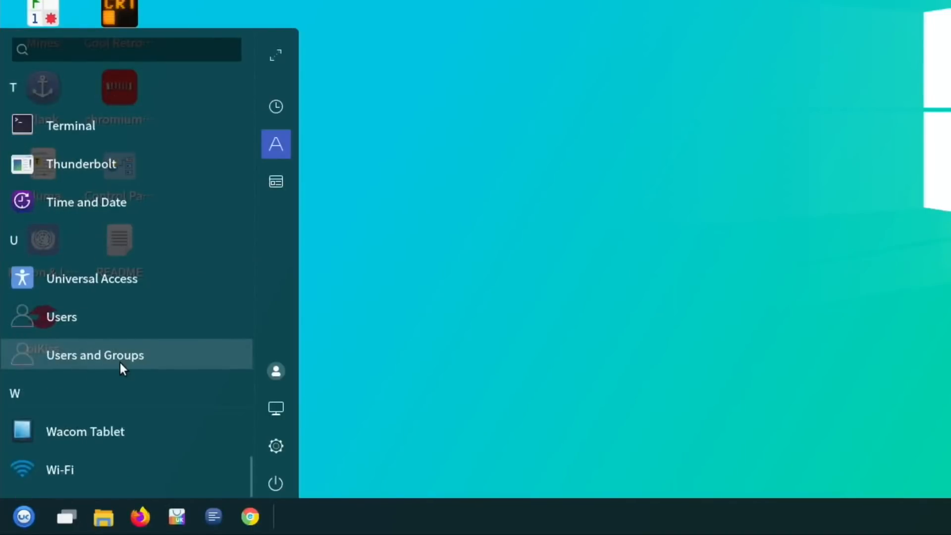
pyautogui.moveTo(172, 423)
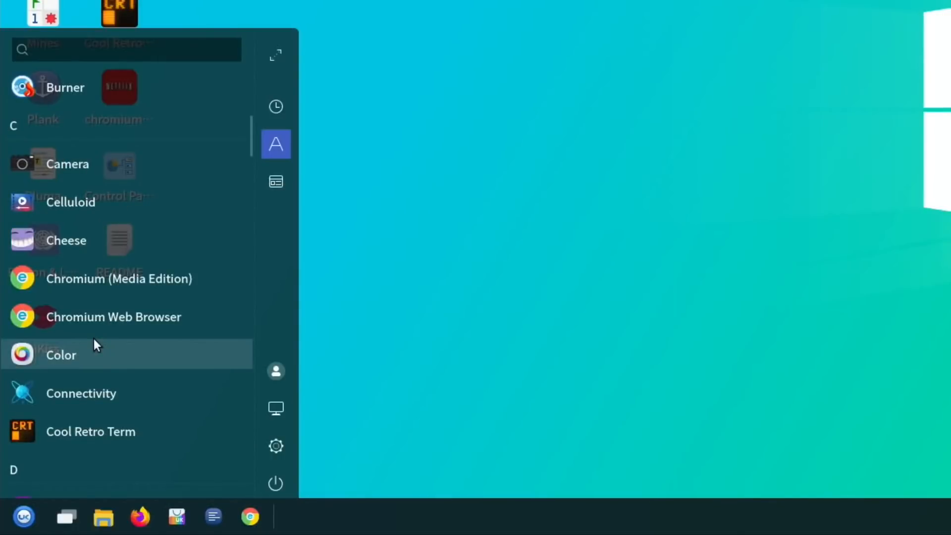
pyautogui.scroll(-3)
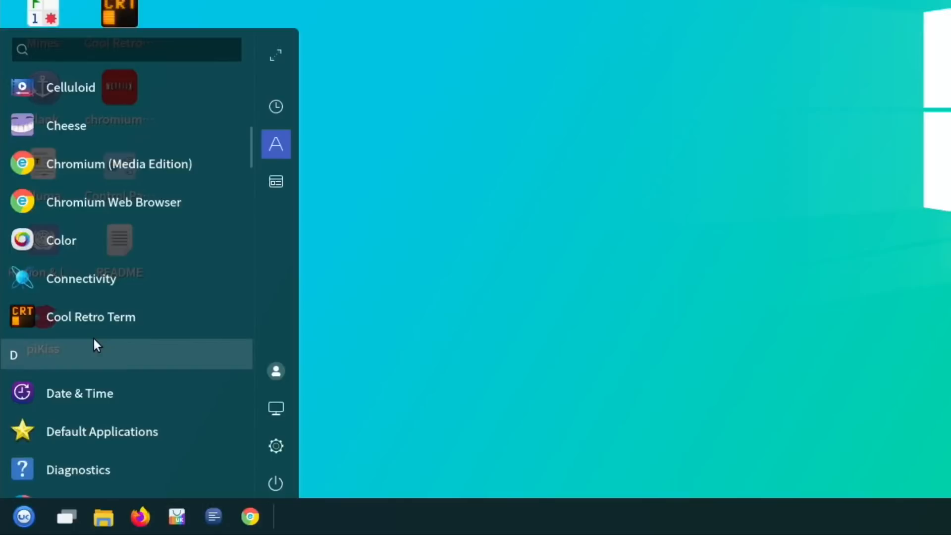
pyautogui.scroll(-3)
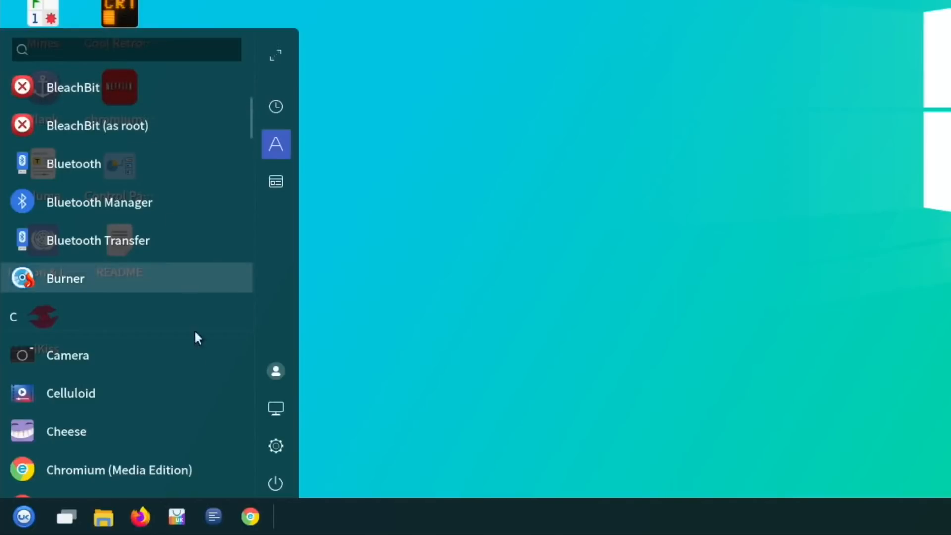
pyautogui.click(126, 49)
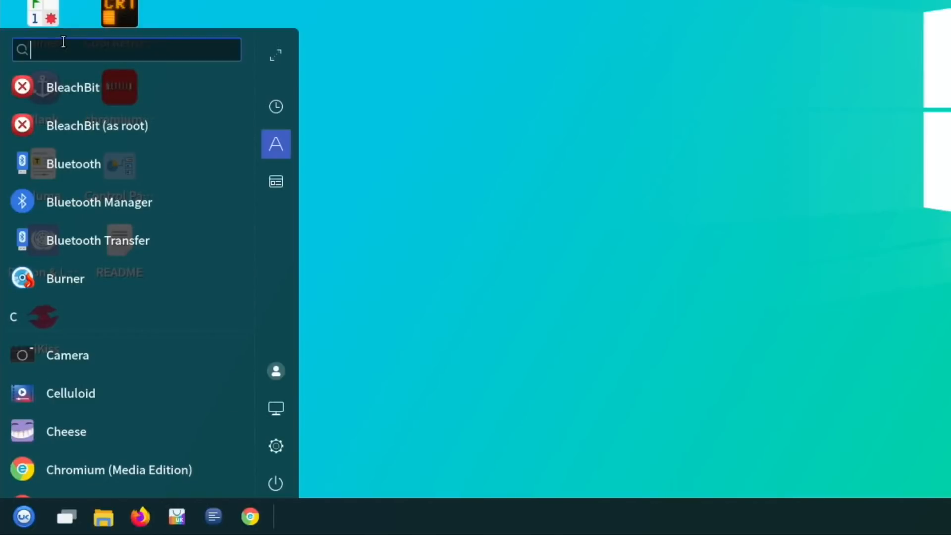
pyautogui.write('ch')
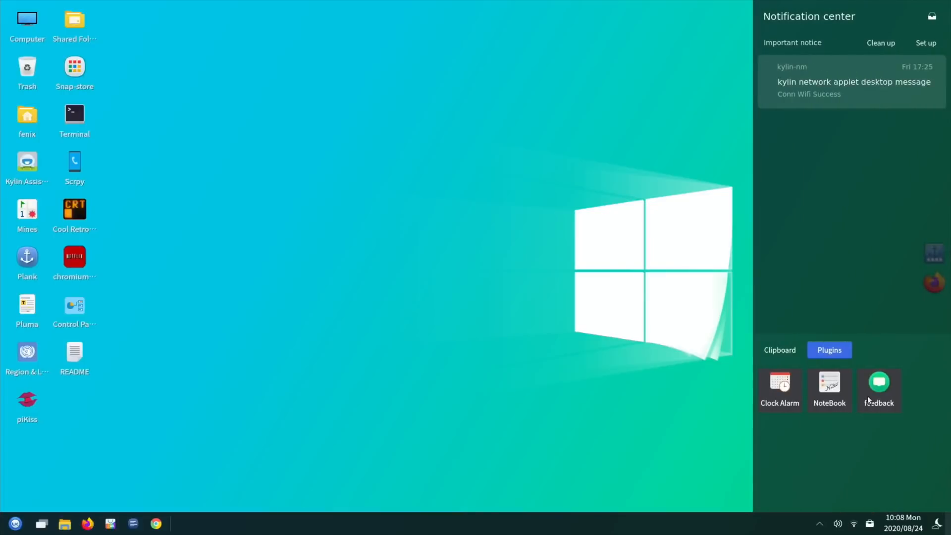
# Look at the feedback plugin and Clipboard tab, clear the network notice, and close the notification center
pyautogui.click(155, 523)
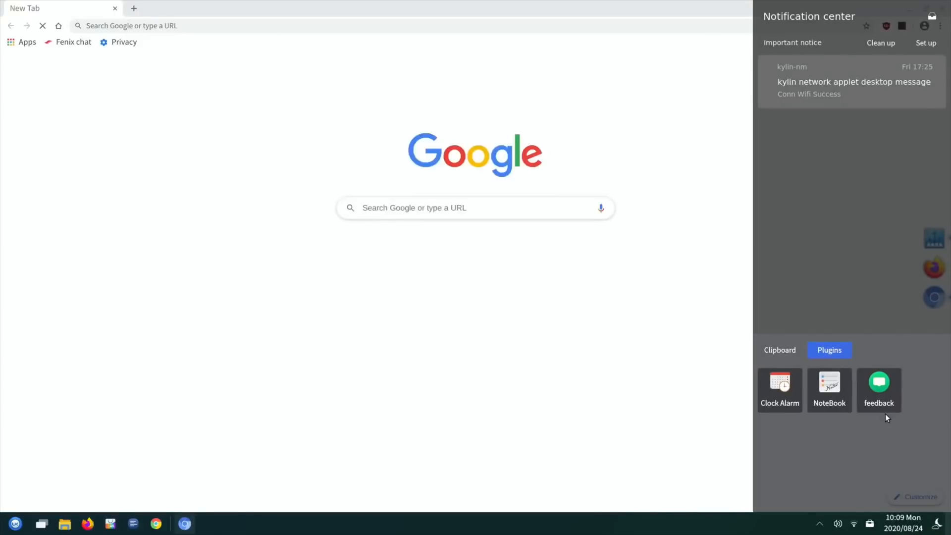
pyautogui.click(779, 350)
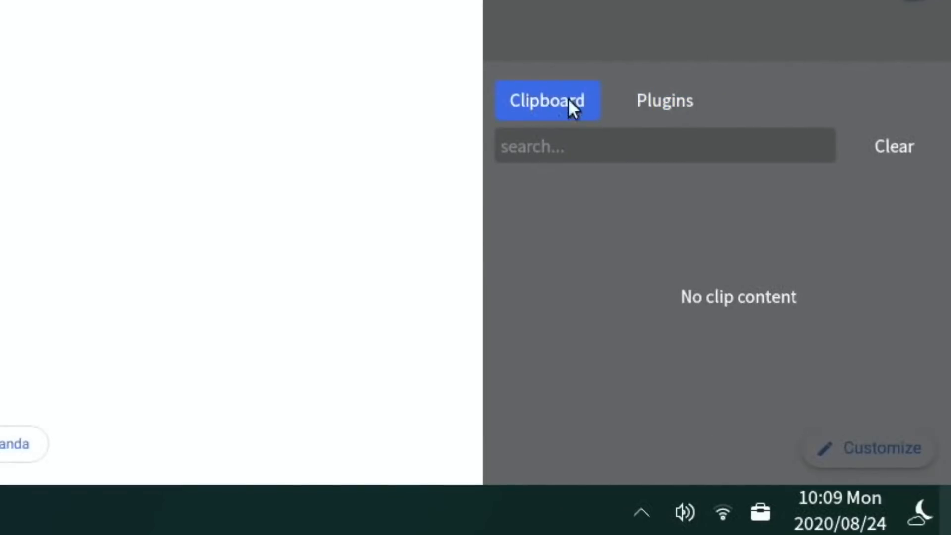
pyautogui.click(665, 100)
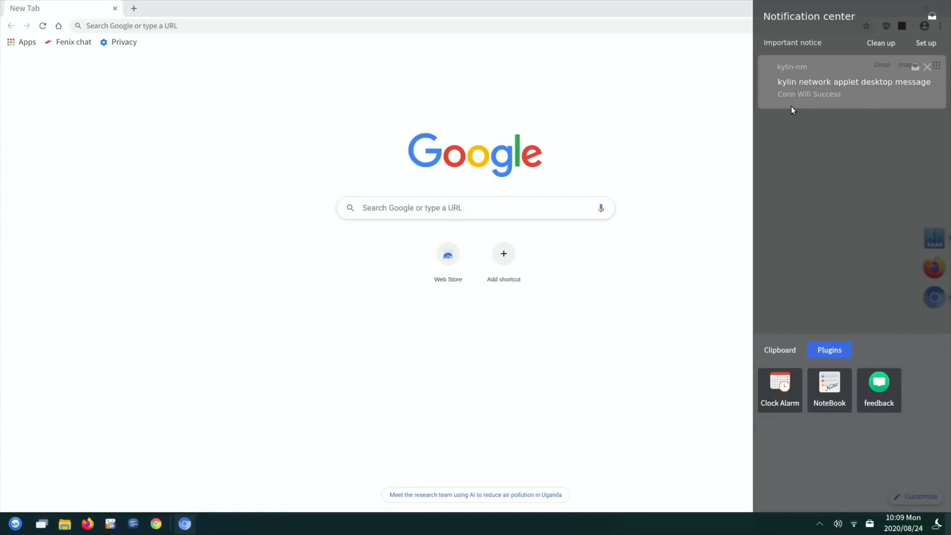
pyautogui.click(927, 67)
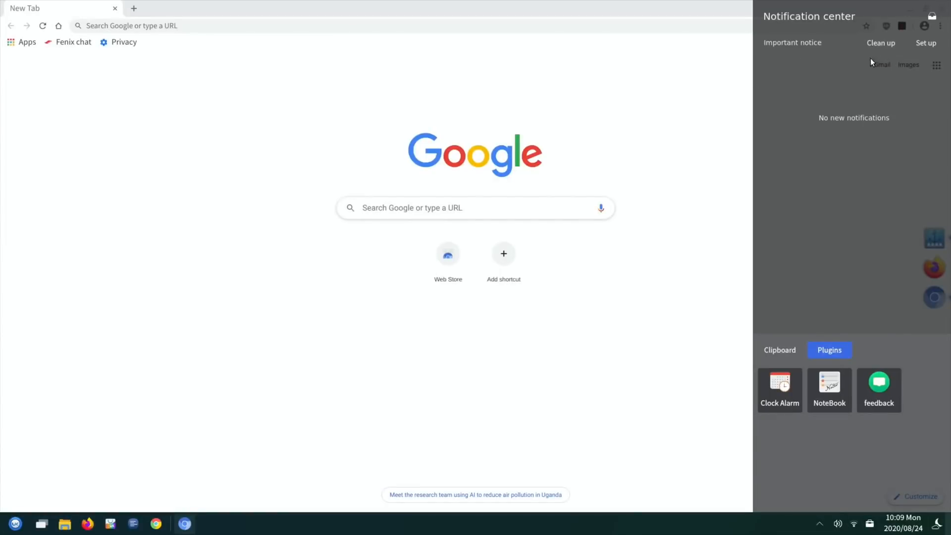
pyautogui.click(475, 208)
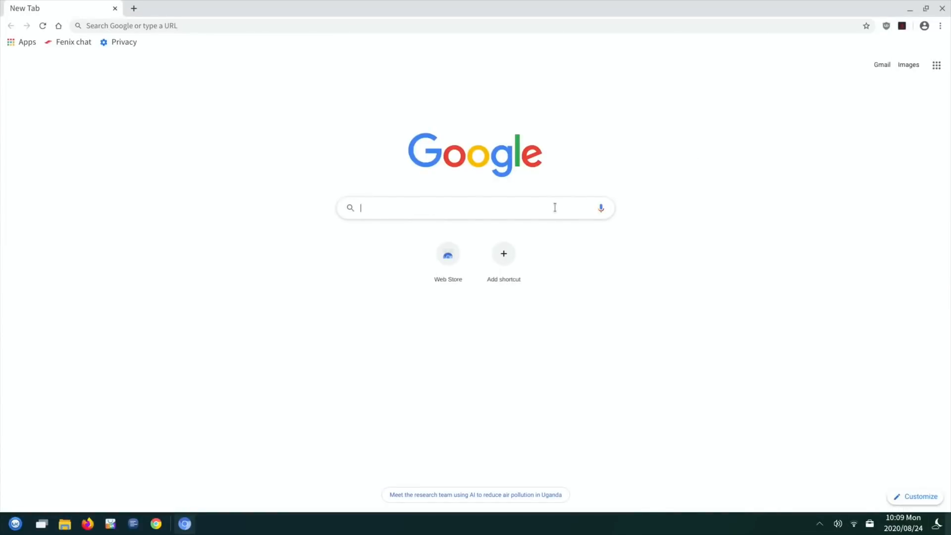
# Go to YouTube in Chromium, search for 'leepsp', and scroll through the results
pyautogui.write('youtube')
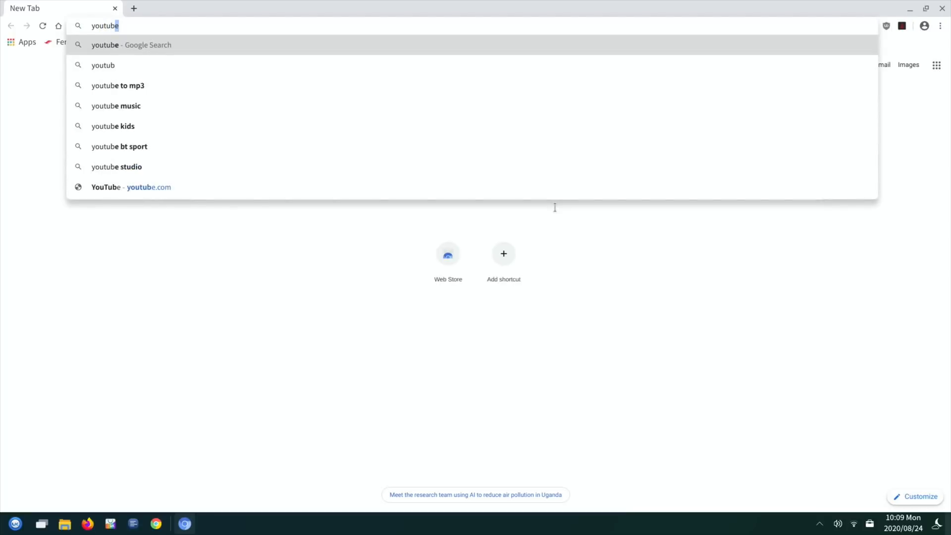
pyautogui.press('Enter')
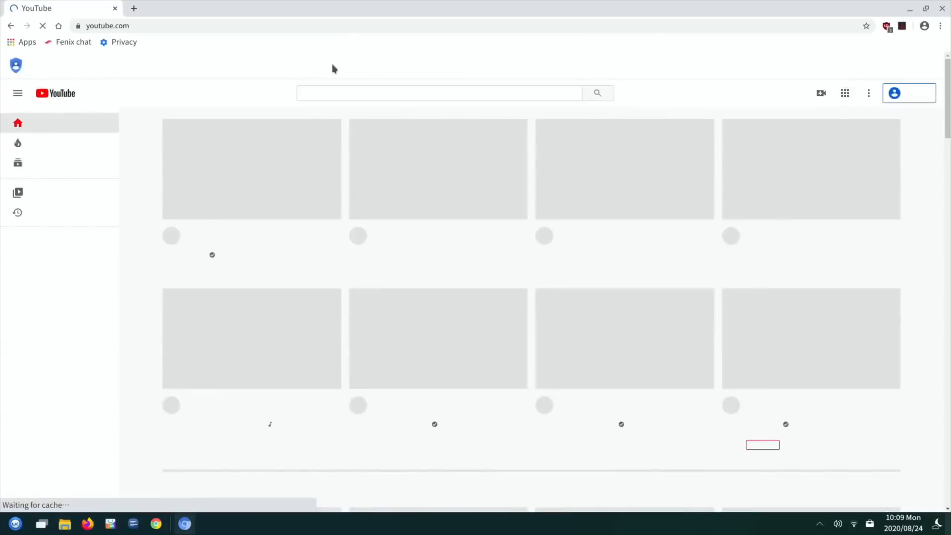
pyautogui.write('leepspvideo stadia')
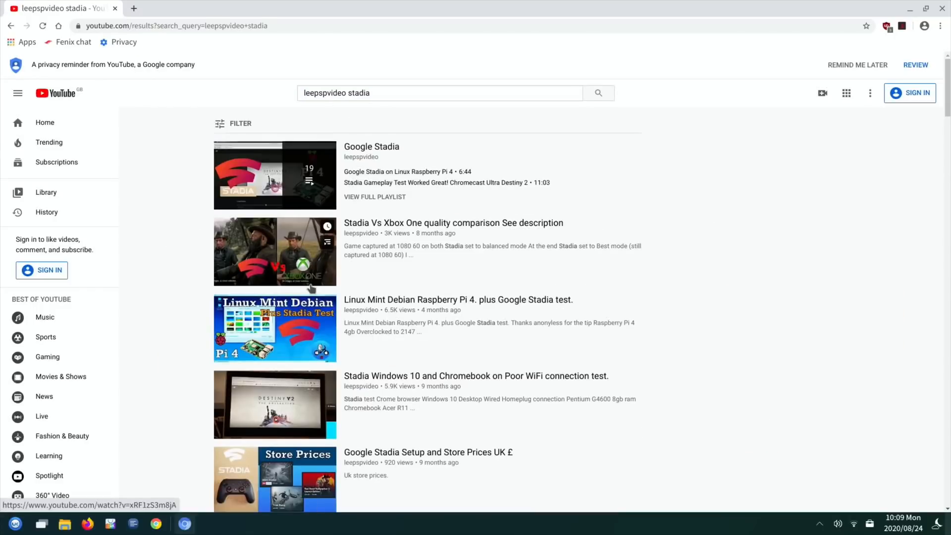
pyautogui.scroll(-3)
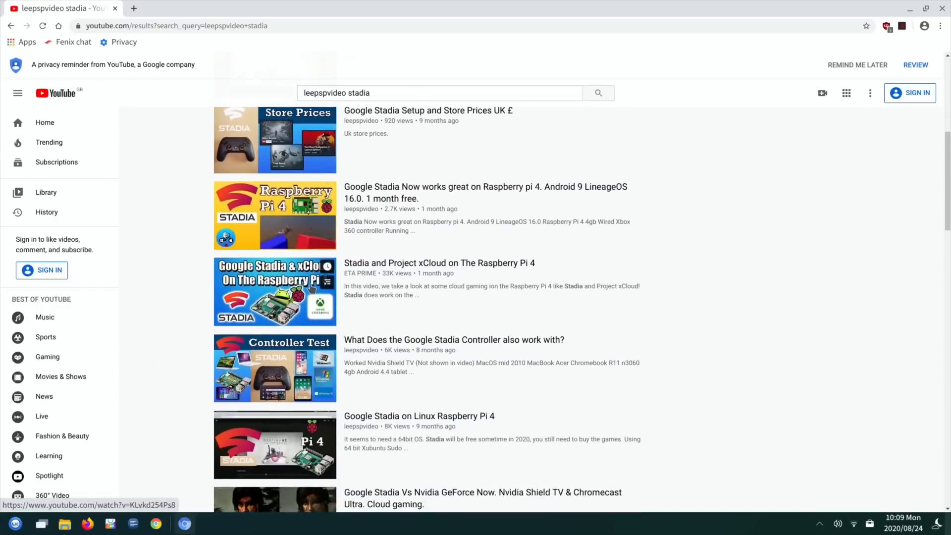
pyautogui.scroll(3)
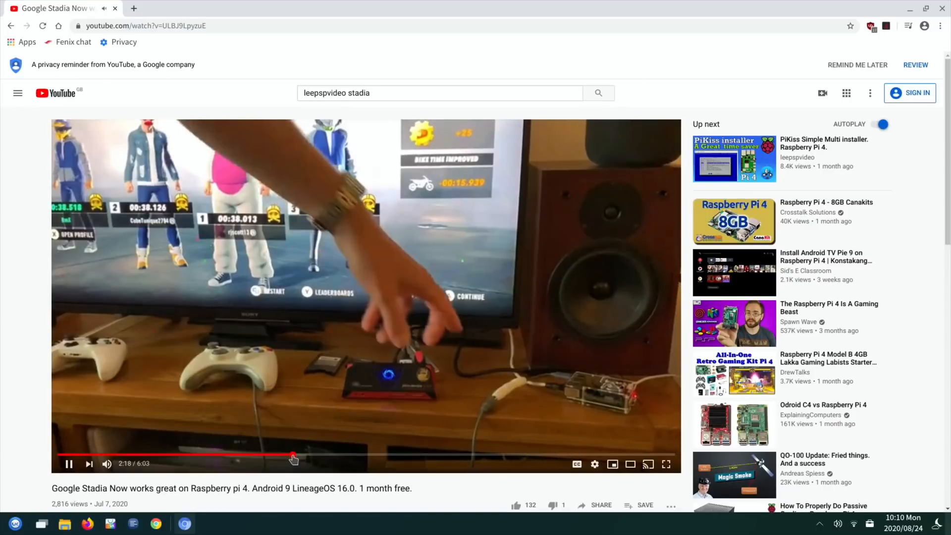
pyautogui.moveTo(293, 455)
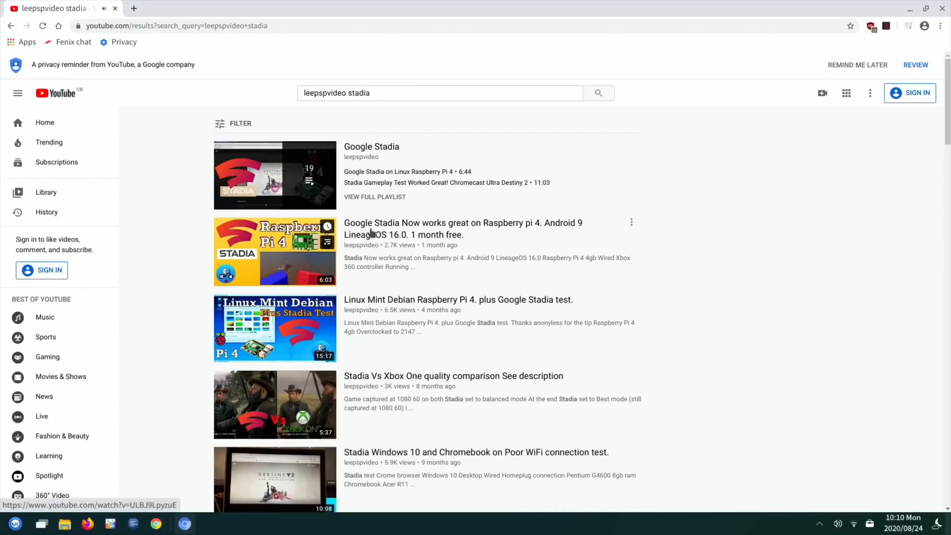
# Scroll the results and open the 'I Love this Stadia Feature' video
pyautogui.scroll(-3)
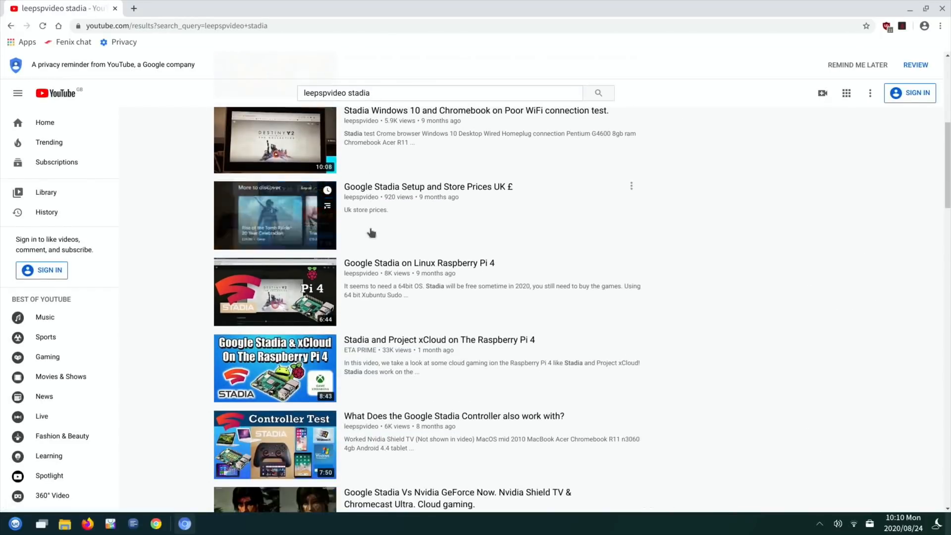
pyautogui.scroll(-3)
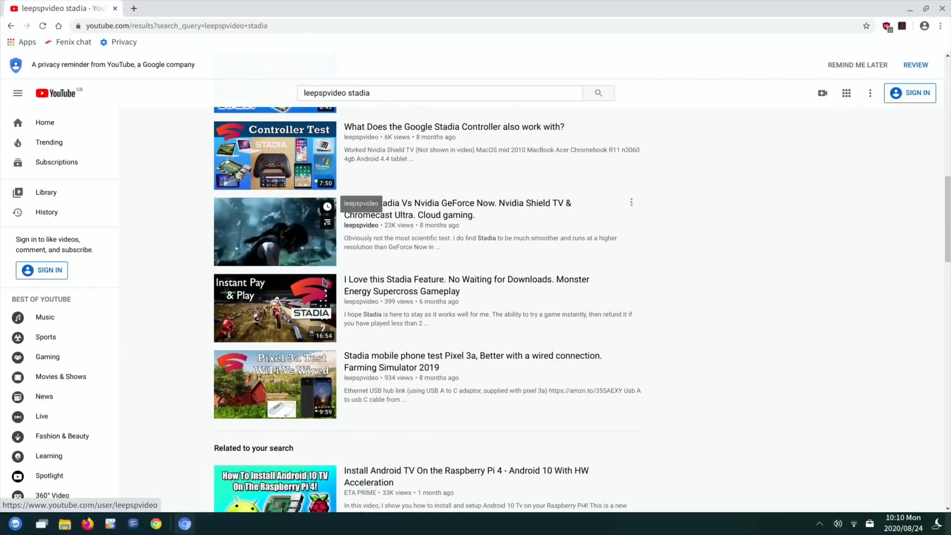
pyautogui.click(274, 307)
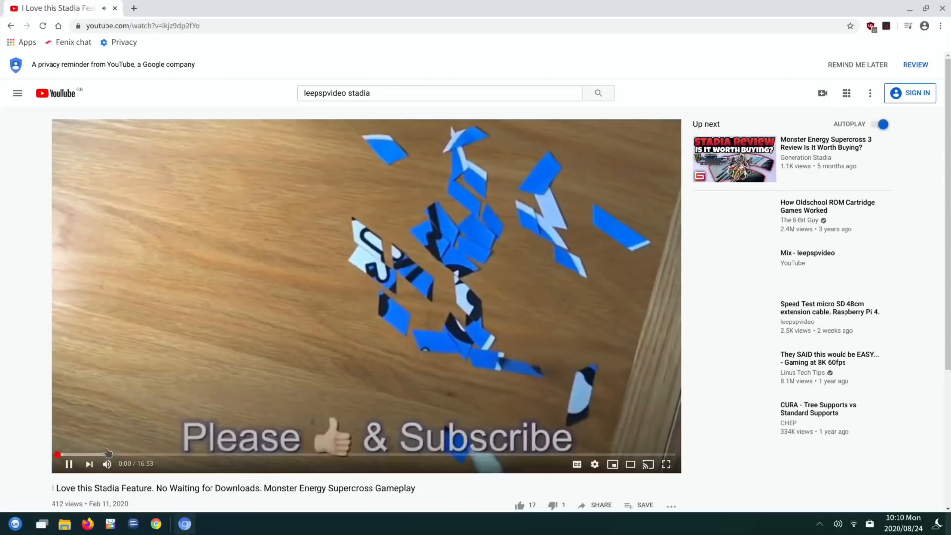
# Skip the video to around the three-minute mark and view its Quality options
pyautogui.click(114, 453)
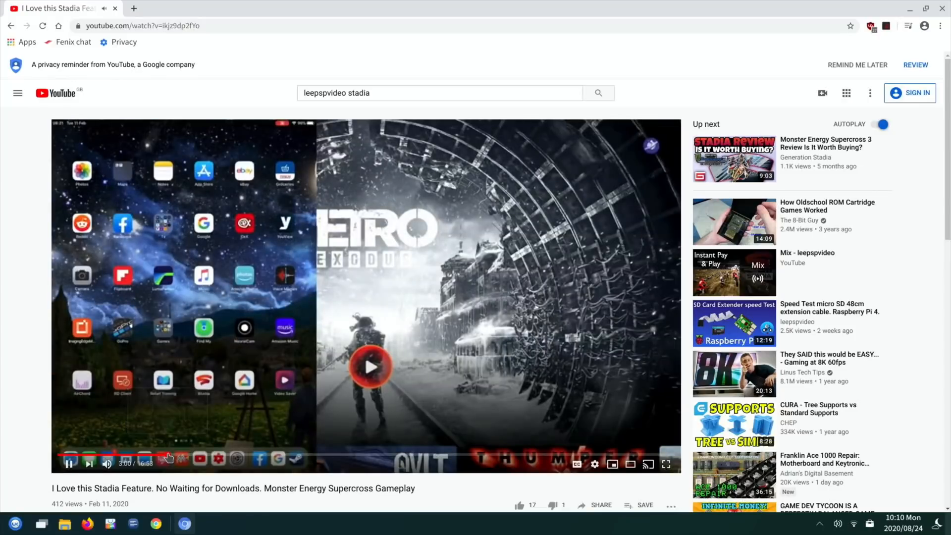
pyautogui.click(370, 367)
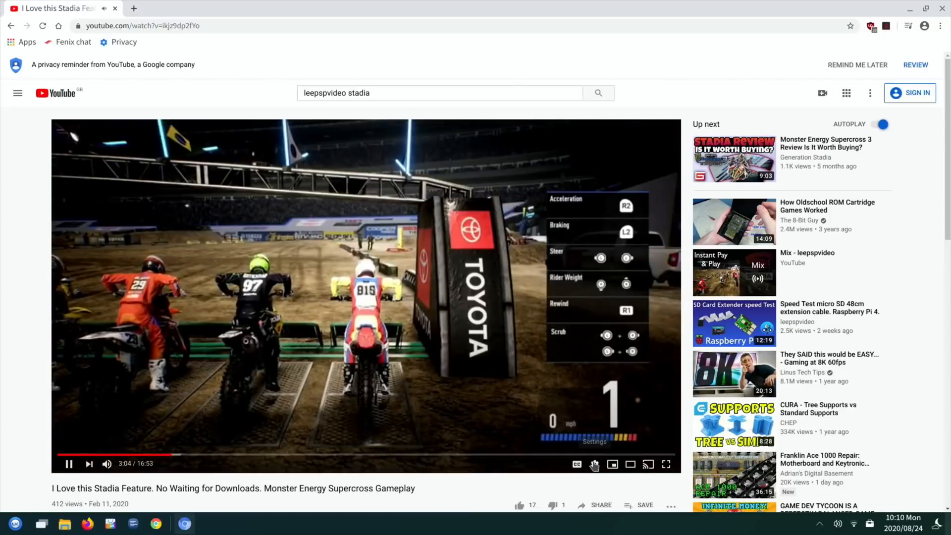
pyautogui.click(595, 464)
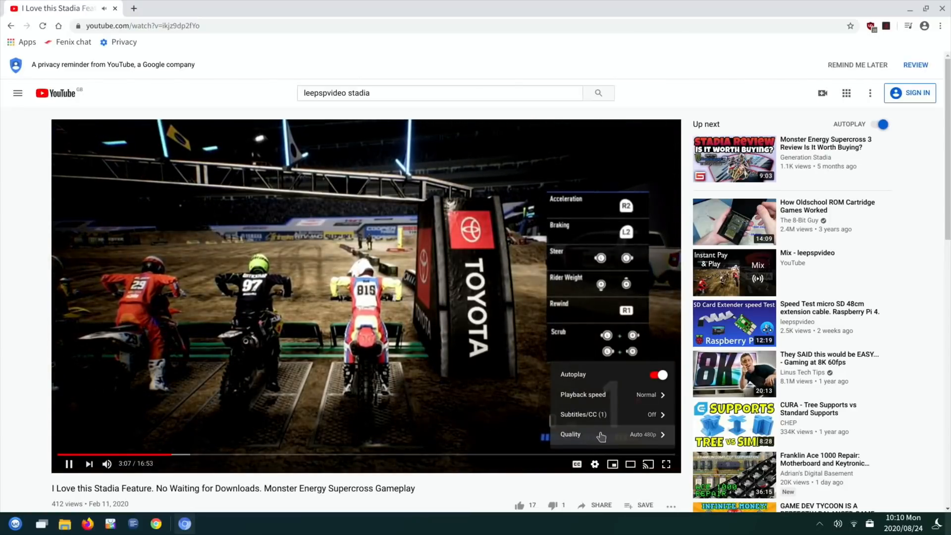
pyautogui.click(570, 435)
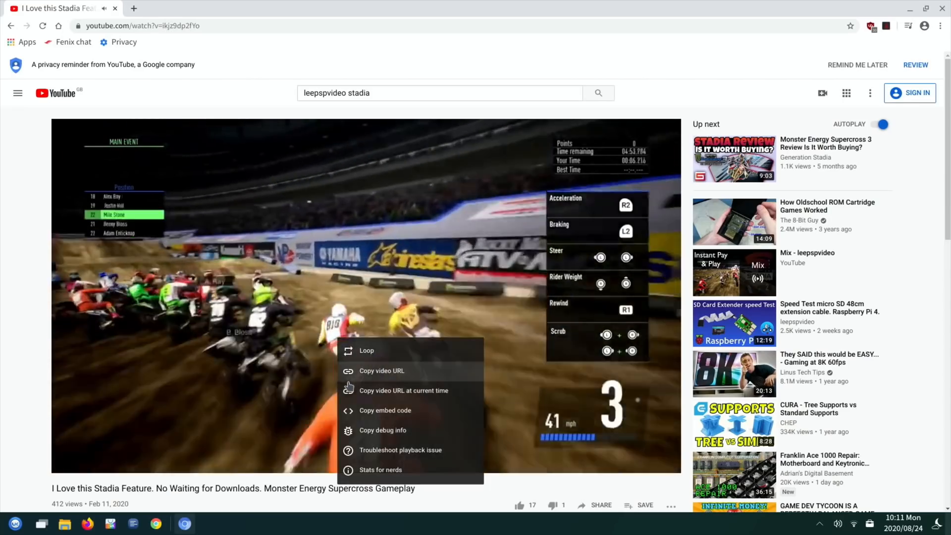
# Show the 'Stats for nerds' overlay on the Supercross video
pyautogui.click(379, 469)
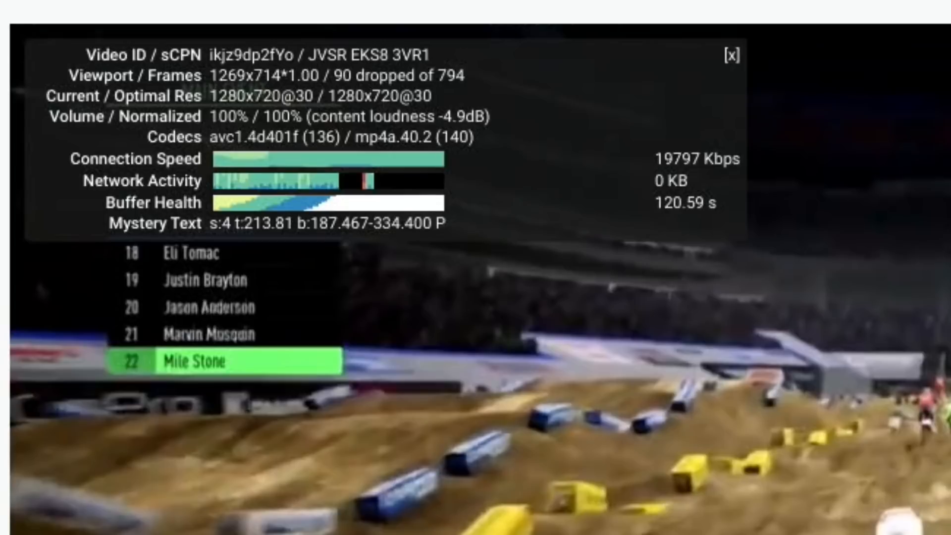
pyautogui.moveTo(630, 412)
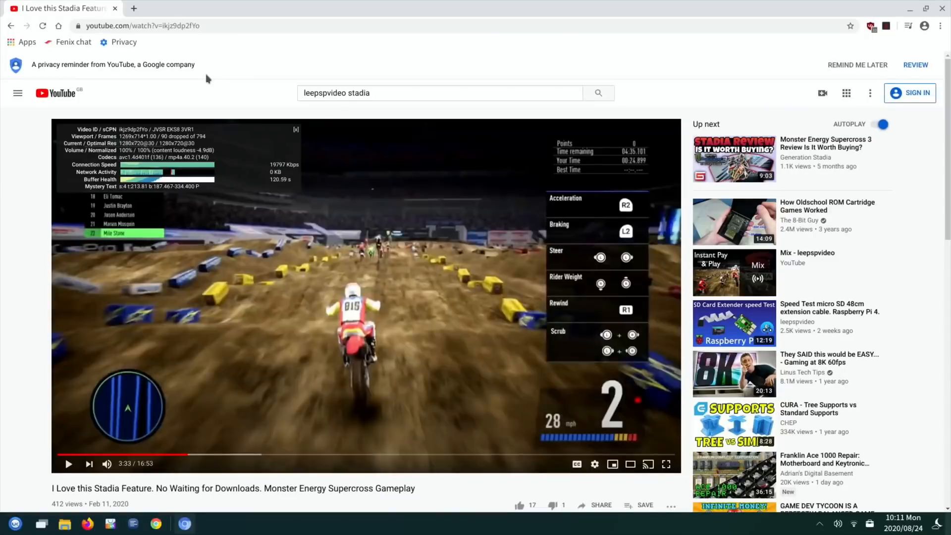
pyautogui.moveTo(624, 55)
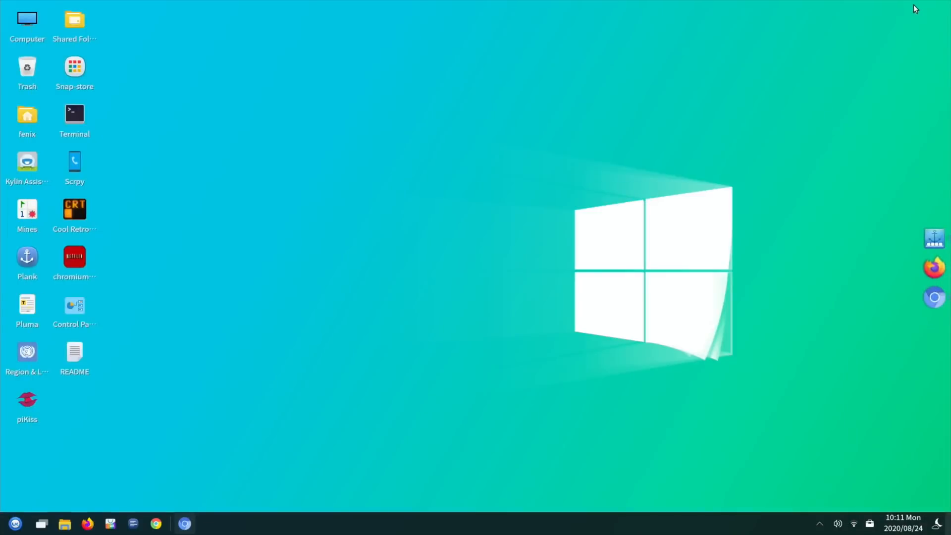
pyautogui.click(73, 67)
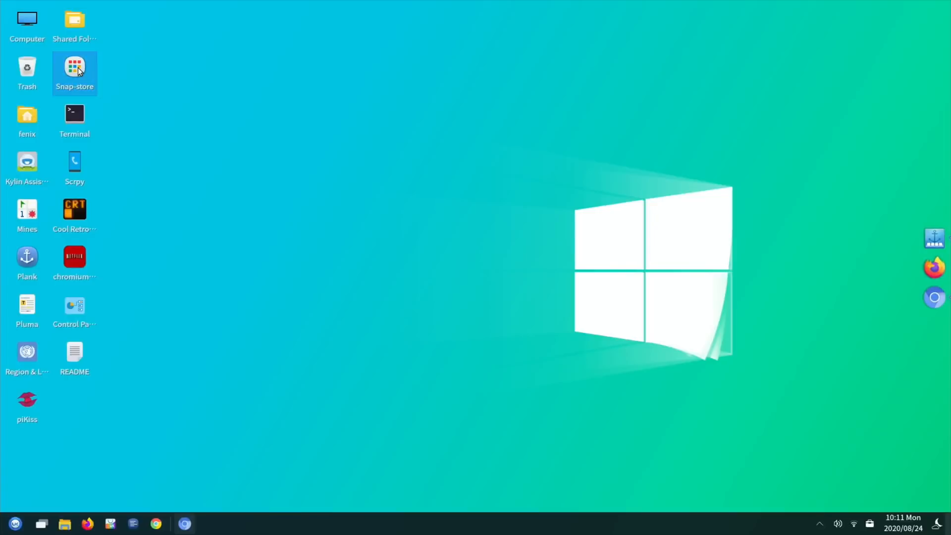
pyautogui.doubleClick(75, 65)
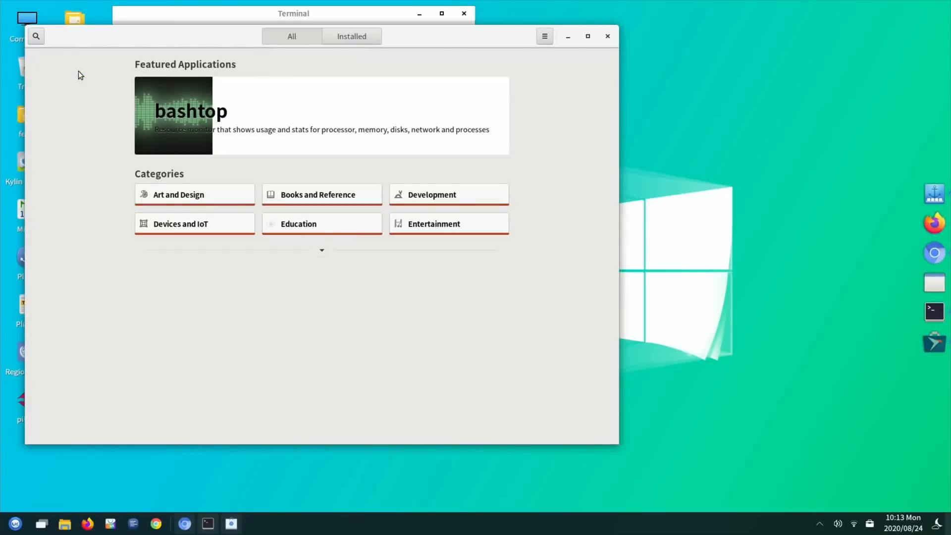
pyautogui.click(321, 194)
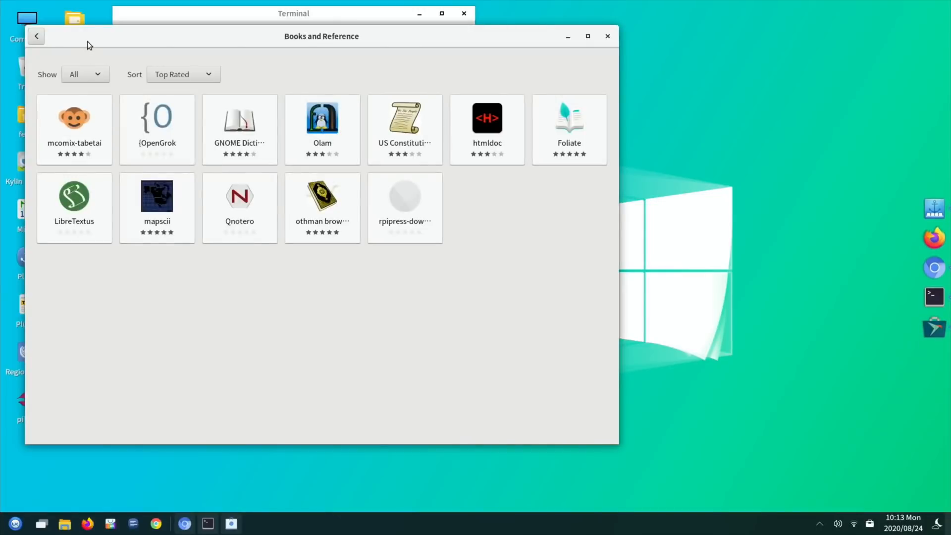
pyautogui.click(35, 35)
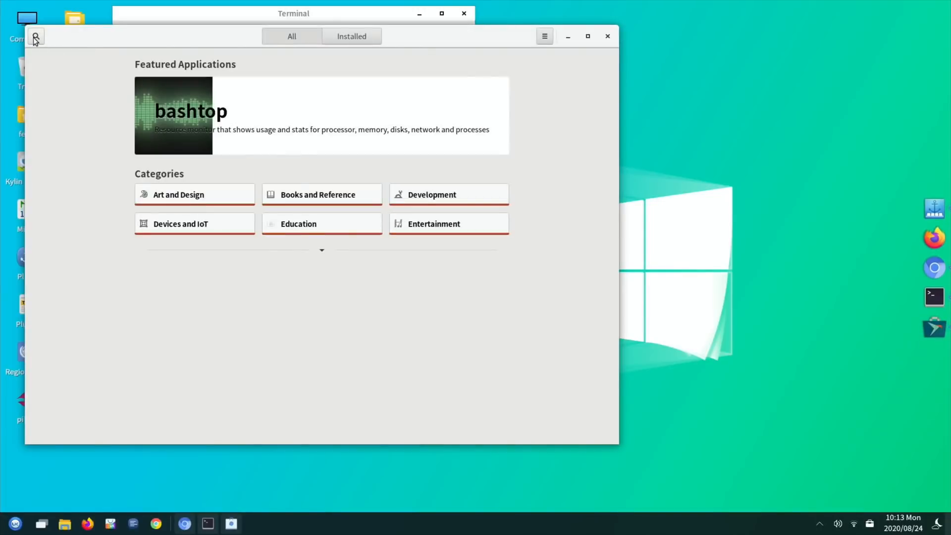
pyautogui.click(180, 224)
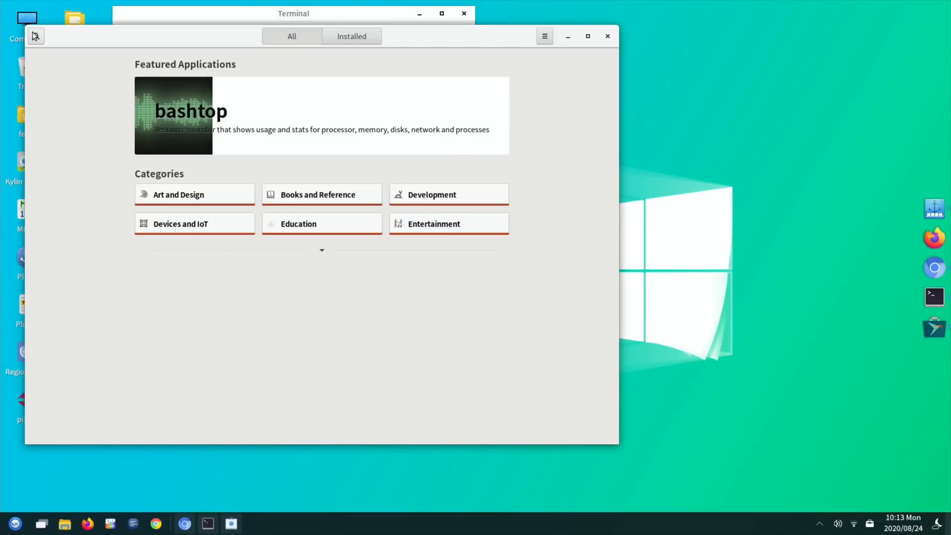
pyautogui.click(434, 223)
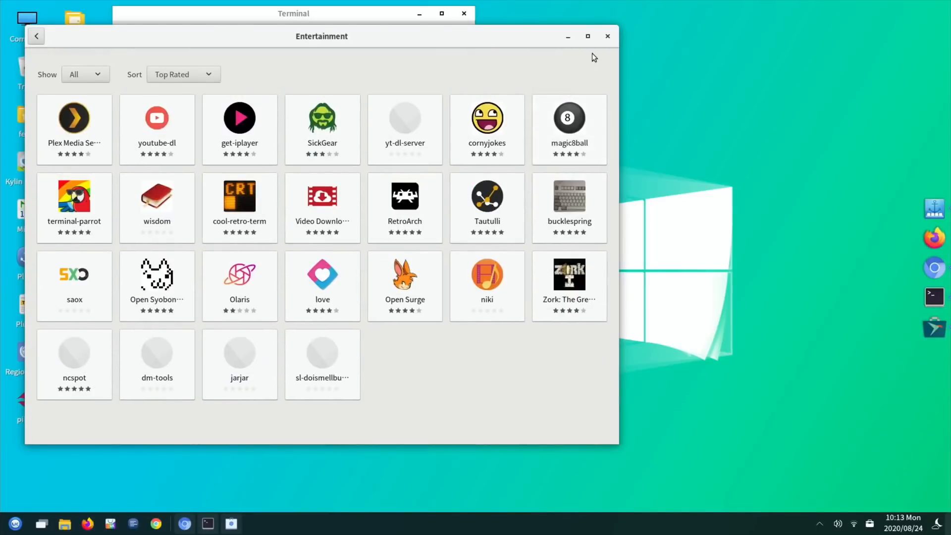
pyautogui.click(606, 36)
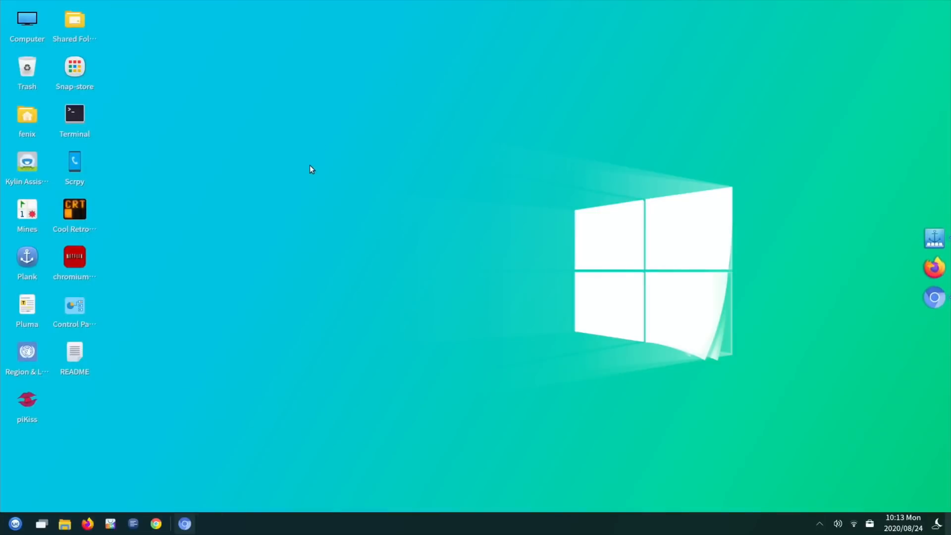
pyautogui.moveTo(245, 316)
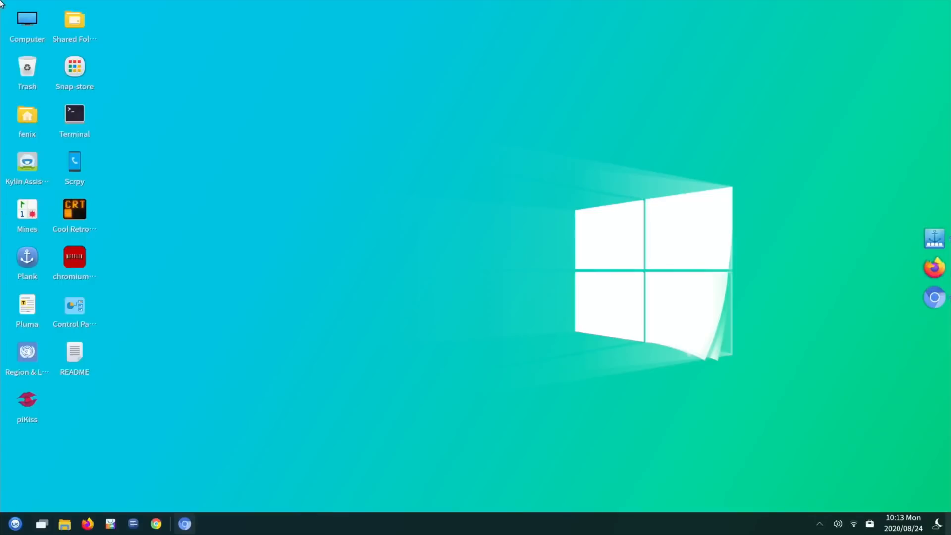
pyautogui.moveTo(547, 285)
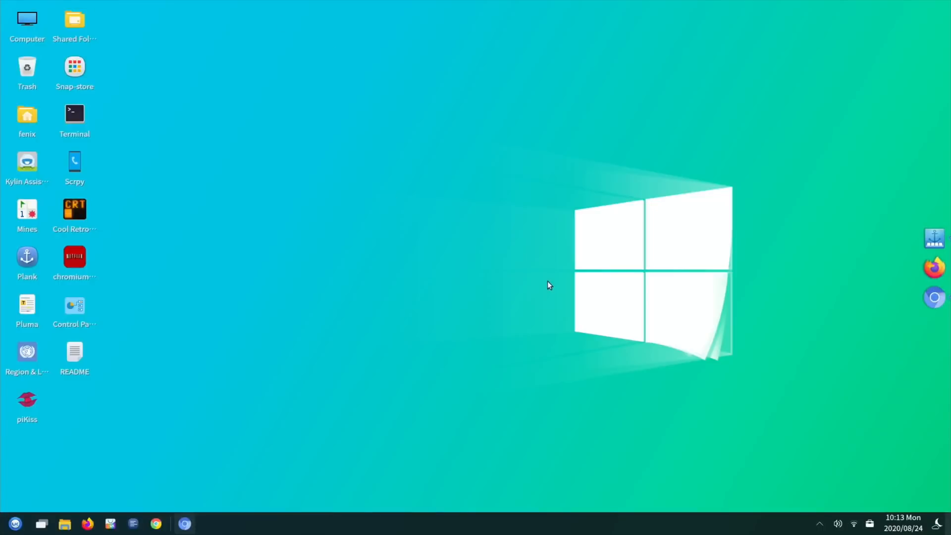
pyautogui.moveTo(694, 493)
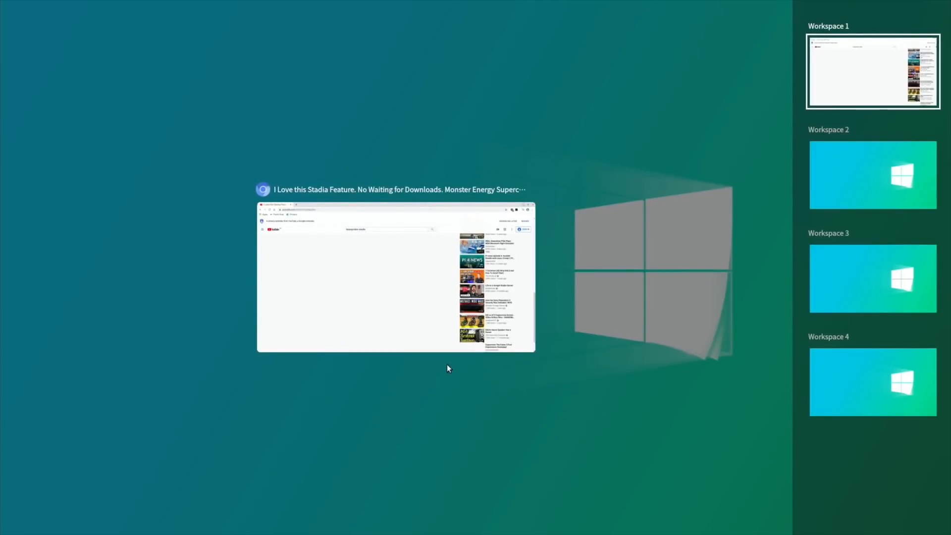
# Pick the Workspace 2 thumbnail in task view and enter that empty workspace
pyautogui.click(872, 175)
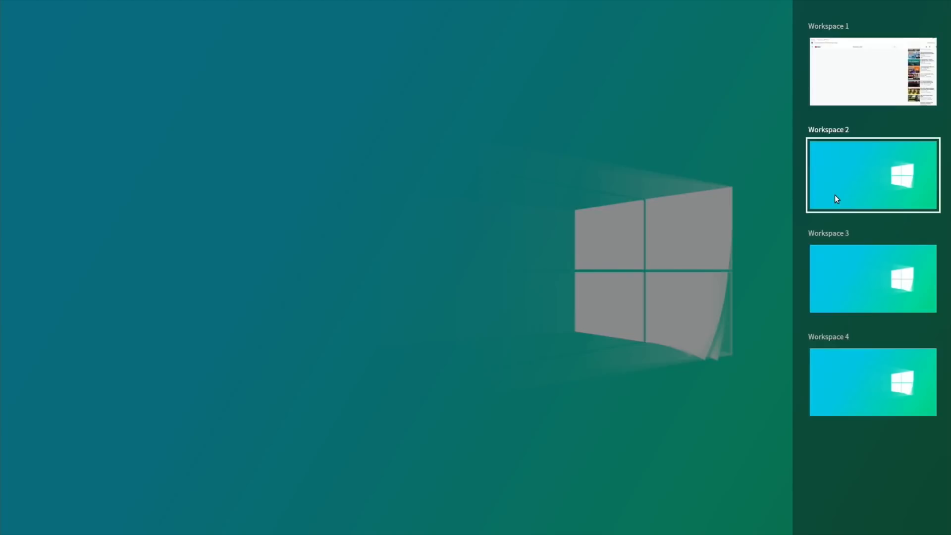
pyautogui.moveTo(628, 211)
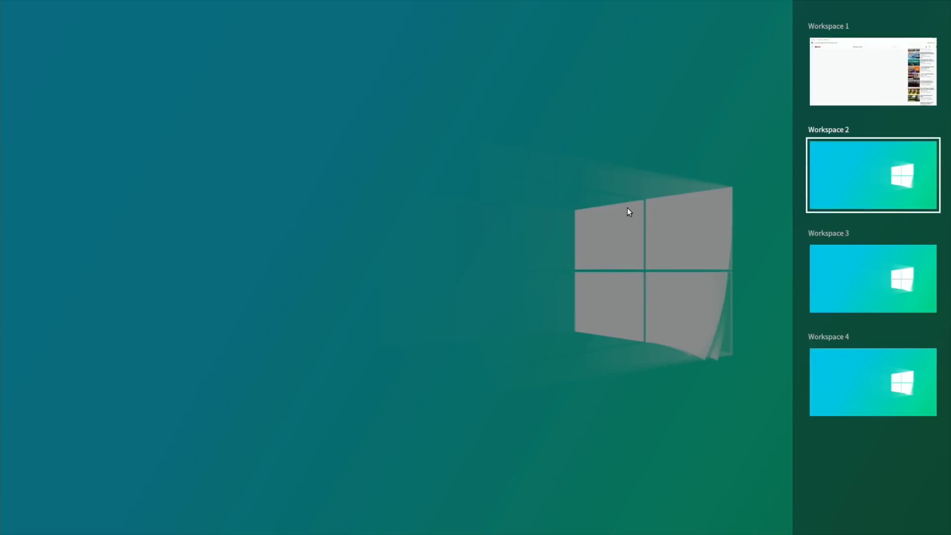
pyautogui.click(872, 175)
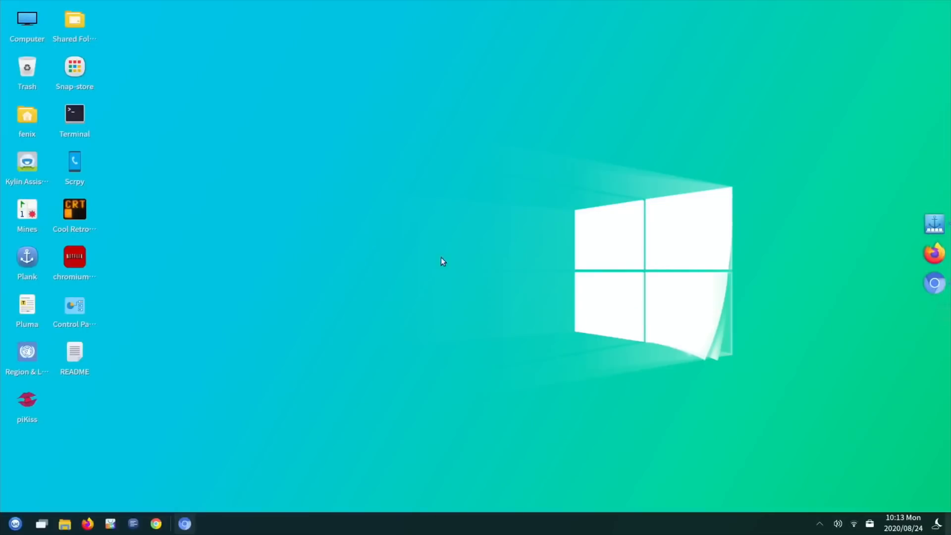
pyautogui.moveTo(184, 300)
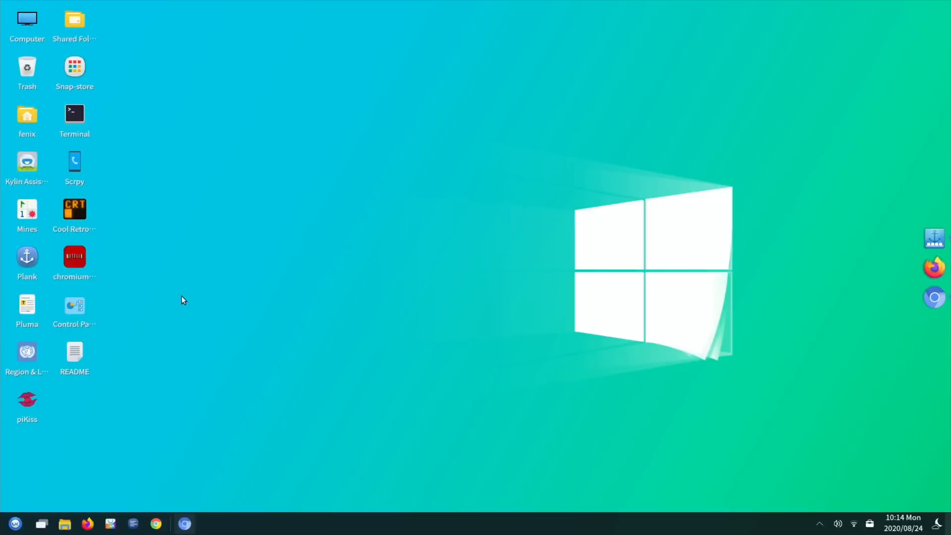